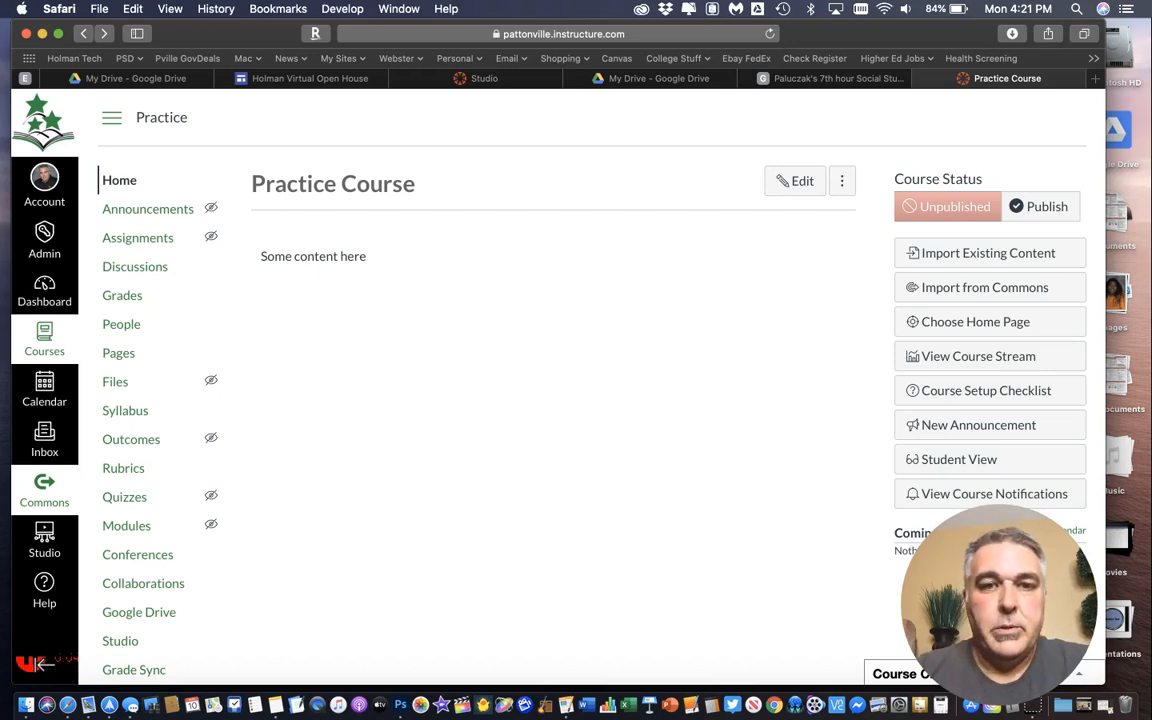
{"action": "mouse_move", "coordinate": [897, 137]}
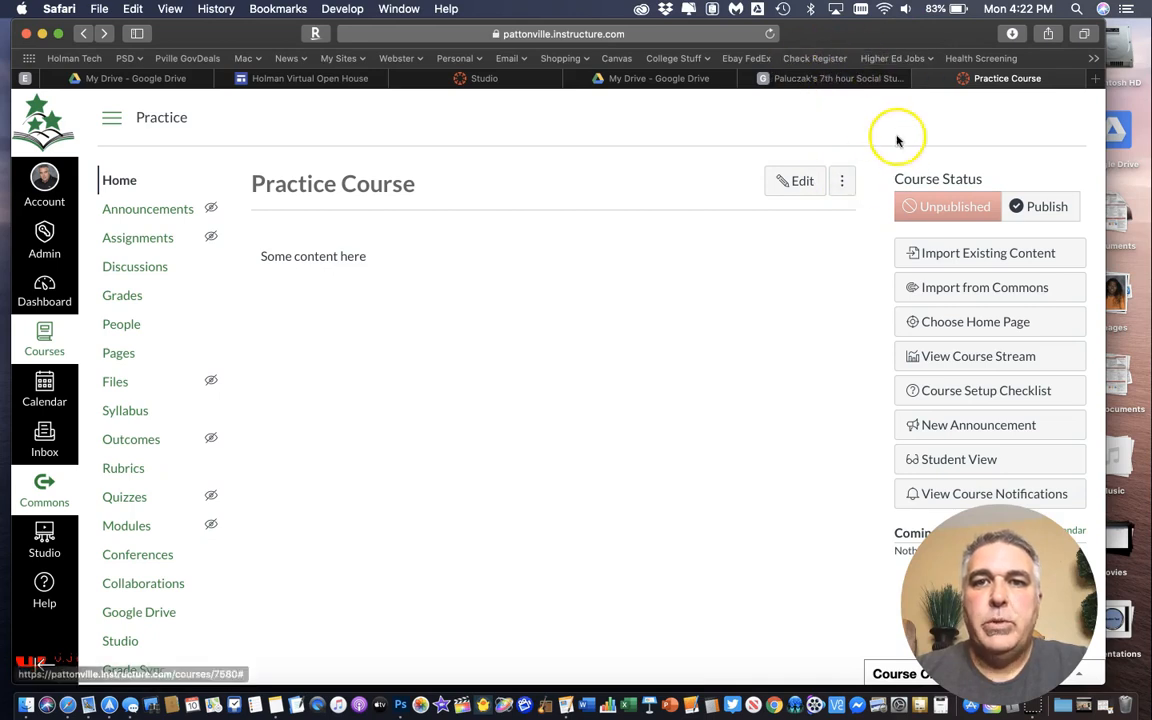
Switch to the 7th hour Social Studies class tab after briefly revisiting the Practice Course
{"action": "left_click", "coordinate": [835, 78]}
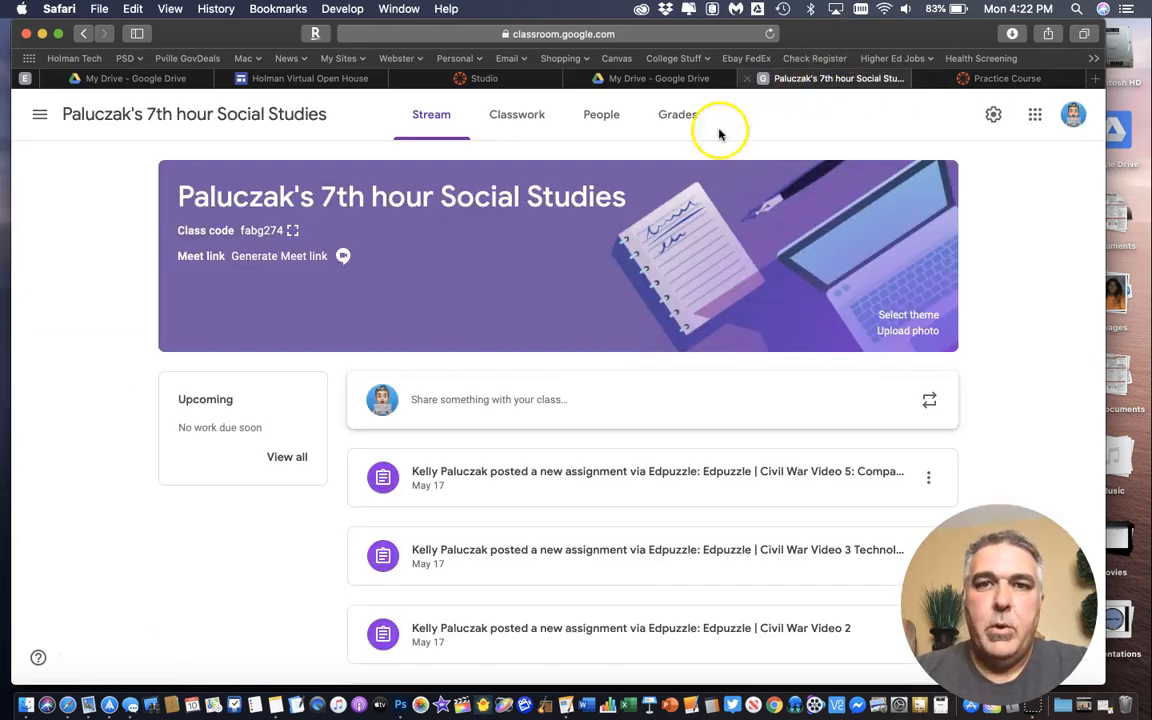
{"action": "mouse_move", "coordinate": [600, 228]}
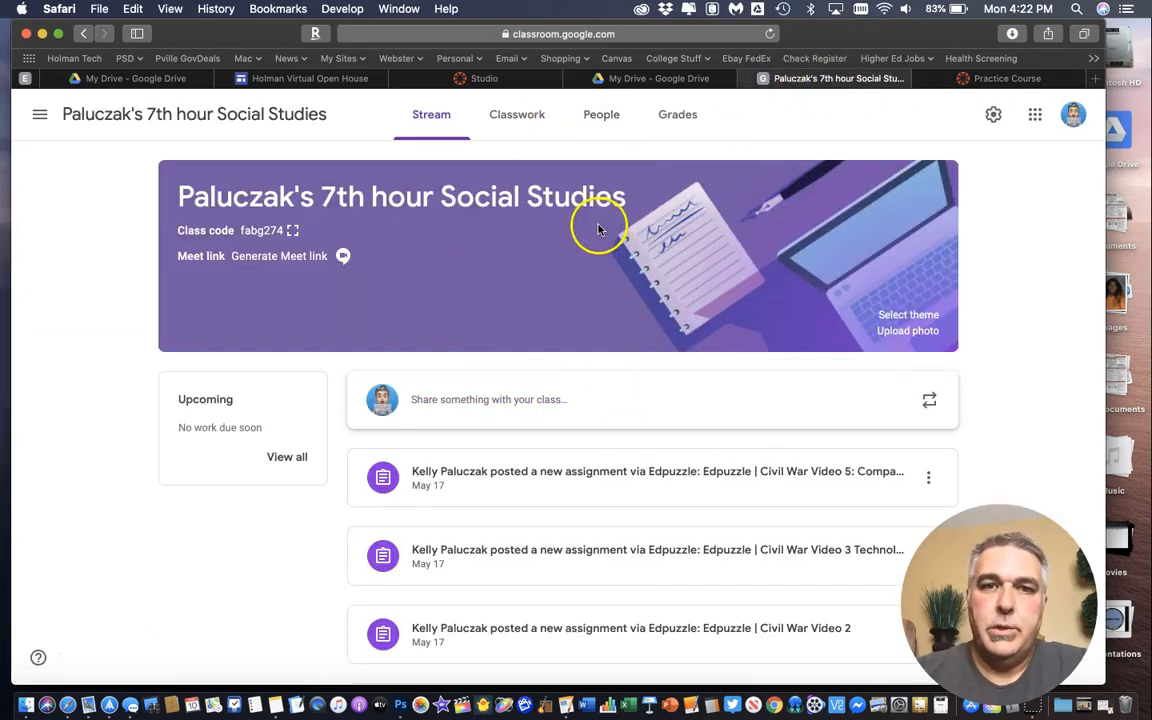
{"action": "mouse_move", "coordinate": [1100, 85]}
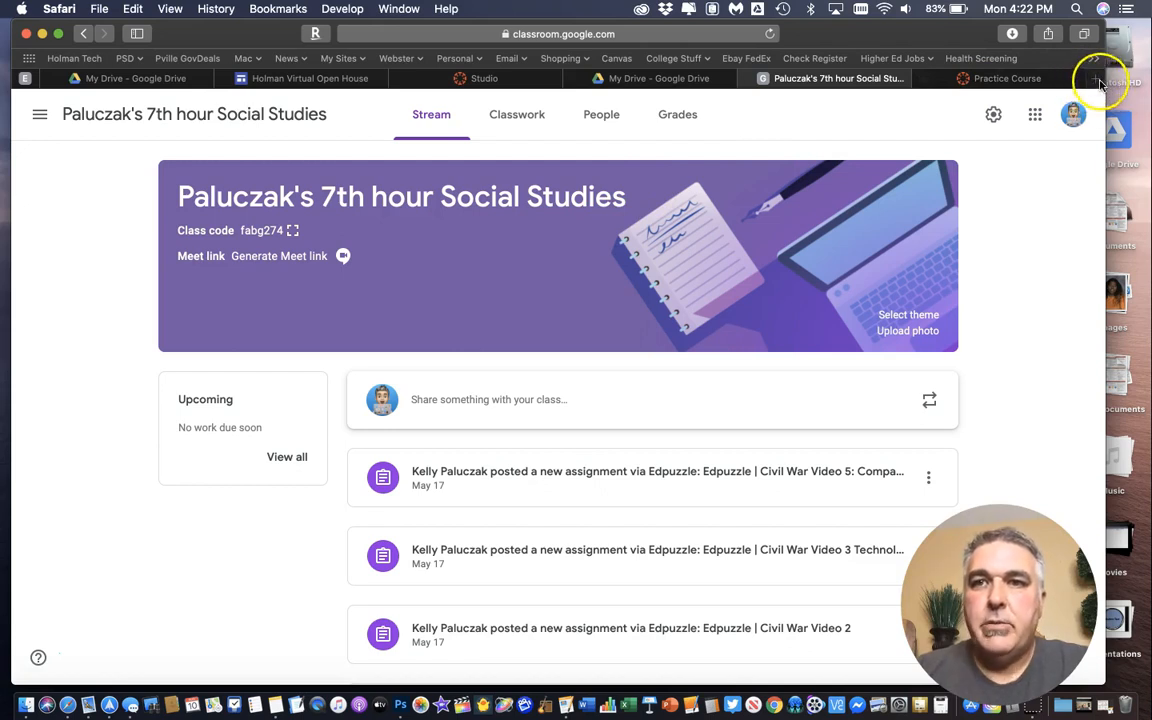
{"action": "mouse_move", "coordinate": [1098, 82]}
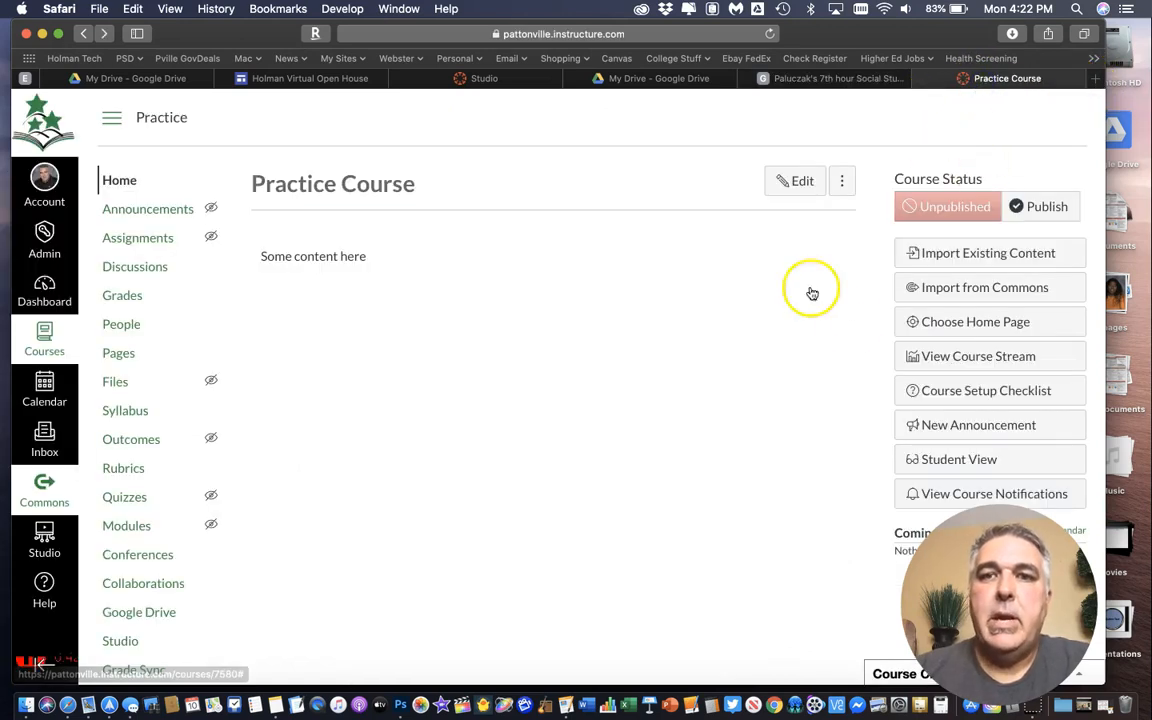
{"action": "mouse_move", "coordinate": [437, 432]}
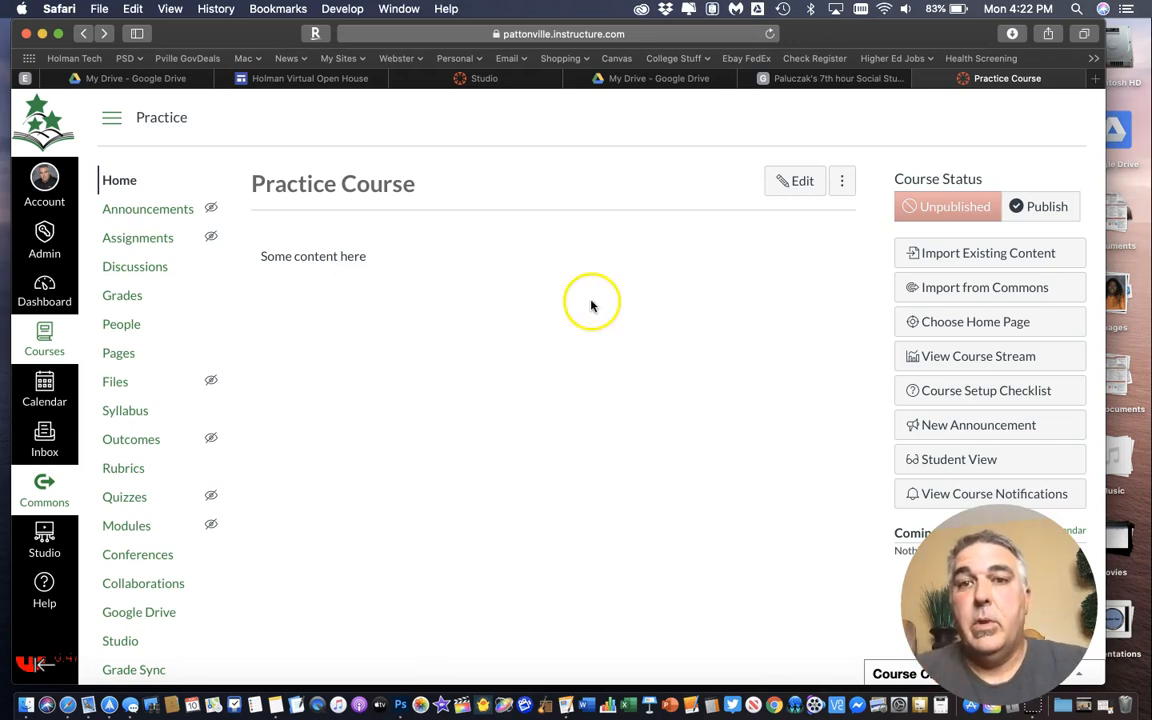
{"action": "left_click", "coordinate": [838, 78]}
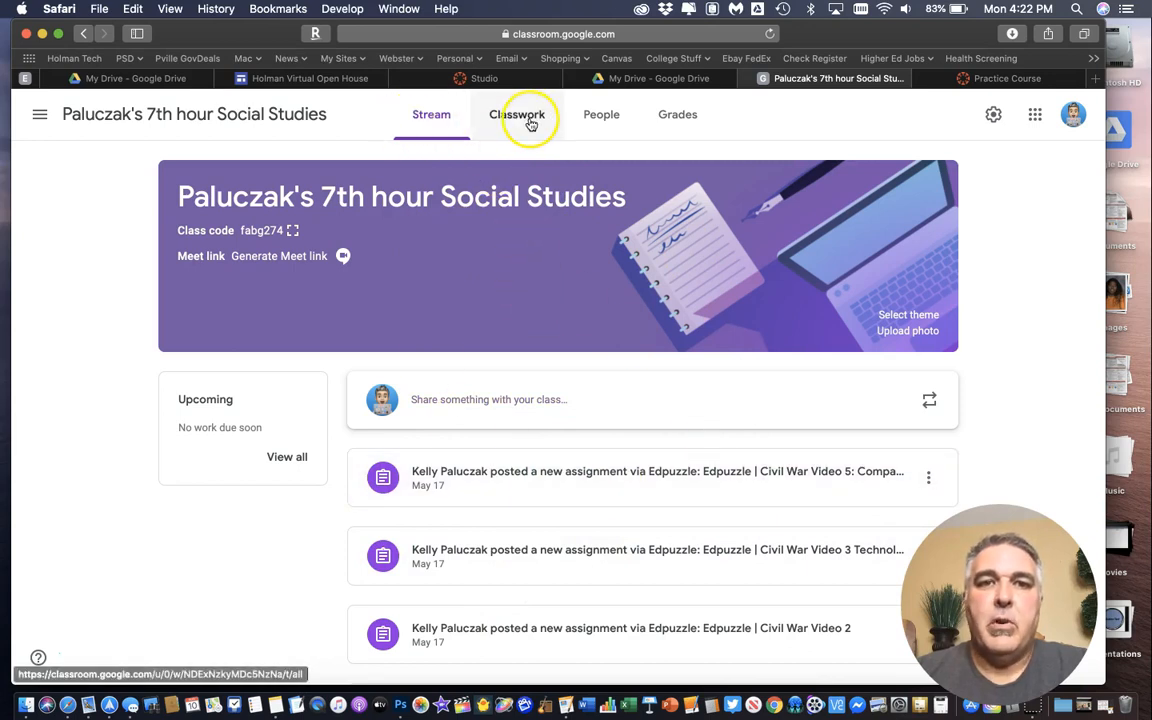
Find Walk This Way under Intro. to American History in Classwork and open it for editing
{"action": "left_click", "coordinate": [517, 114]}
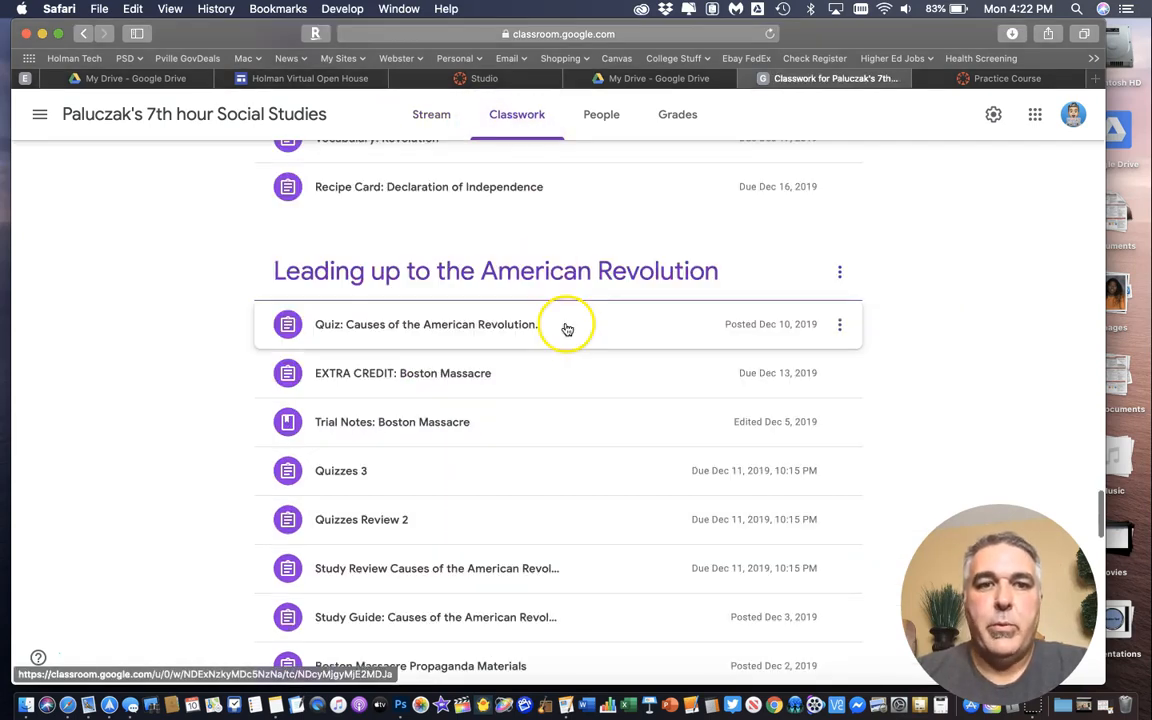
{"action": "scroll", "scroll_direction": "down", "scroll_amount": 3}
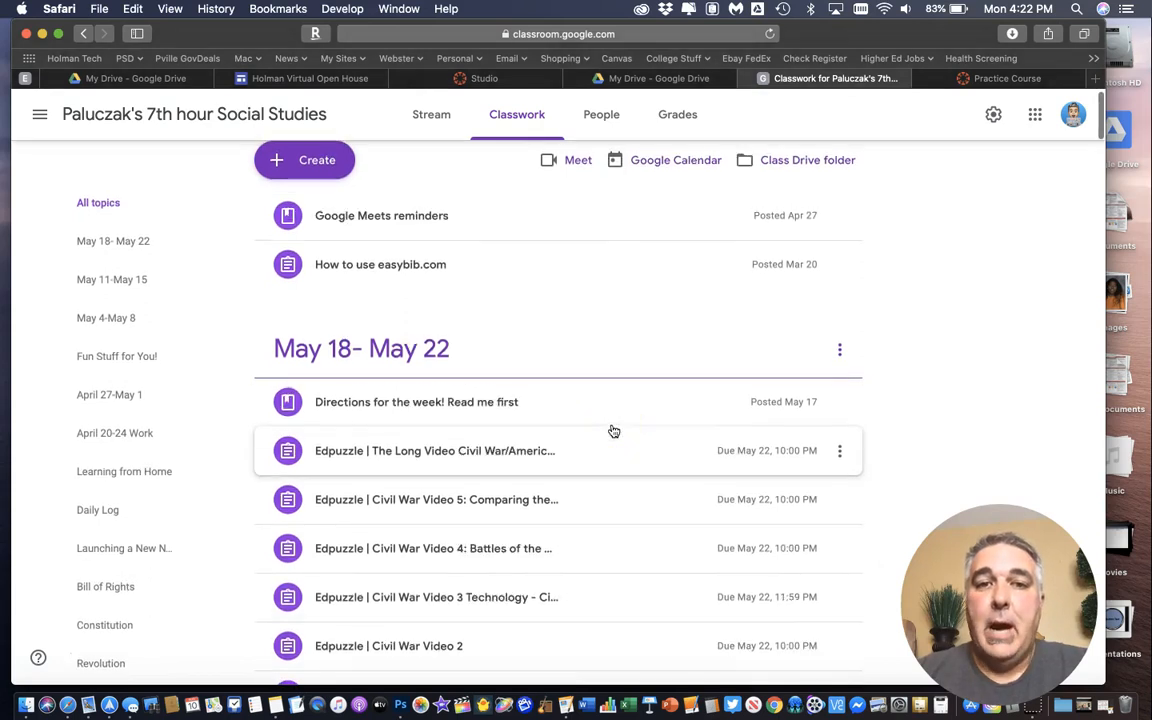
{"action": "scroll", "scroll_direction": "down", "scroll_amount": 3}
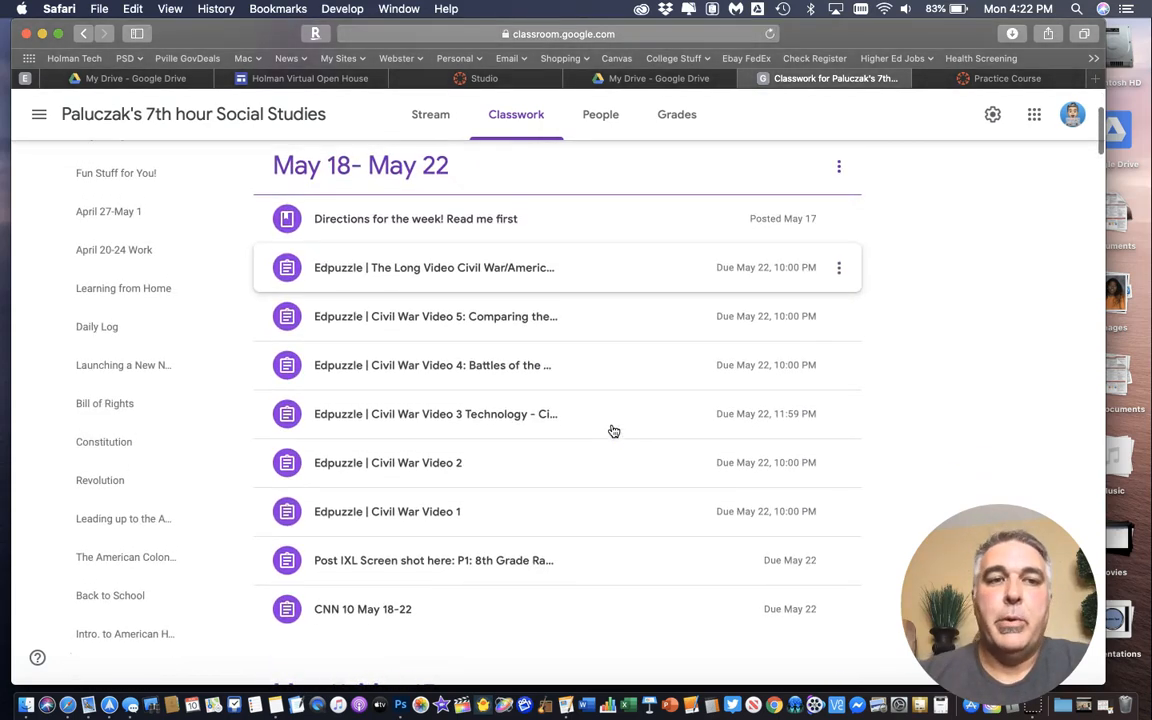
{"action": "scroll", "scroll_direction": "down", "scroll_amount": 3}
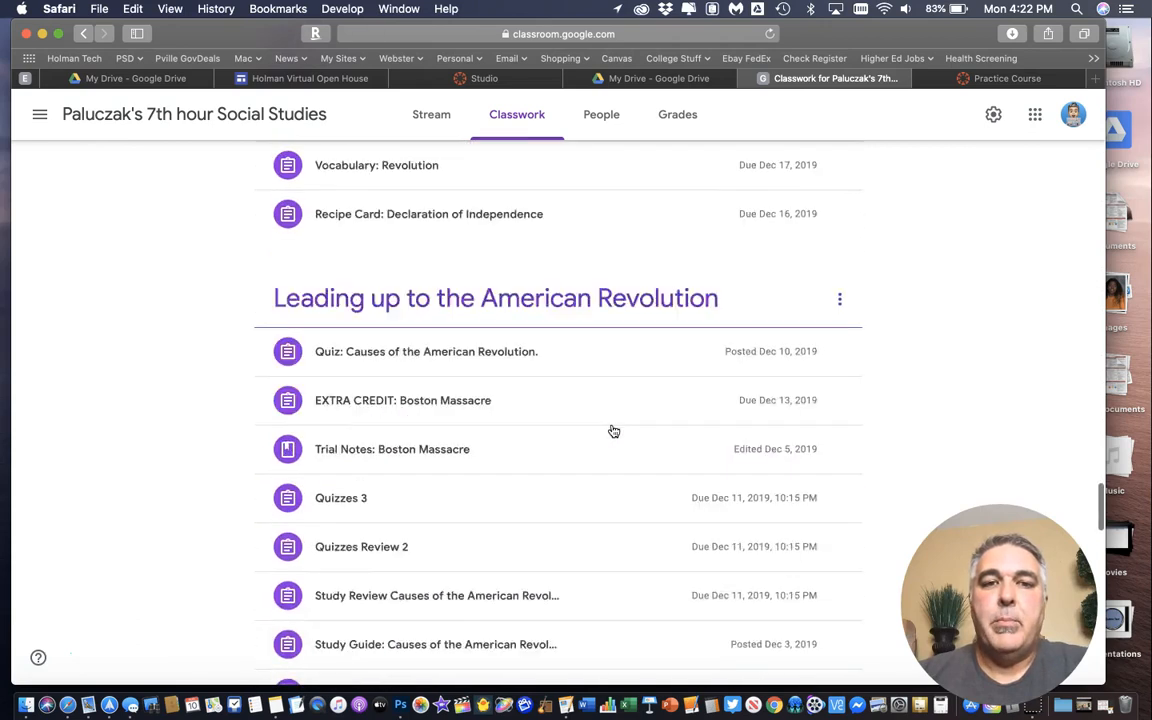
{"action": "scroll", "scroll_direction": "down", "scroll_amount": 3}
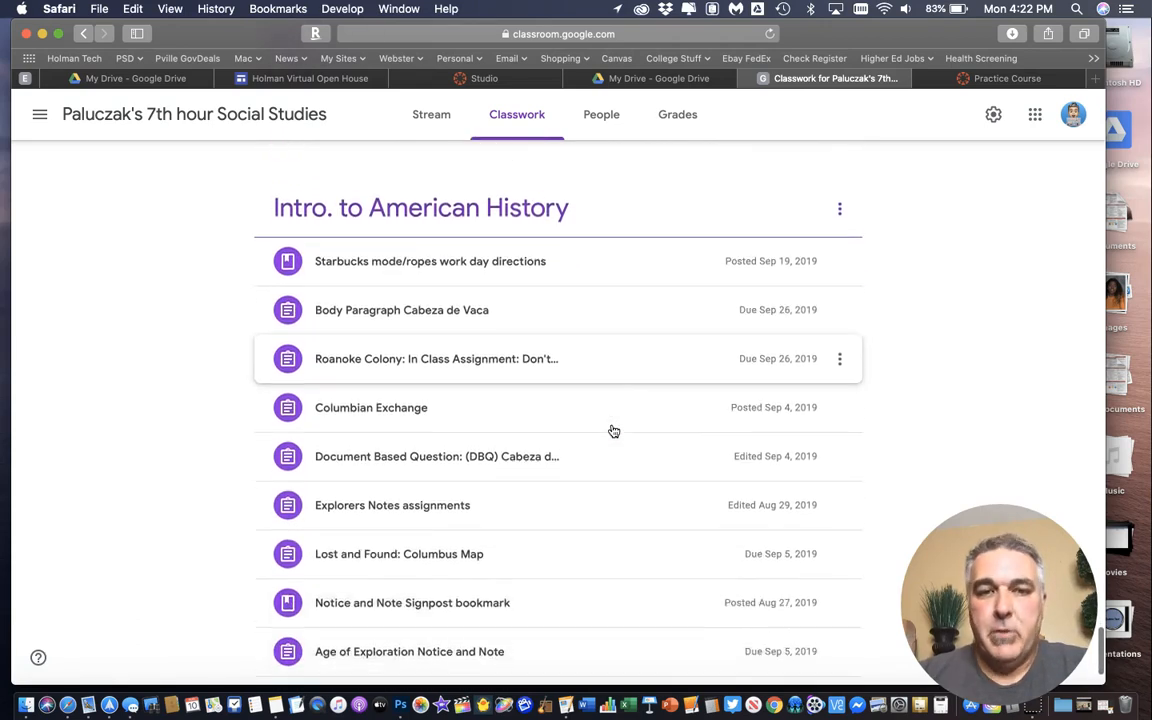
{"action": "scroll", "scroll_direction": "down", "scroll_amount": 3}
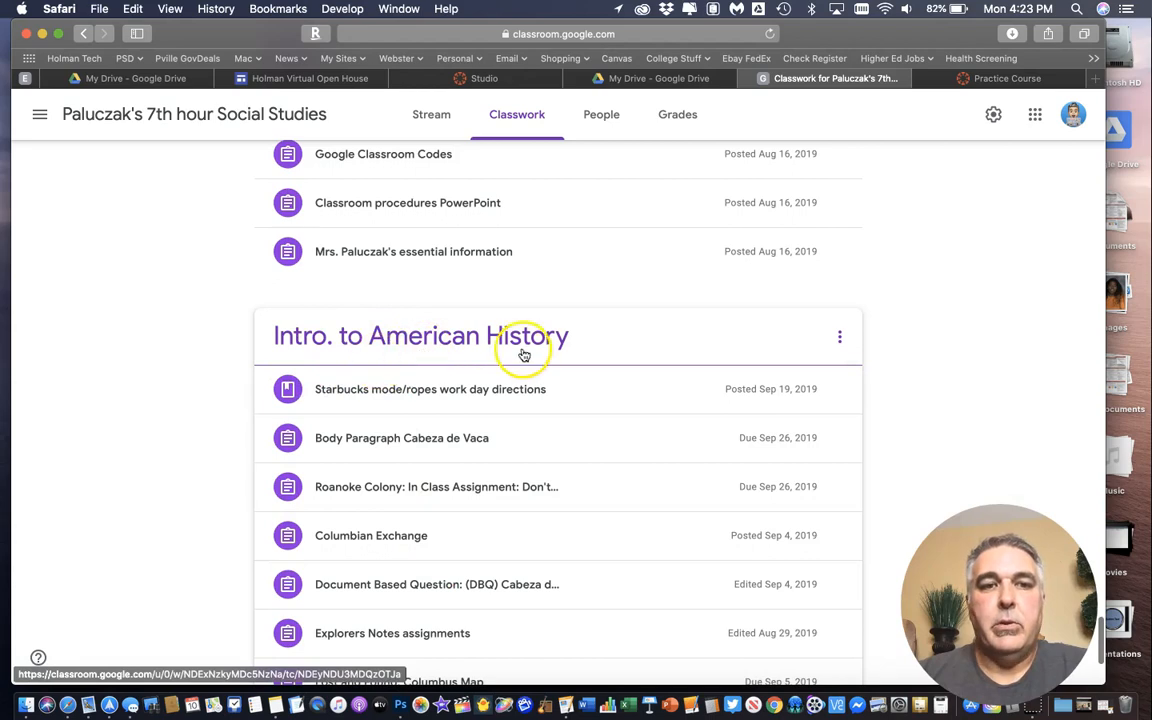
{"action": "scroll", "scroll_direction": "down", "scroll_amount": 3}
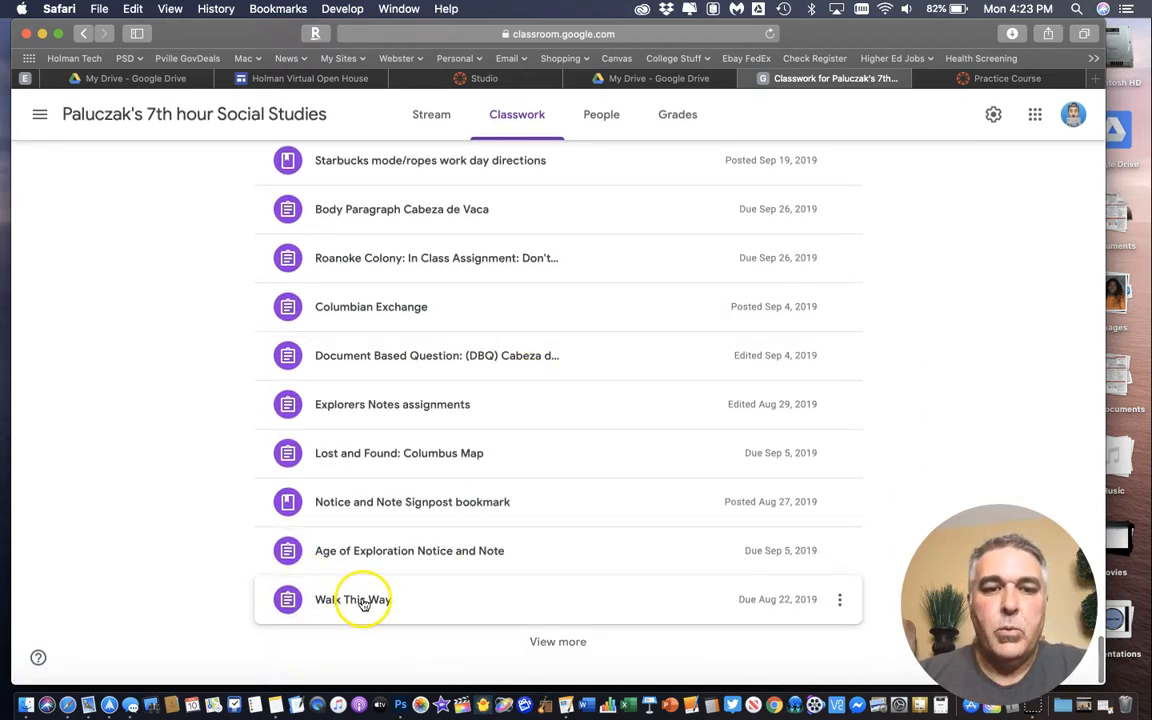
{"action": "left_click", "coordinate": [353, 599]}
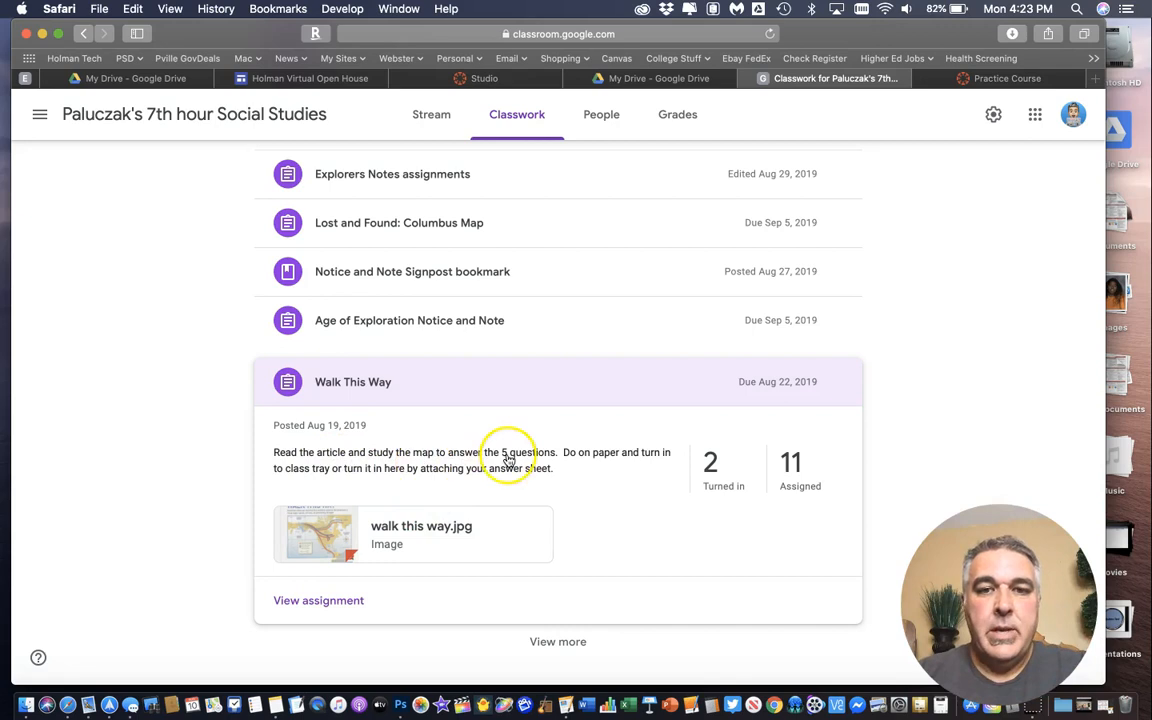
{"action": "mouse_move", "coordinate": [435, 544]}
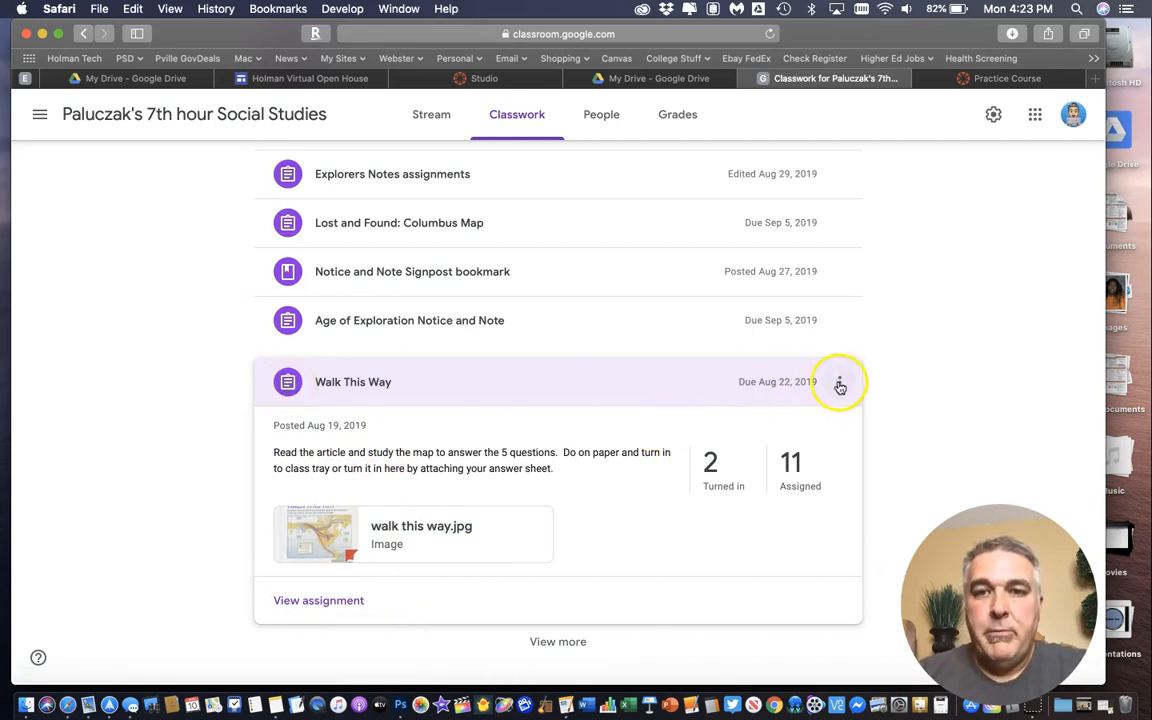
{"action": "left_click", "coordinate": [840, 381]}
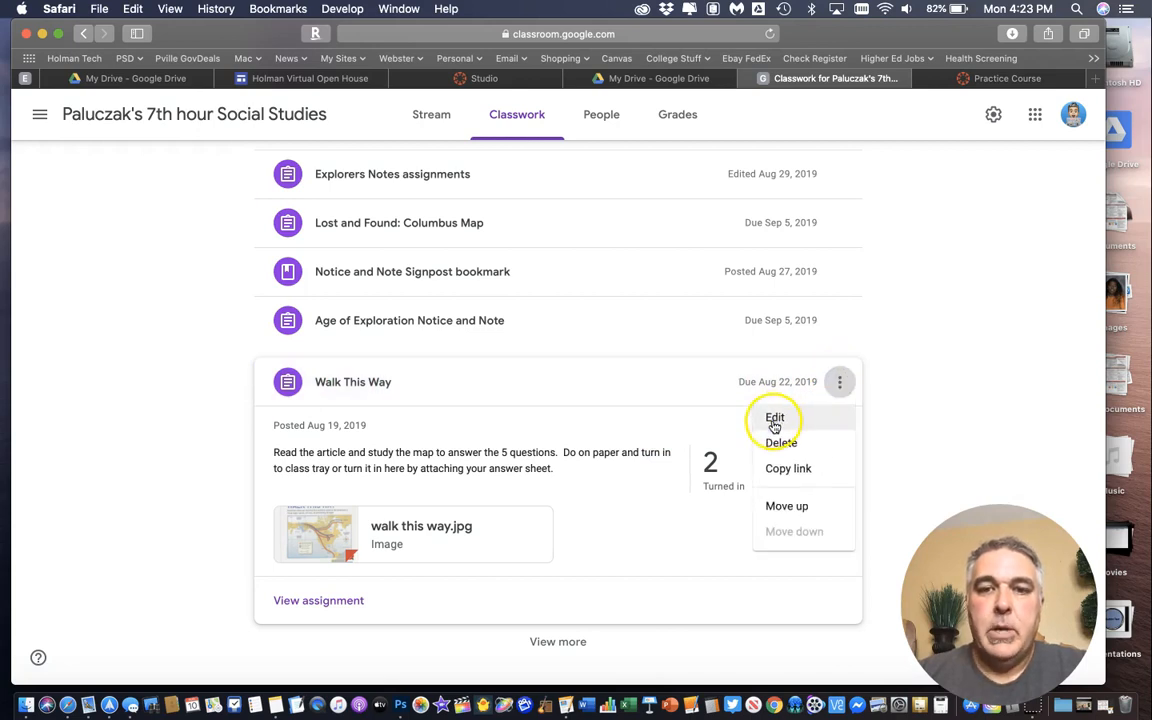
{"action": "left_click", "coordinate": [774, 417]}
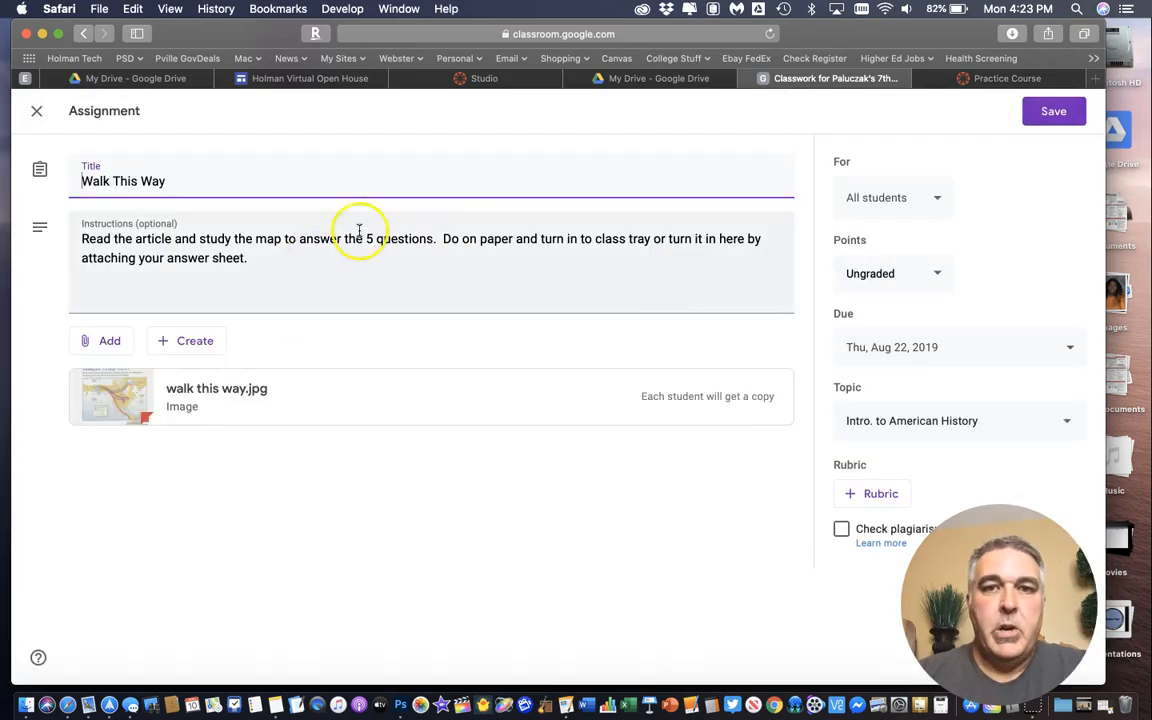
{"action": "mouse_move", "coordinate": [148, 245]}
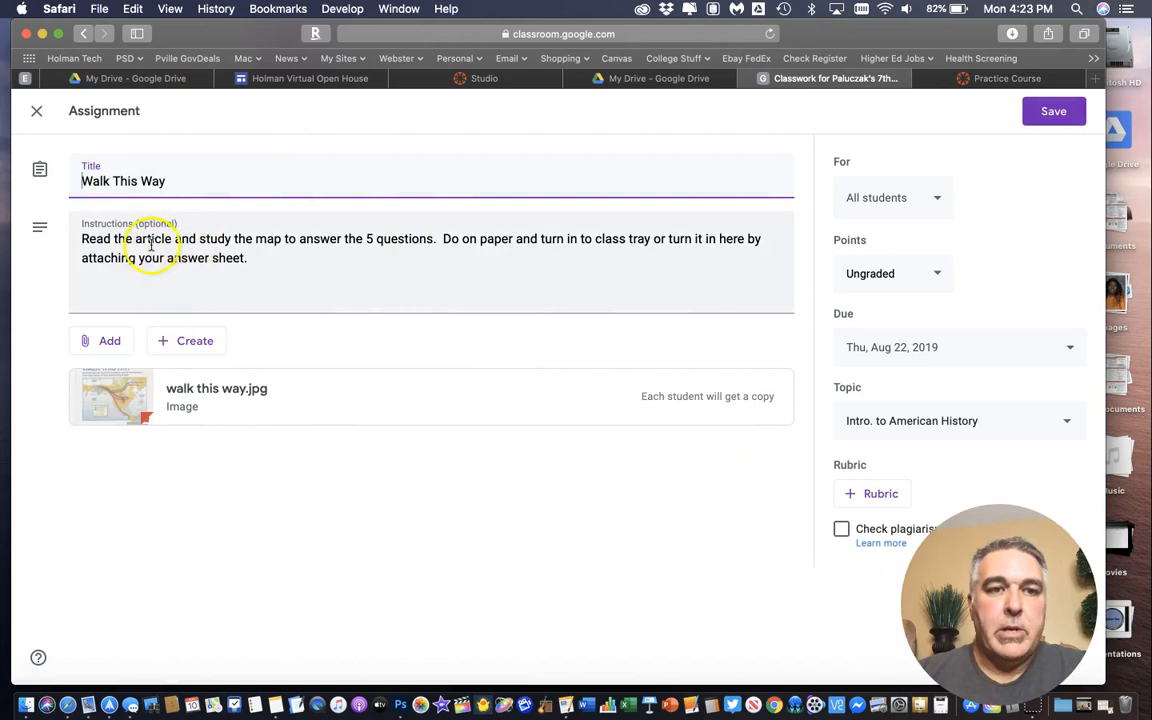
{"action": "mouse_move", "coordinate": [140, 405]}
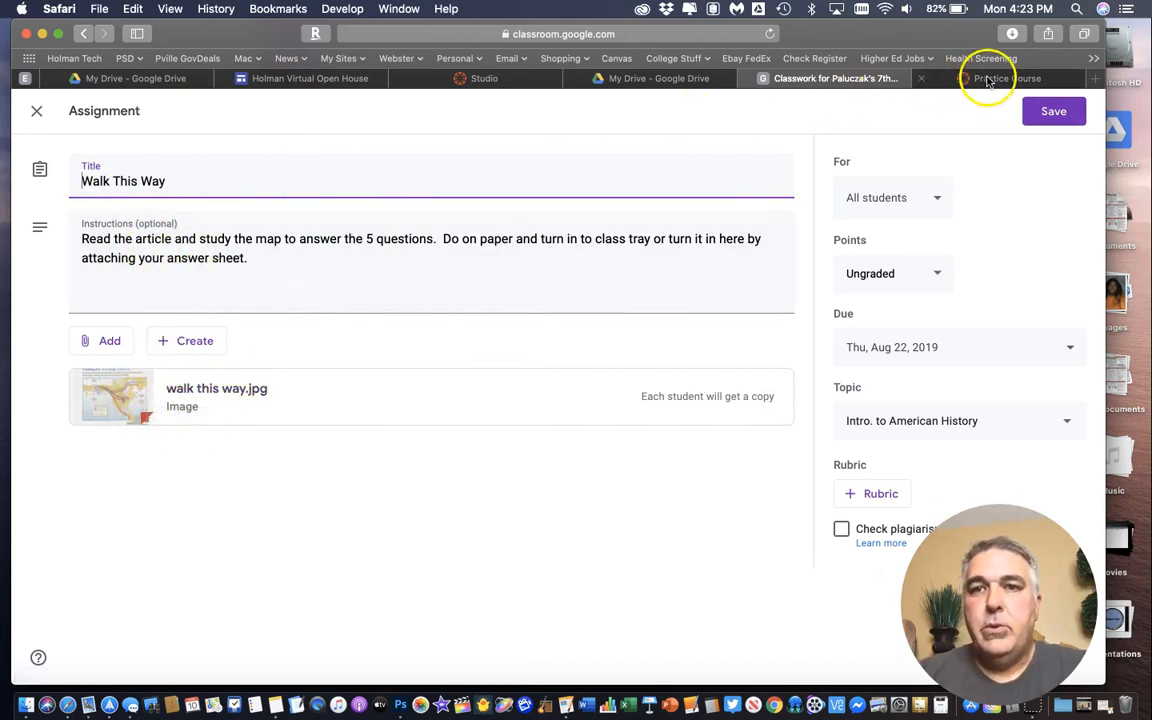
Start a new assignment from the Practice Course Assignments page, then return to Classroom's Walk This Way
{"action": "left_click", "coordinate": [1007, 78]}
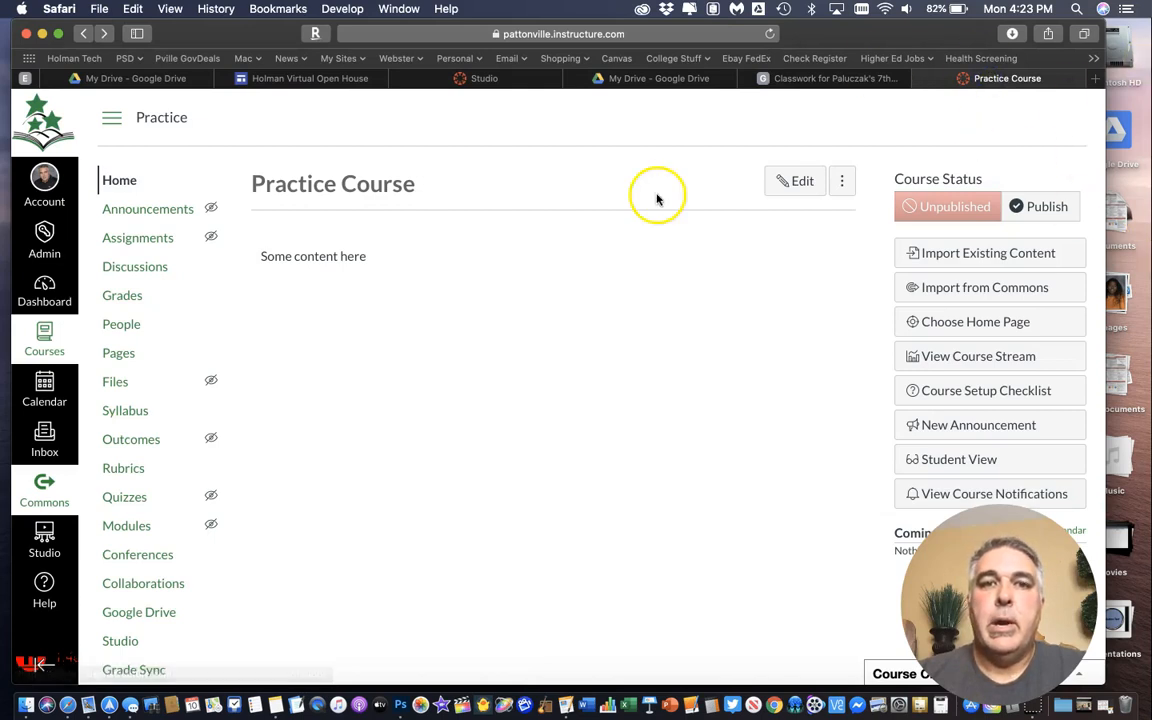
{"action": "mouse_move", "coordinate": [390, 275]}
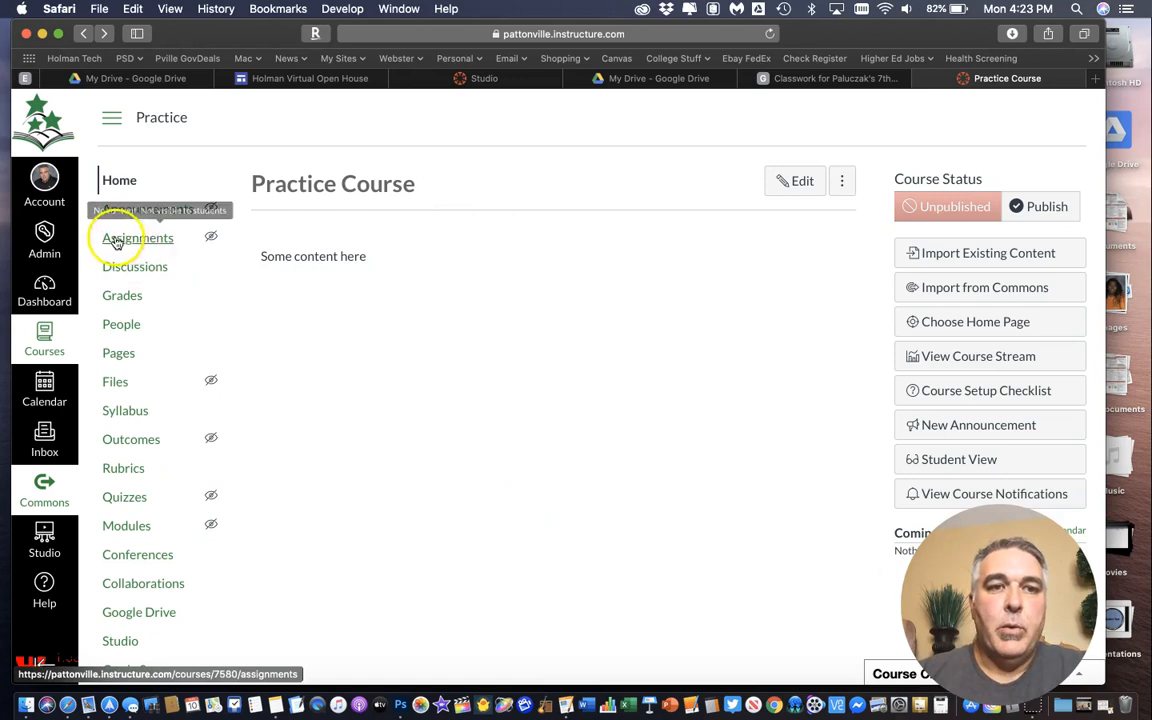
{"action": "left_click", "coordinate": [137, 237]}
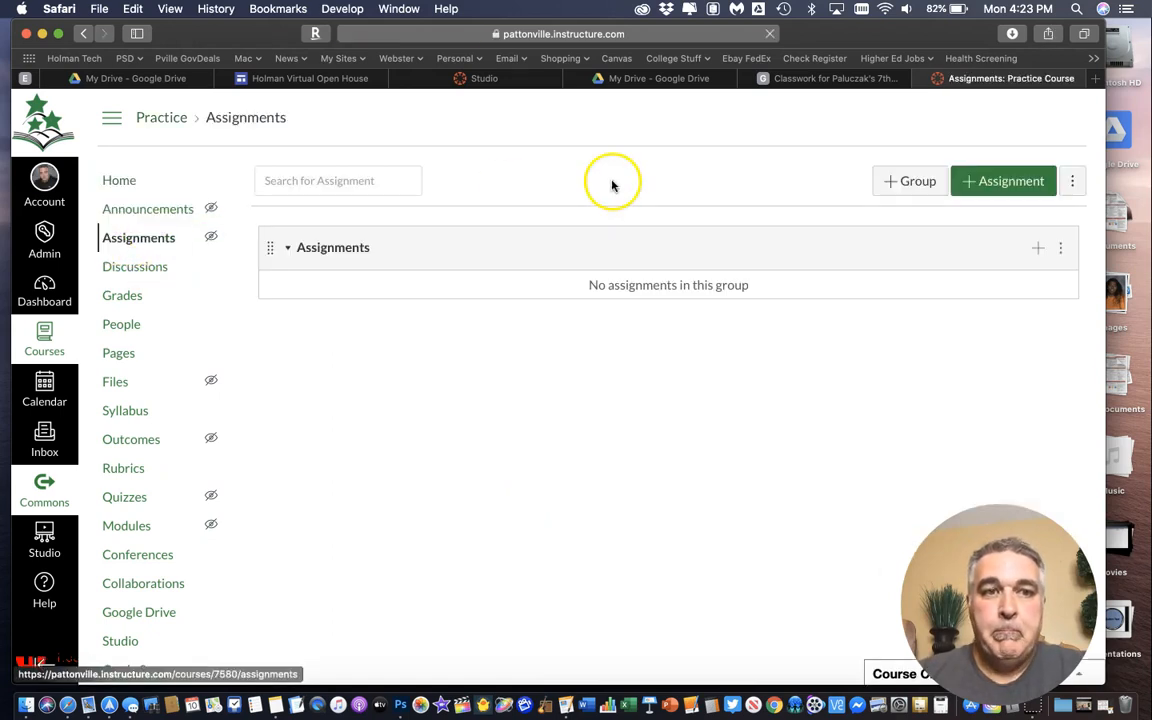
{"action": "left_click", "coordinate": [1003, 181]}
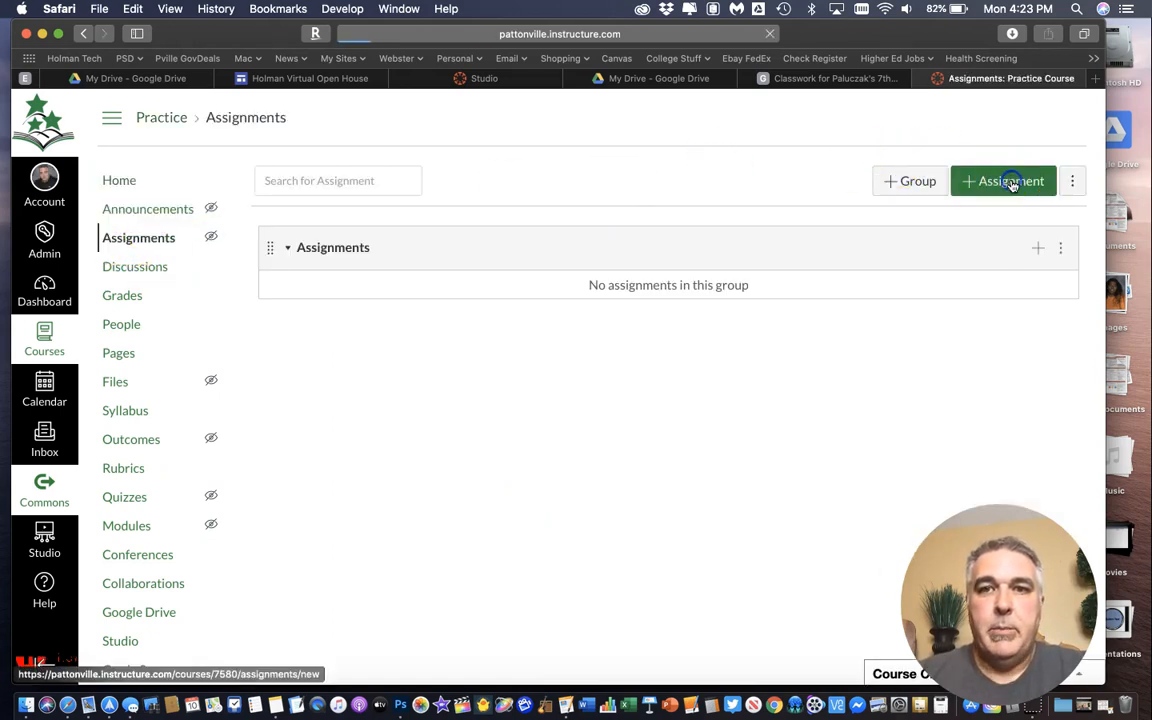
{"action": "left_click", "coordinate": [1003, 181]}
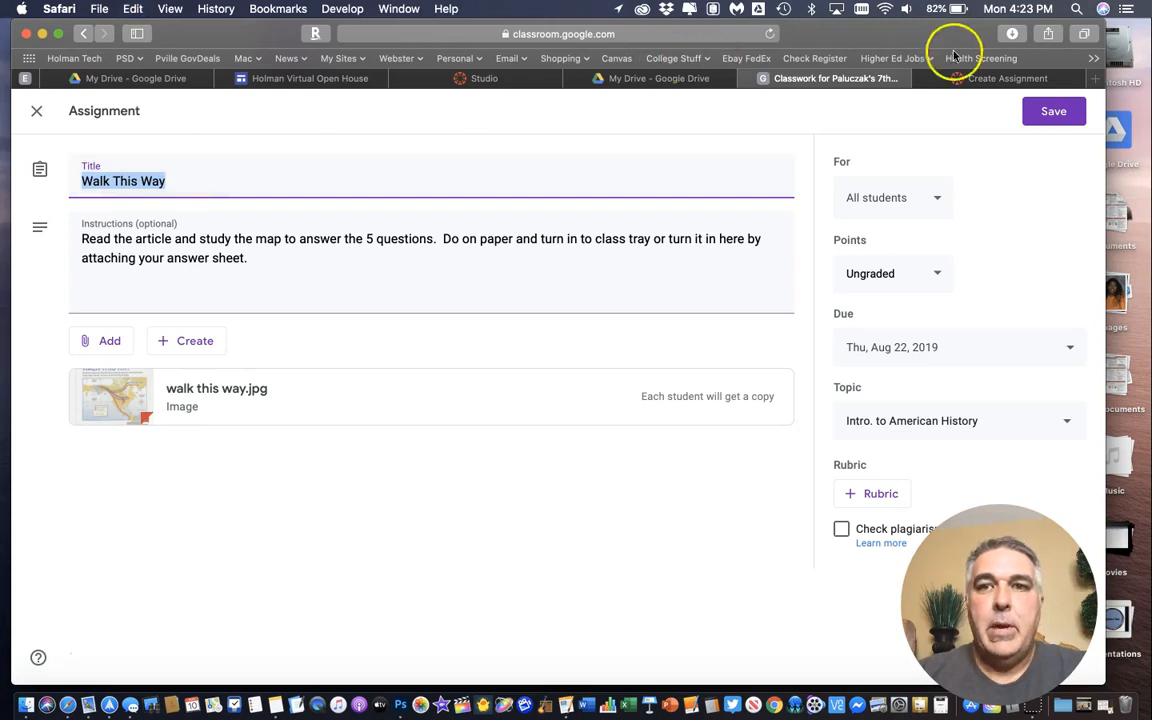
Name the Canvas assignment 'Walk This Way' and paste the 'Read the article and study the map…' instructions
{"action": "left_click", "coordinate": [1007, 78]}
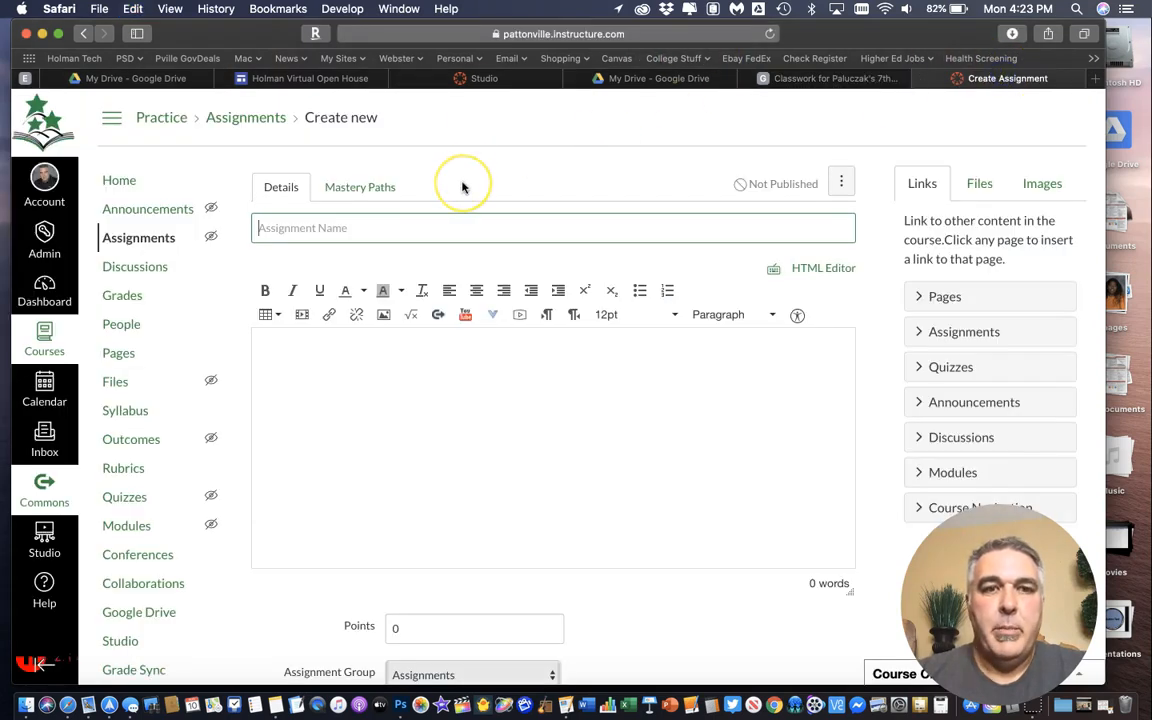
{"action": "left_click", "coordinate": [830, 78]}
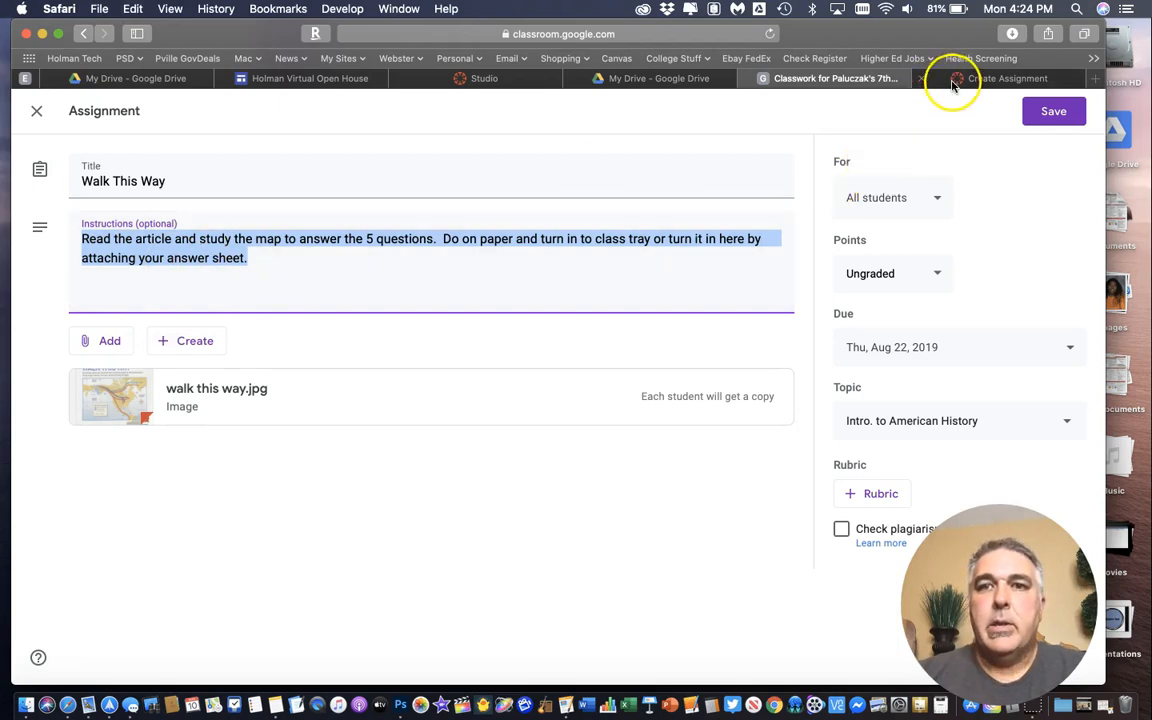
{"action": "left_click", "coordinate": [1007, 78]}
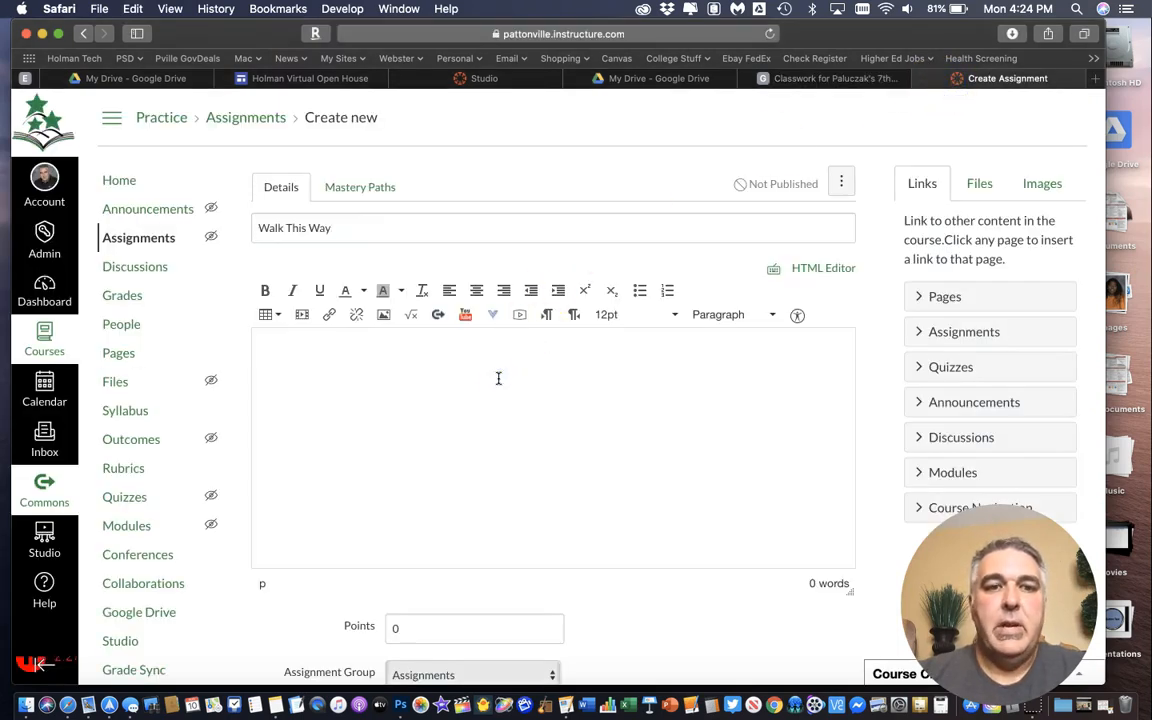
{"action": "type", "text": "Read the article and study the map to answer the 5 questions. Do on paper and turn in to class tray or turn it in here by attaching your answer sheet."}
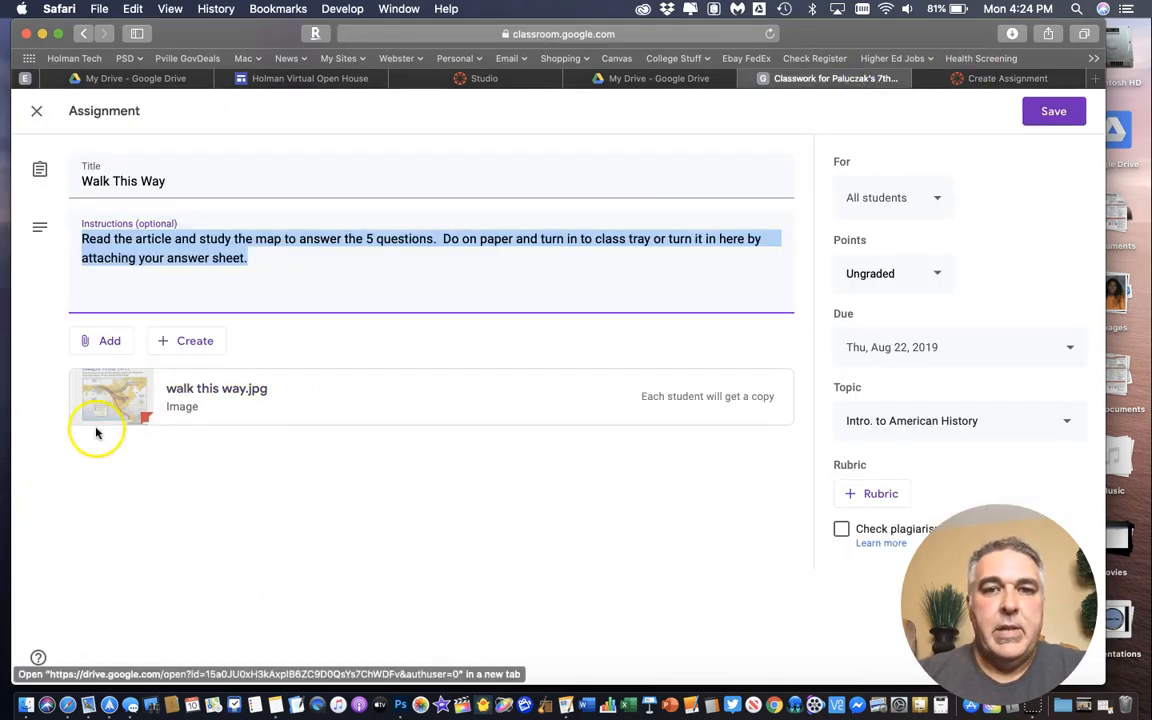
{"action": "mouse_move", "coordinate": [154, 390]}
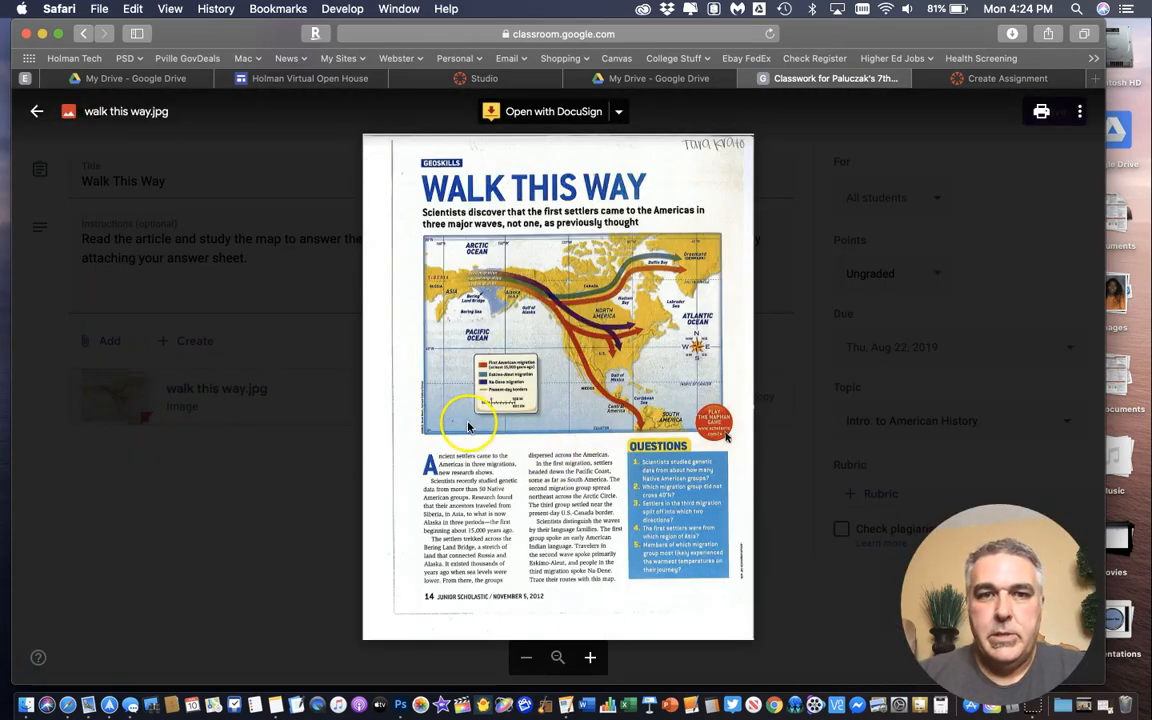
{"action": "mouse_move", "coordinate": [563, 297]}
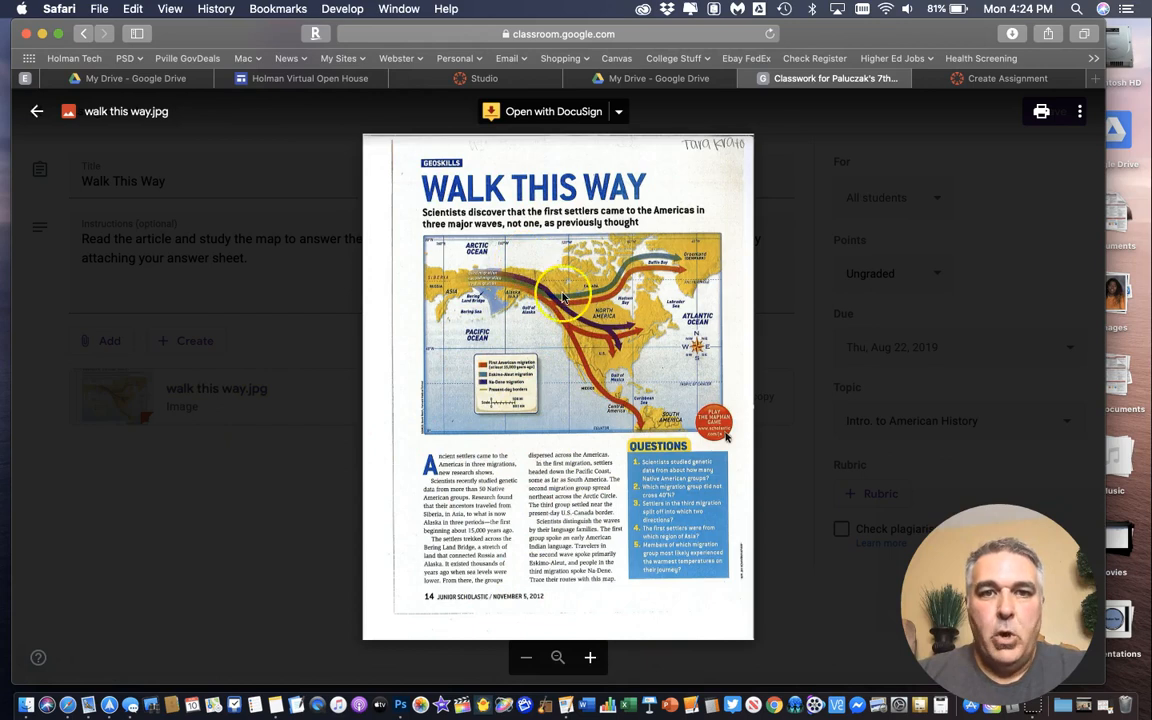
Right-click the previewed map image to save walk this way.jpg
{"action": "right_click", "coordinate": [565, 290]}
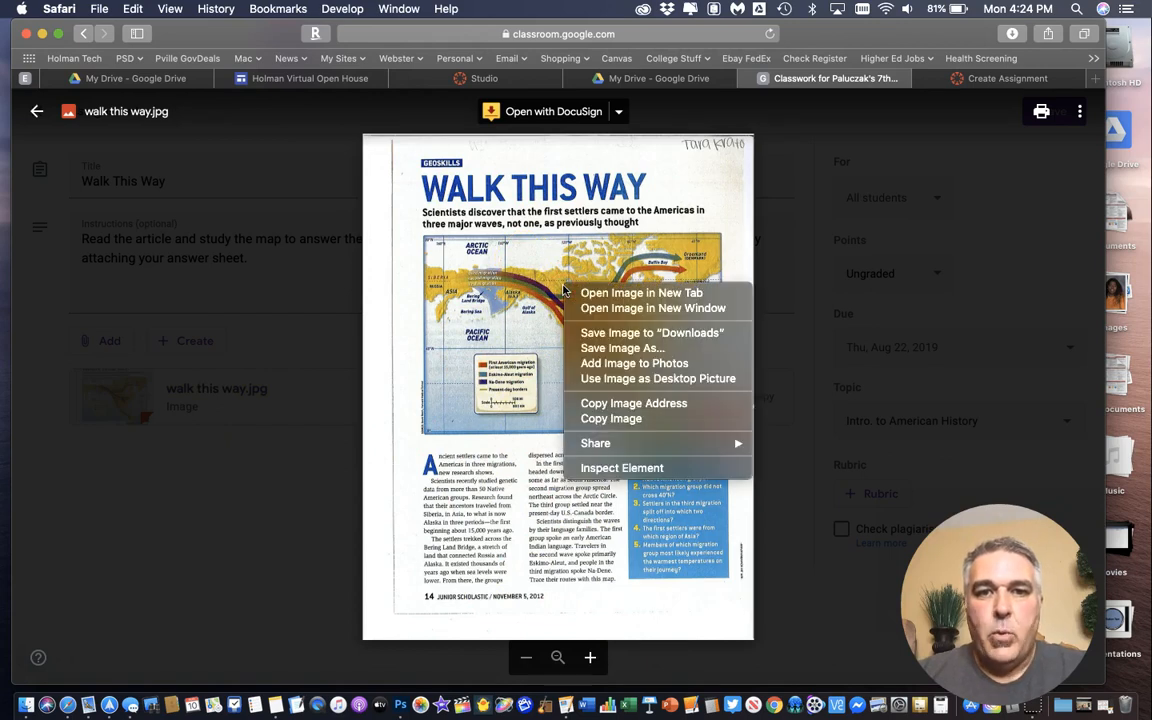
{"action": "mouse_move", "coordinate": [621, 348]}
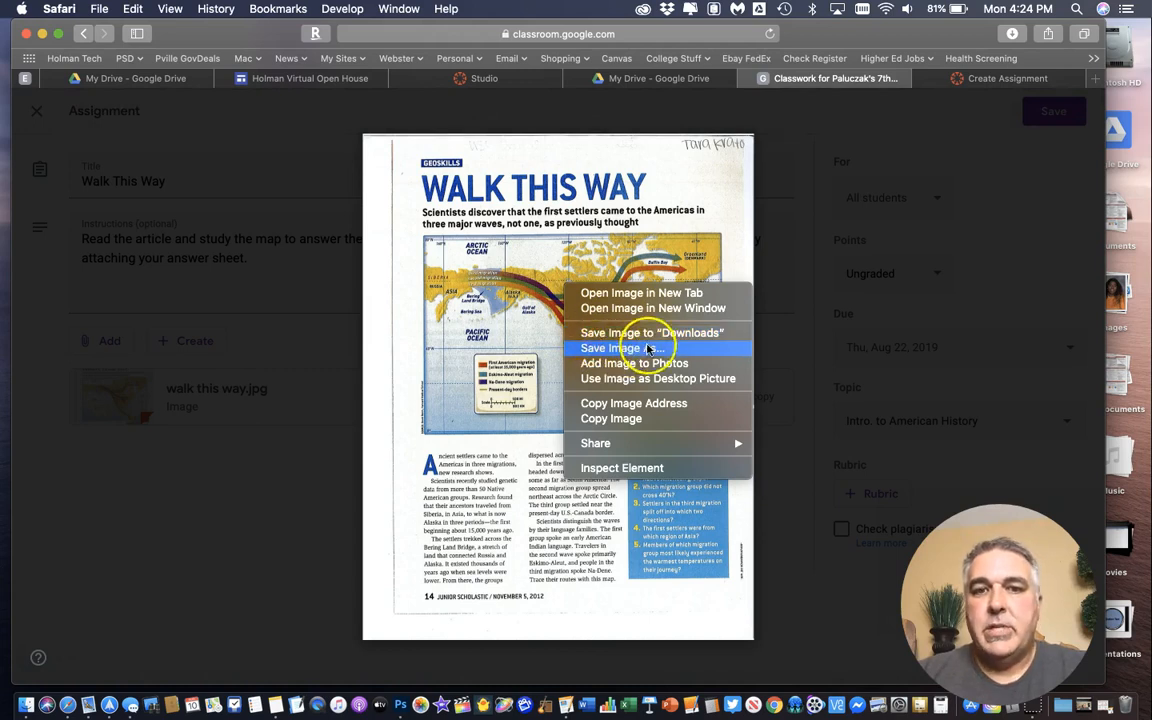
{"action": "mouse_move", "coordinate": [650, 332]}
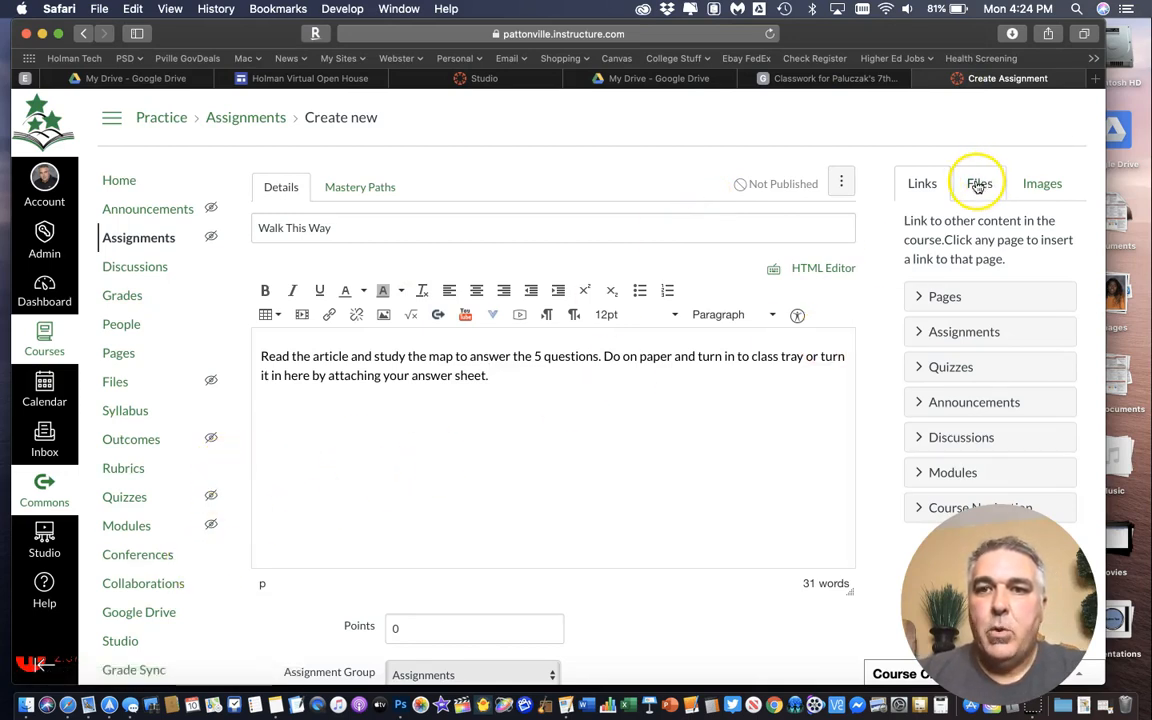
Upload walk this way.jpg from Downloads with alt text 'map' into the description
{"action": "left_click", "coordinate": [1041, 183]}
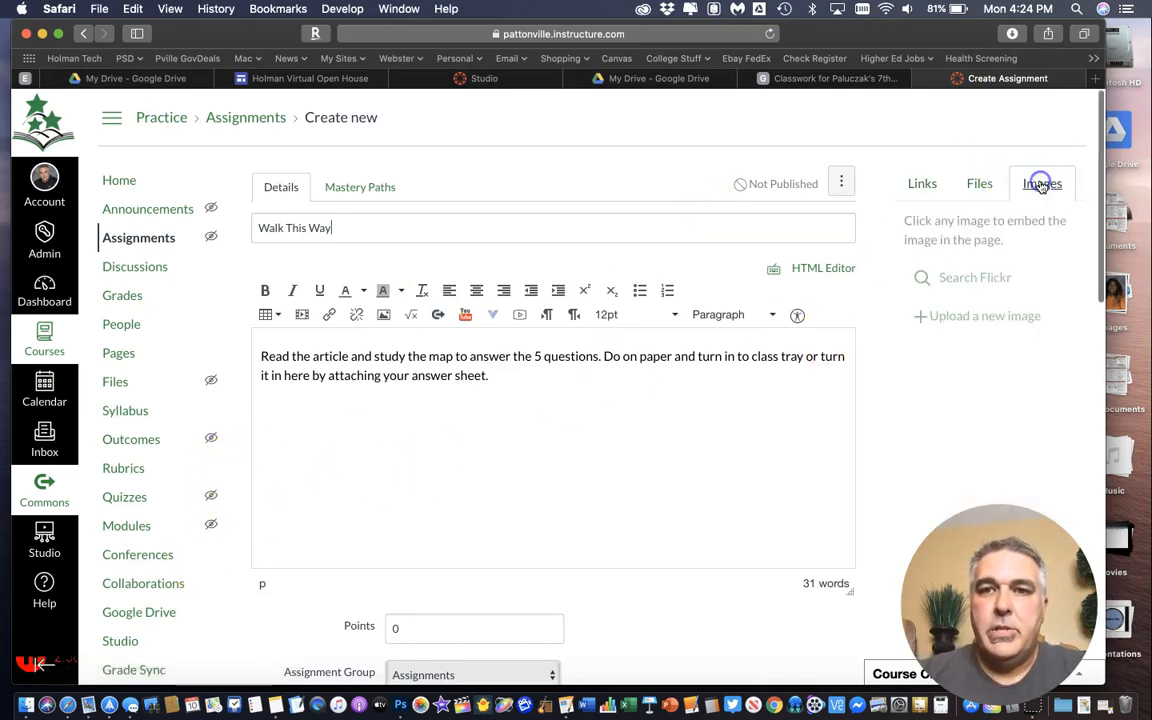
{"action": "left_click", "coordinate": [984, 315]}
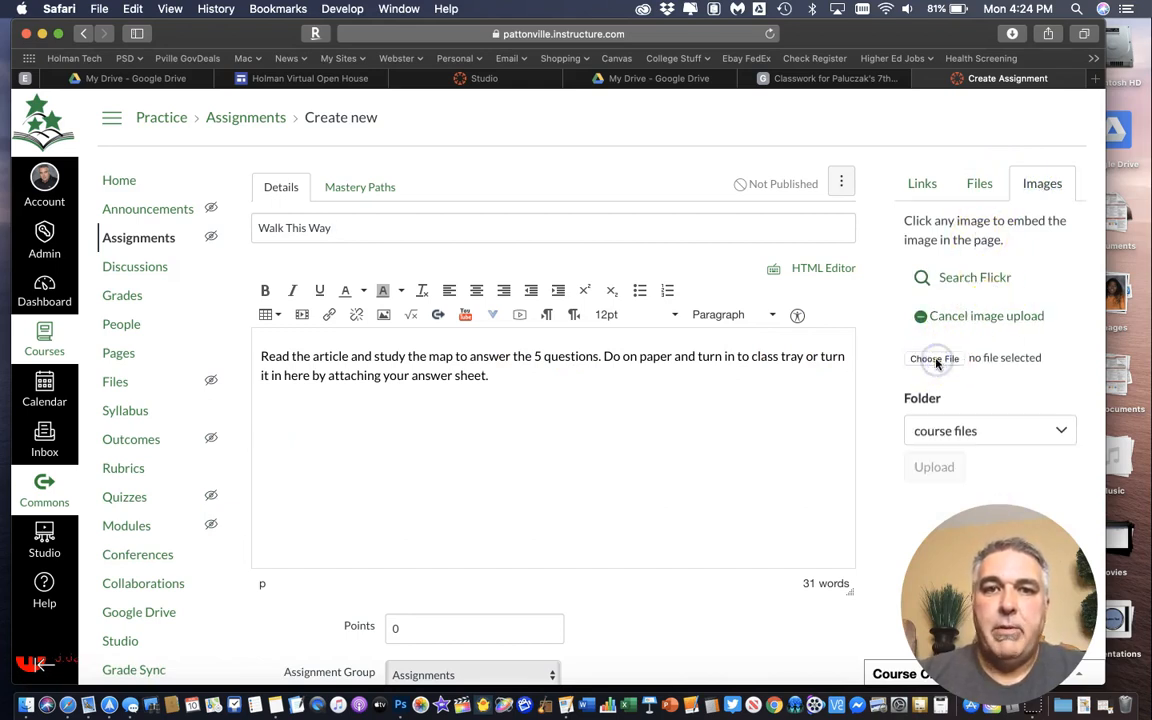
{"action": "left_click", "coordinate": [934, 358]}
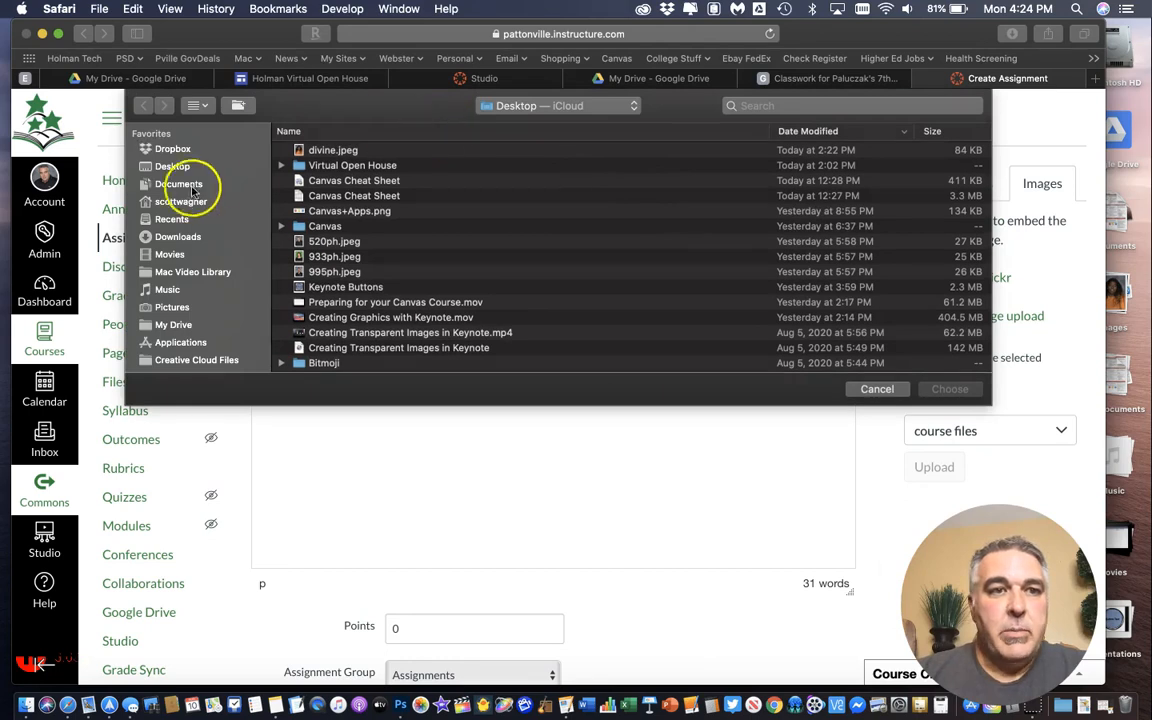
{"action": "left_click", "coordinate": [177, 237]}
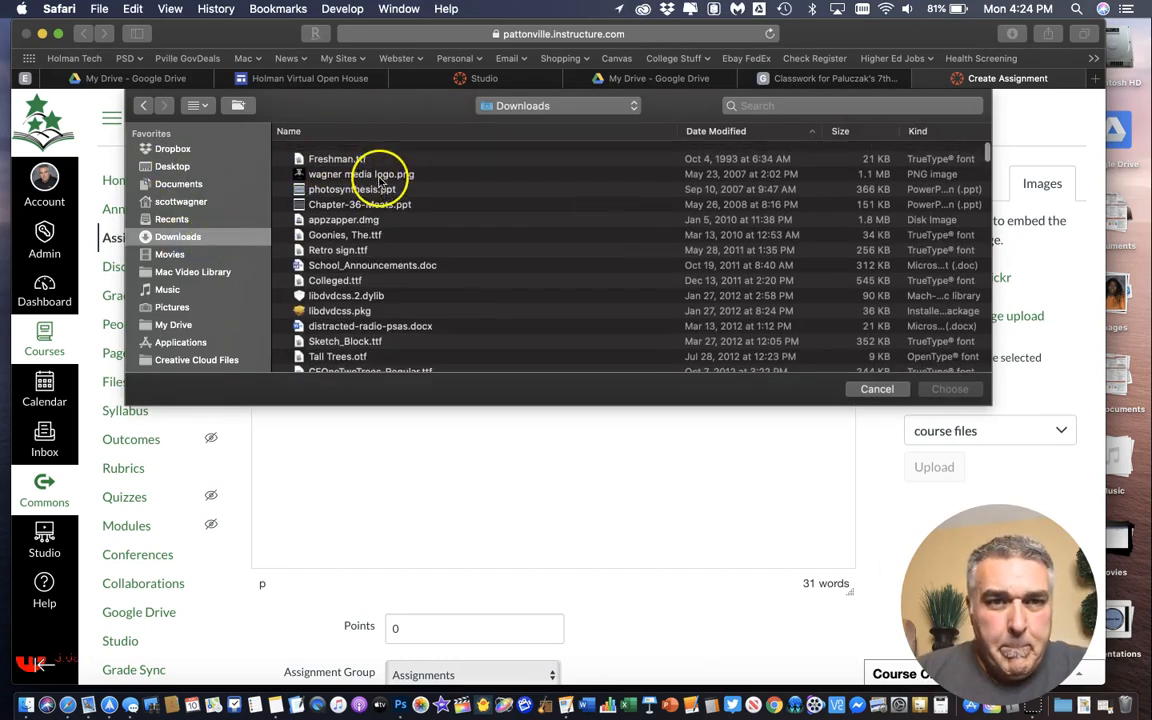
{"action": "left_click", "coordinate": [716, 131]}
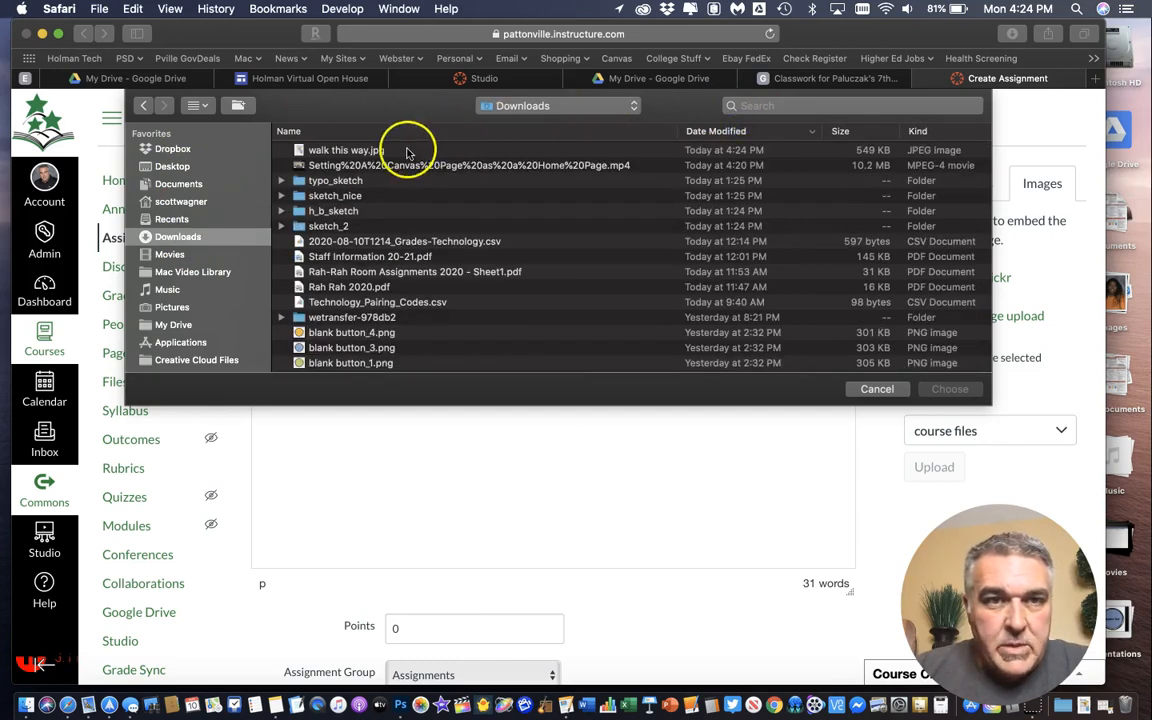
{"action": "left_click", "coordinate": [346, 149]}
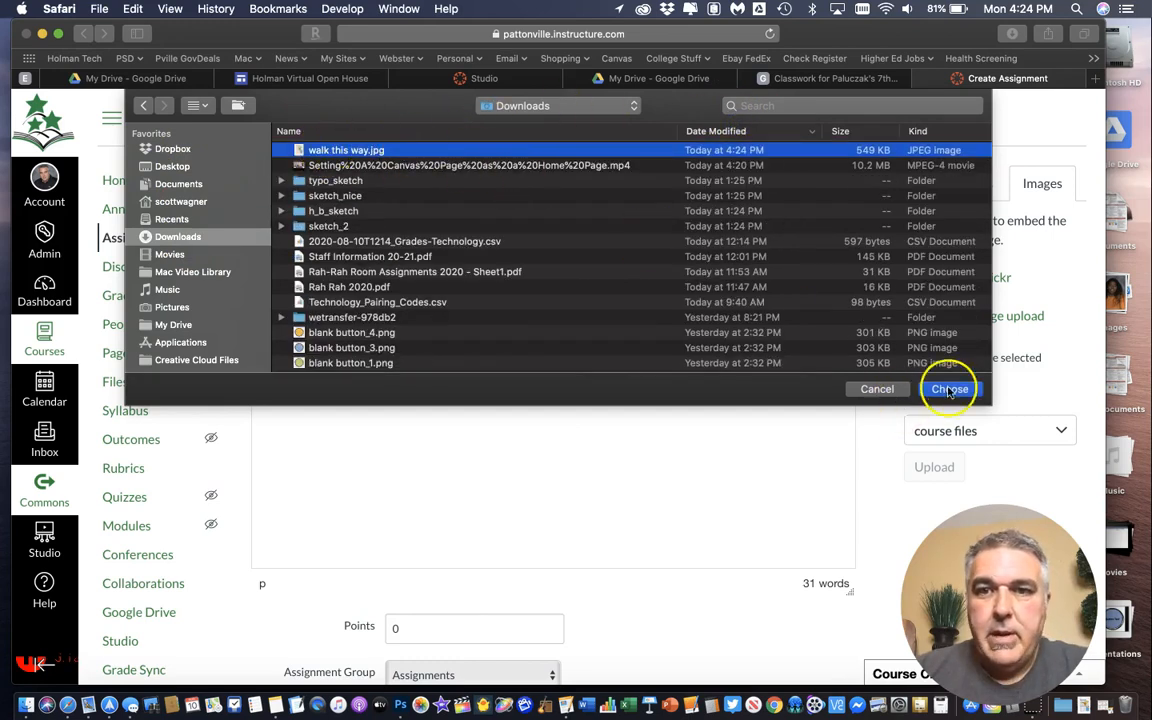
{"action": "left_click", "coordinate": [949, 389]}
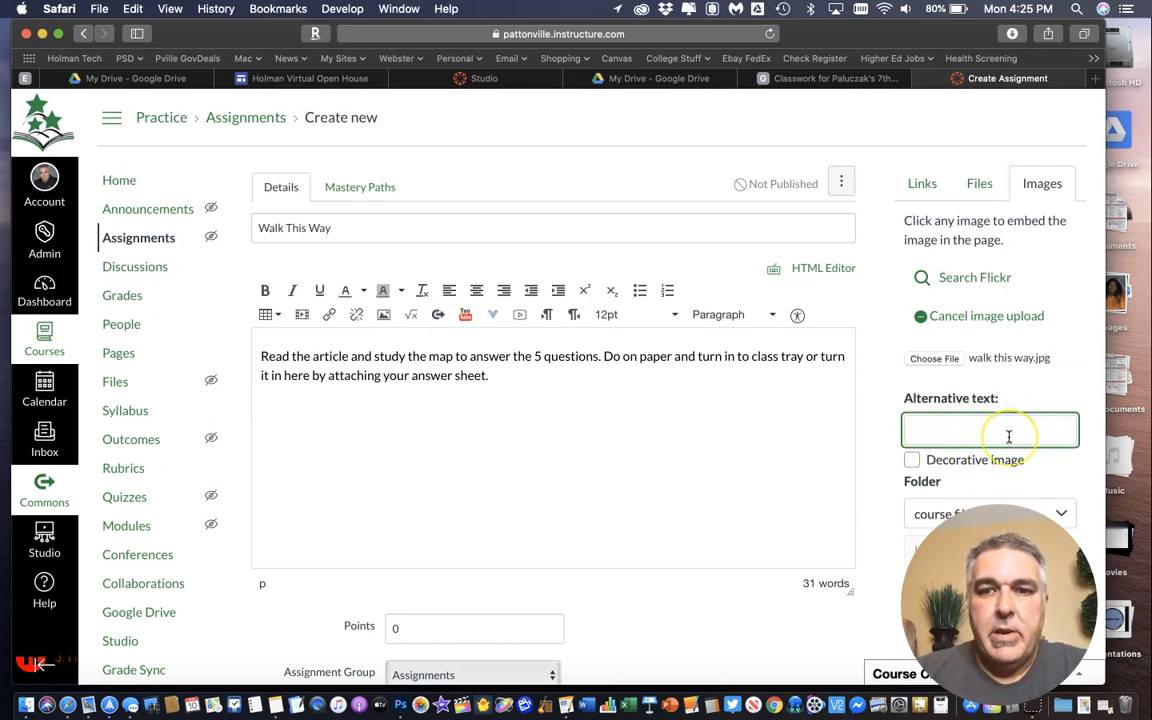
{"action": "type", "text": "map"}
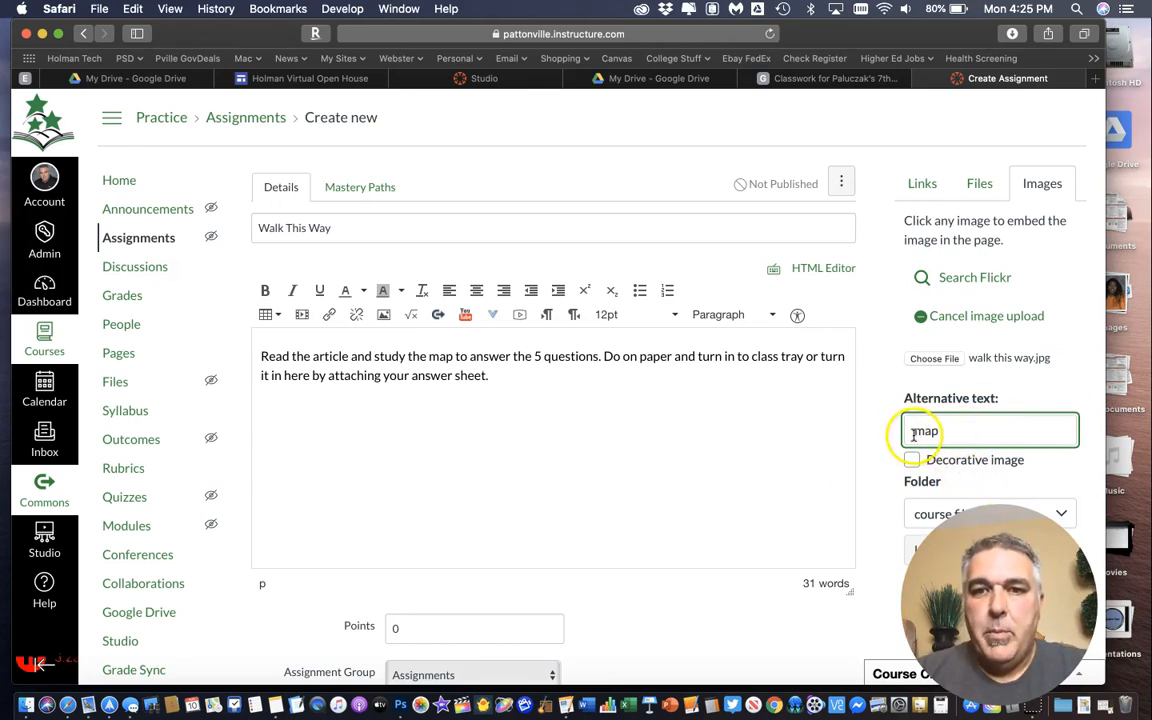
{"action": "type", "text": "walk th"}
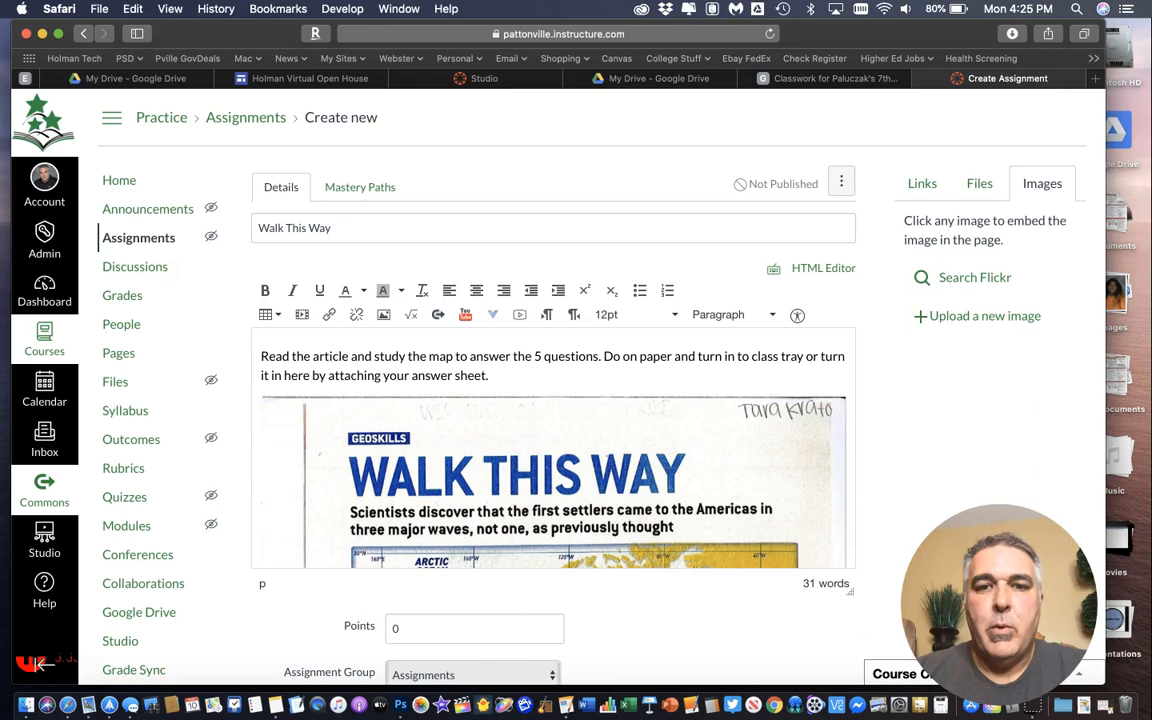
Close the Classroom map preview, check Walk This Way is ungraded and due Aug 22, return to Canvas
{"action": "scroll", "scroll_direction": "down", "scroll_amount": 3}
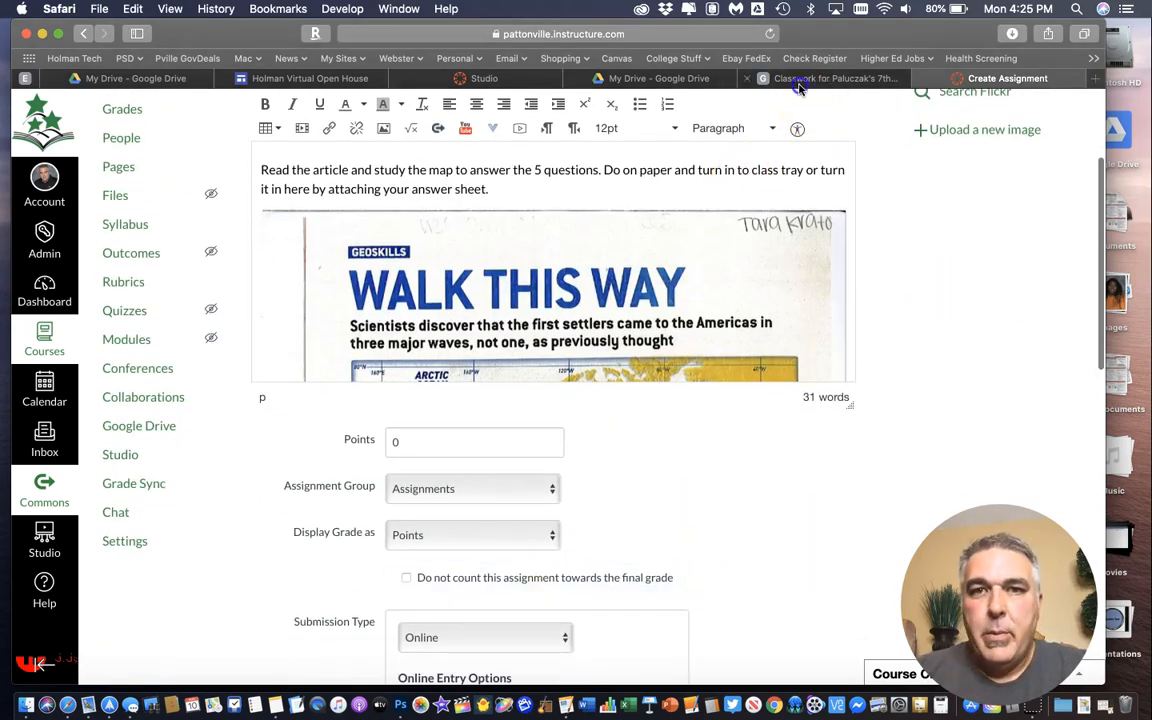
{"action": "left_click", "coordinate": [836, 78]}
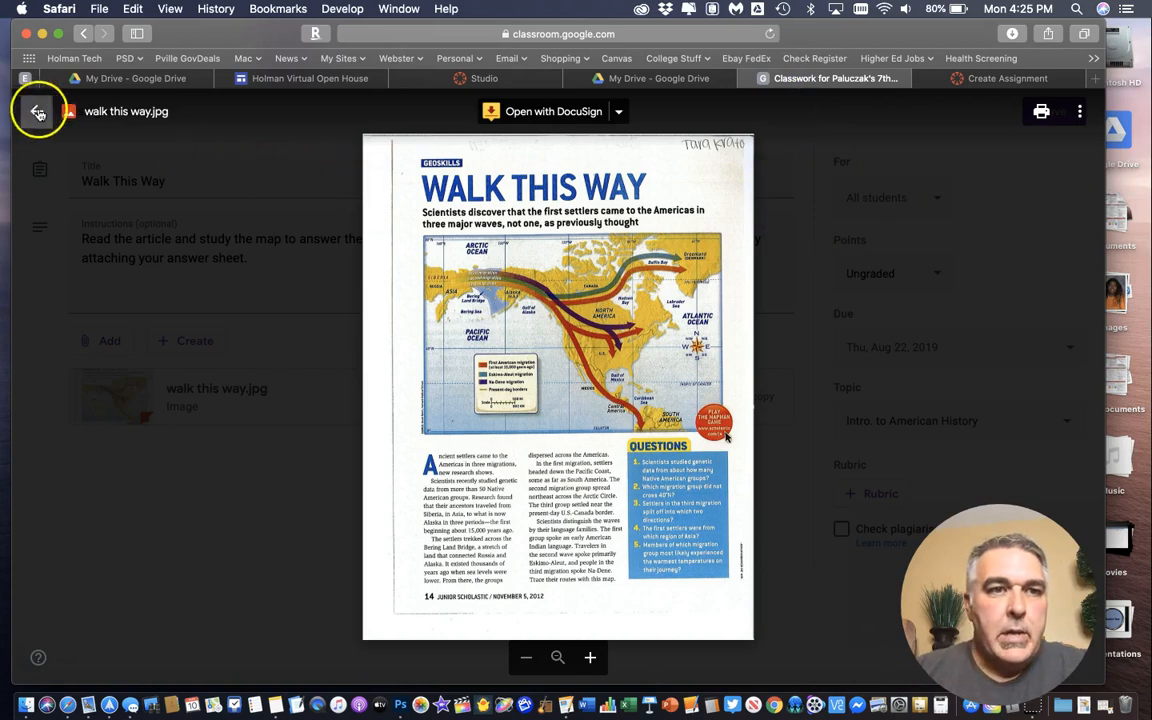
{"action": "left_click", "coordinate": [38, 111]}
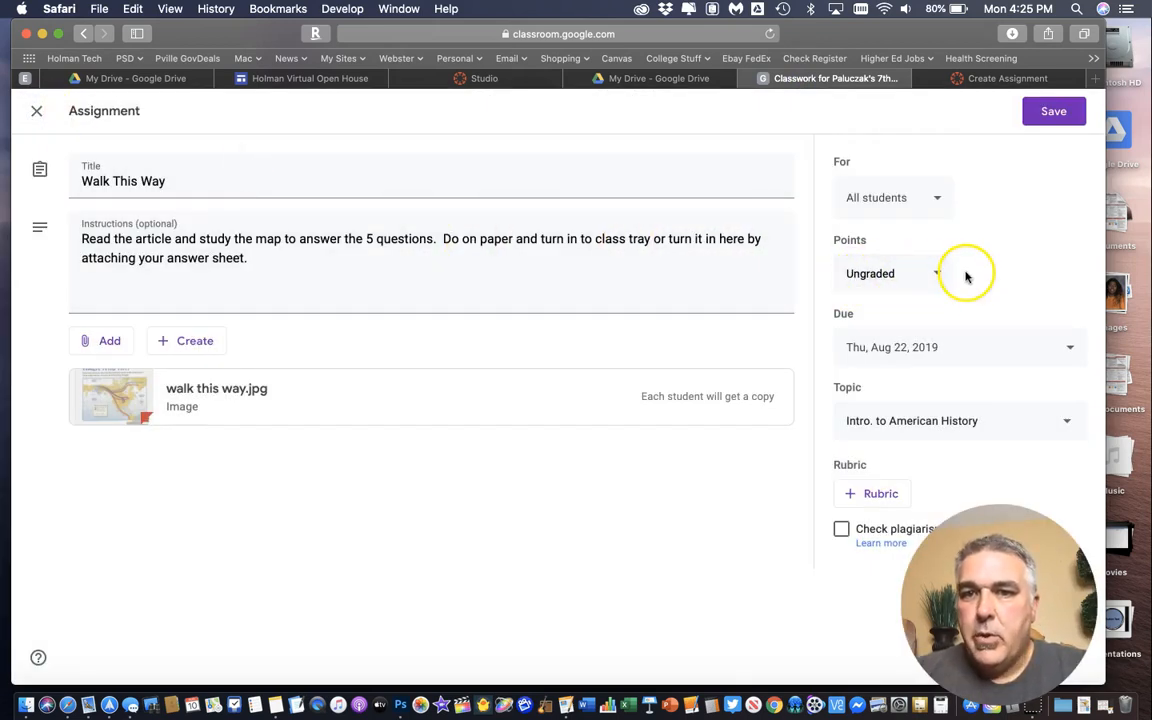
{"action": "mouse_move", "coordinate": [1015, 410]}
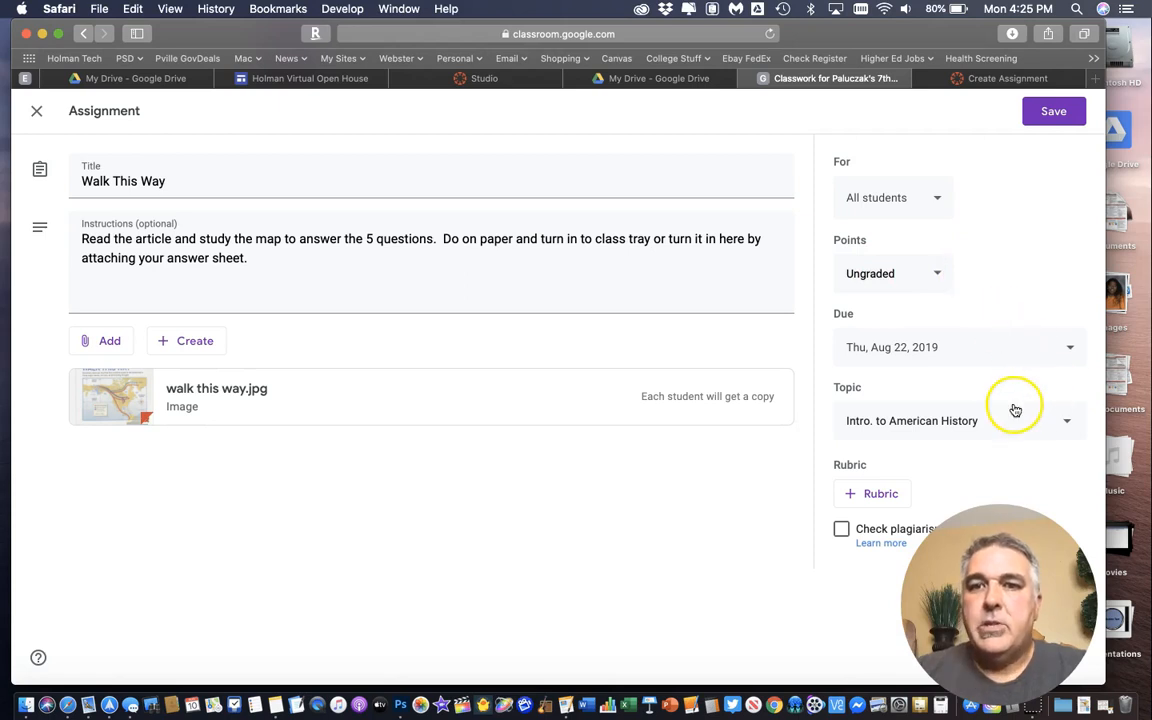
{"action": "mouse_move", "coordinate": [990, 155]}
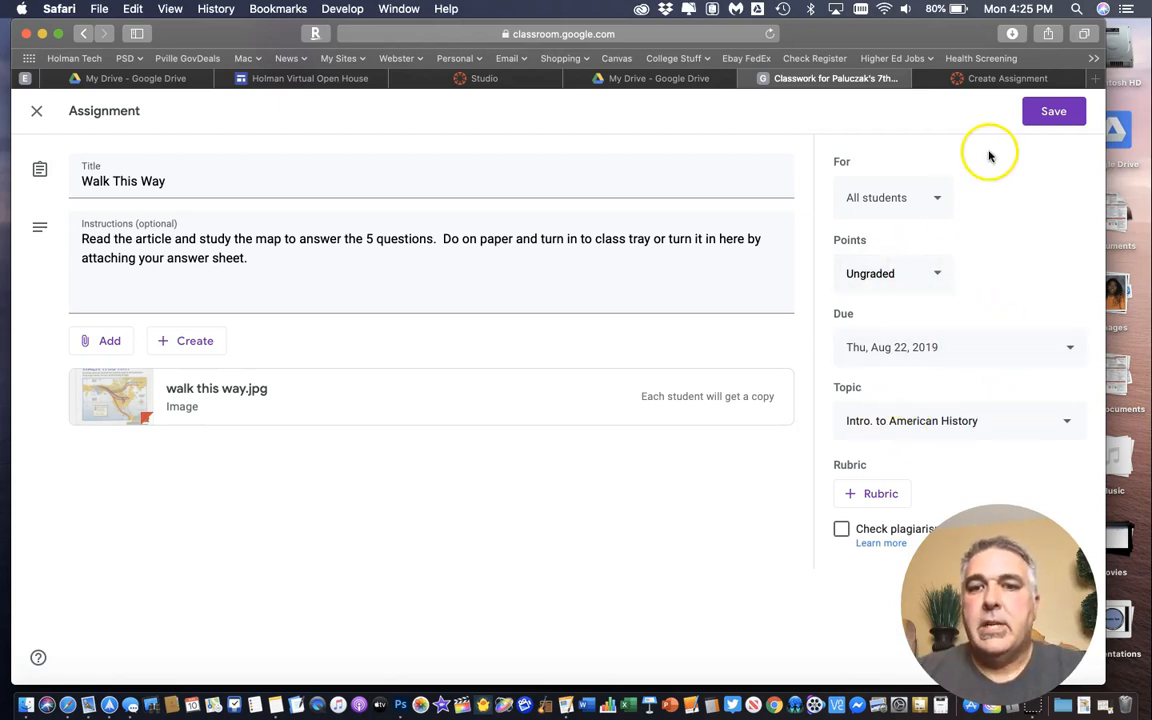
{"action": "left_click", "coordinate": [1007, 78]}
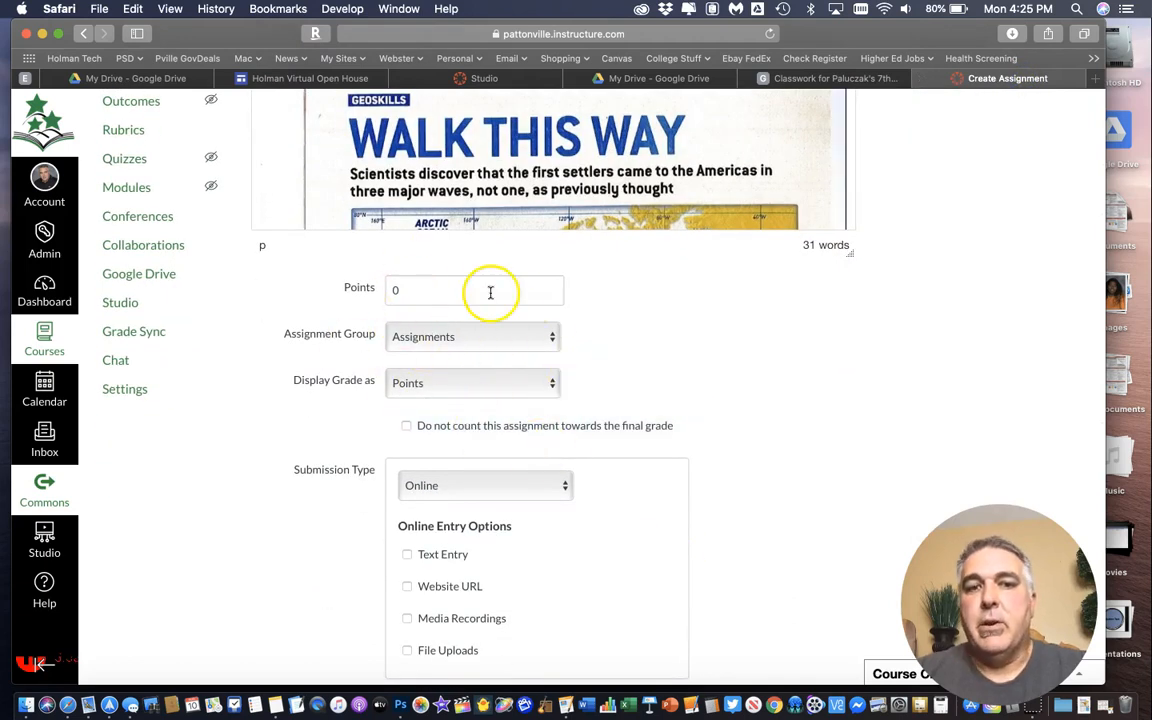
Scroll to the bottom of the Walk This Way form and save it, still unpublished
{"action": "scroll", "scroll_direction": "down", "scroll_amount": 3}
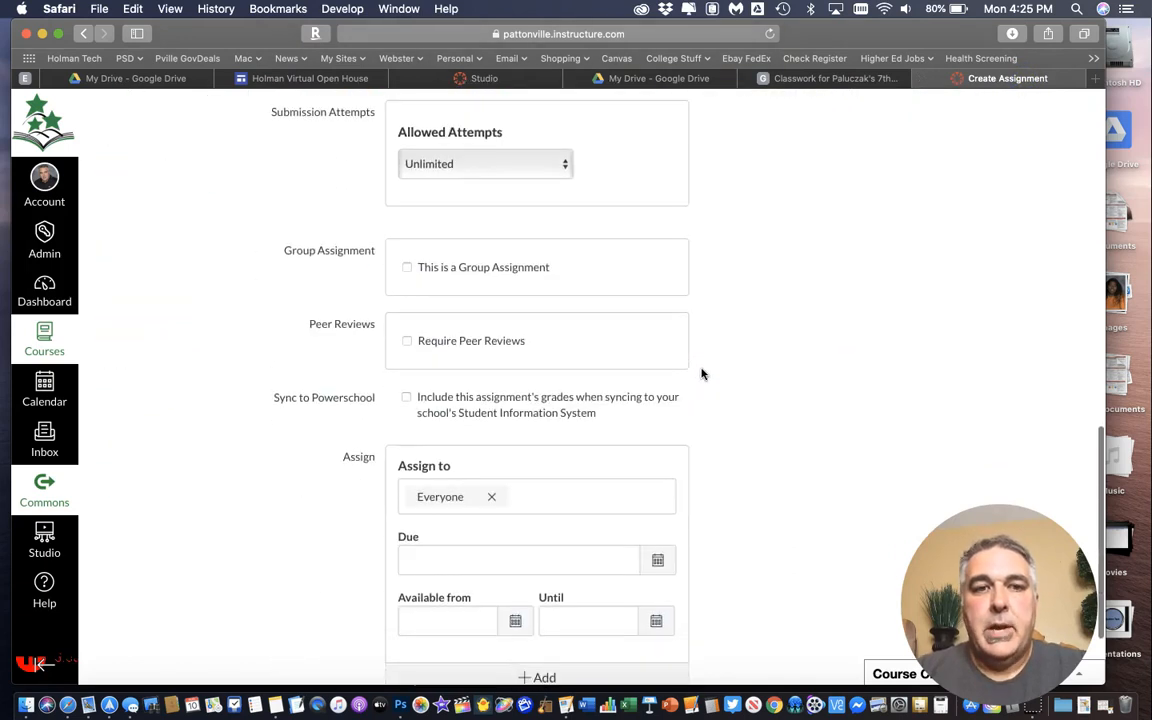
{"action": "scroll", "scroll_direction": "down", "scroll_amount": 3}
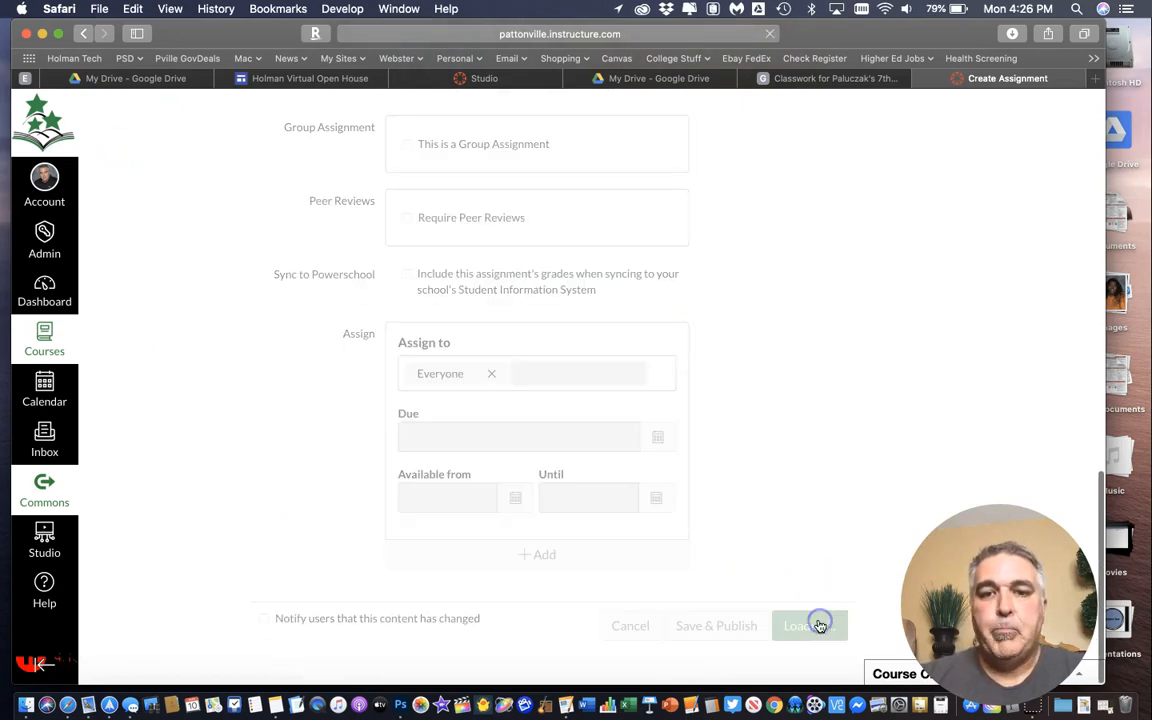
{"action": "left_click", "coordinate": [808, 625]}
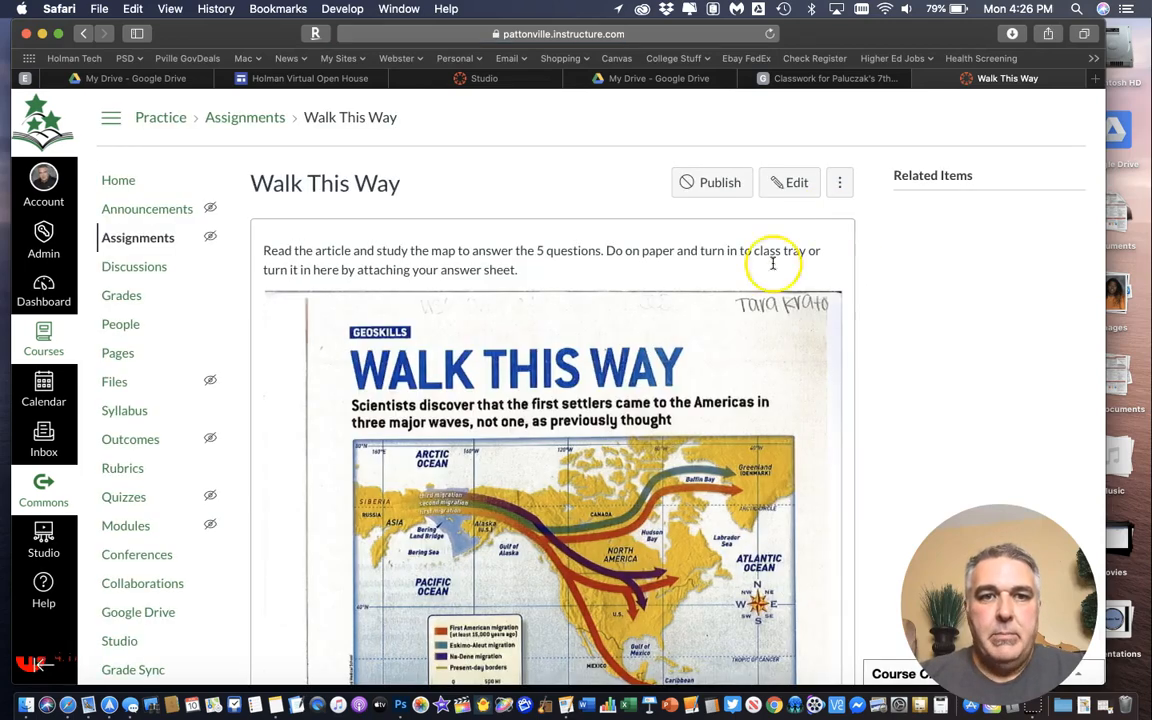
Switch to the Classroom classwork list, where Walk This Way shows 2 of 11 turned in
{"action": "scroll", "scroll_direction": "down", "scroll_amount": 3}
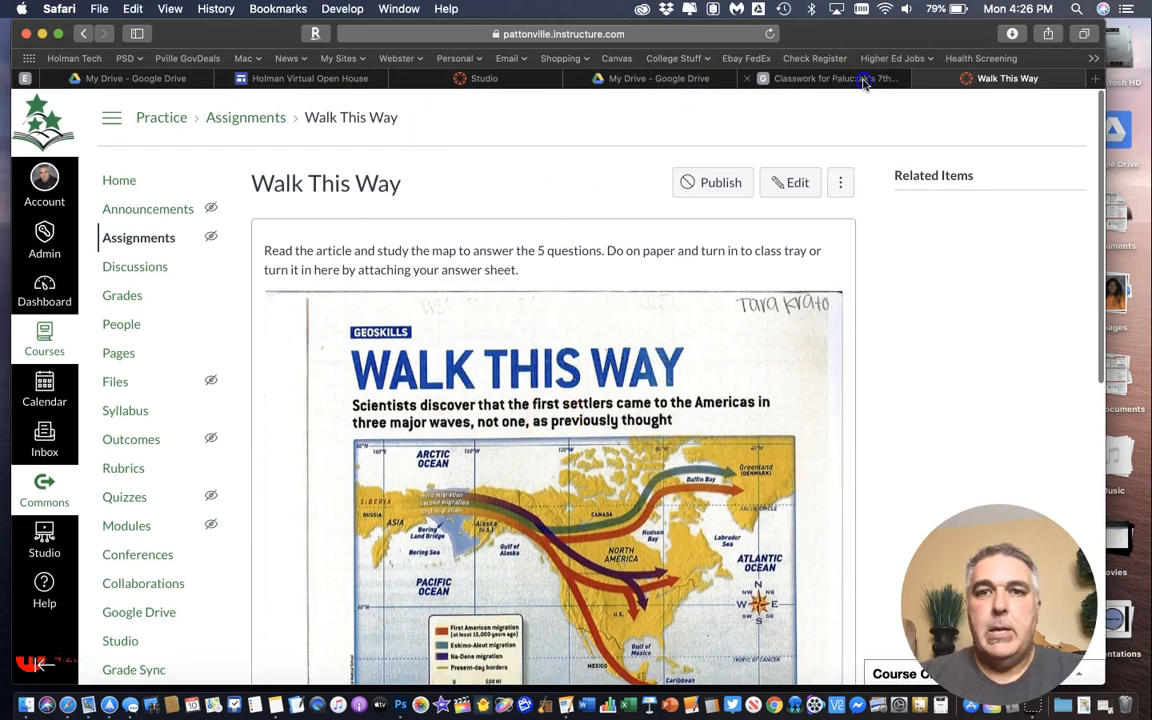
{"action": "left_click", "coordinate": [835, 78]}
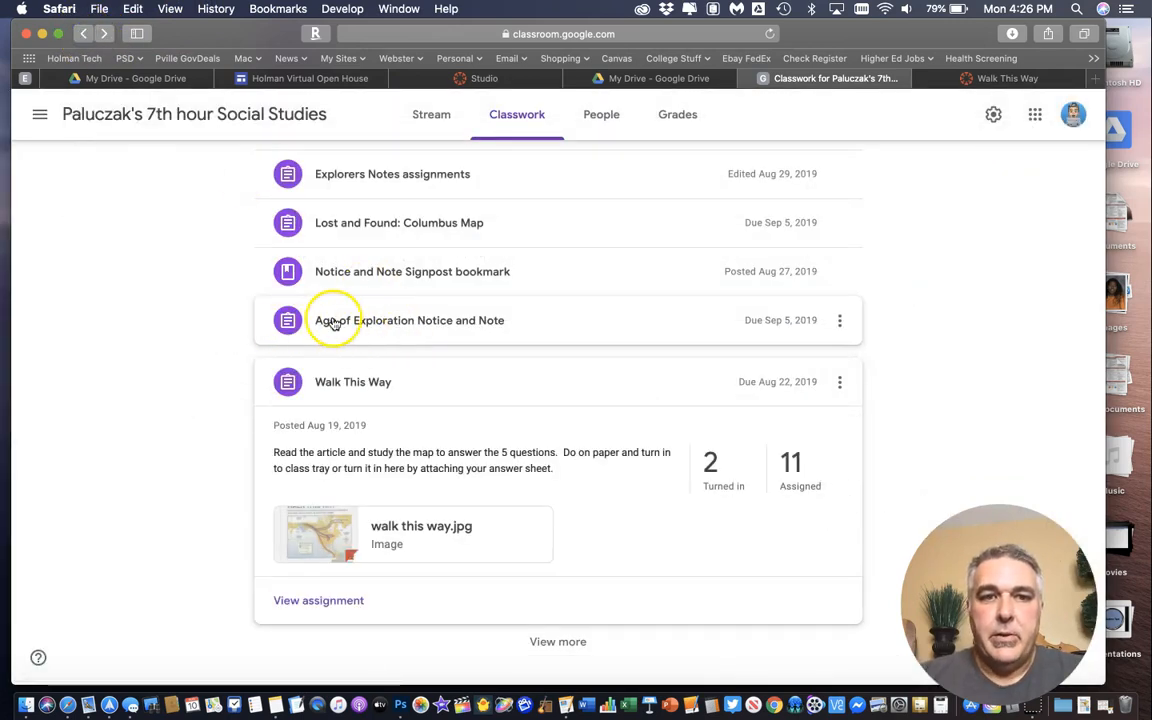
Open Age of Exploration Notice and Note for editing and select its entire title
{"action": "left_click", "coordinate": [409, 320]}
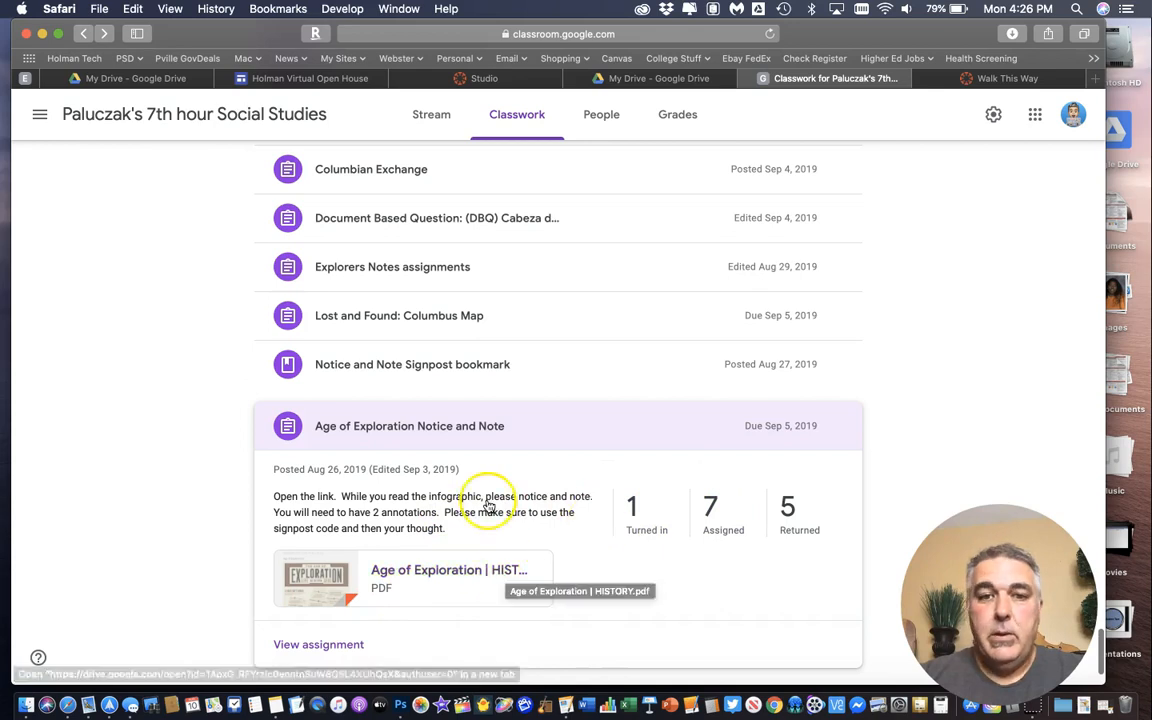
{"action": "left_click", "coordinate": [839, 425]}
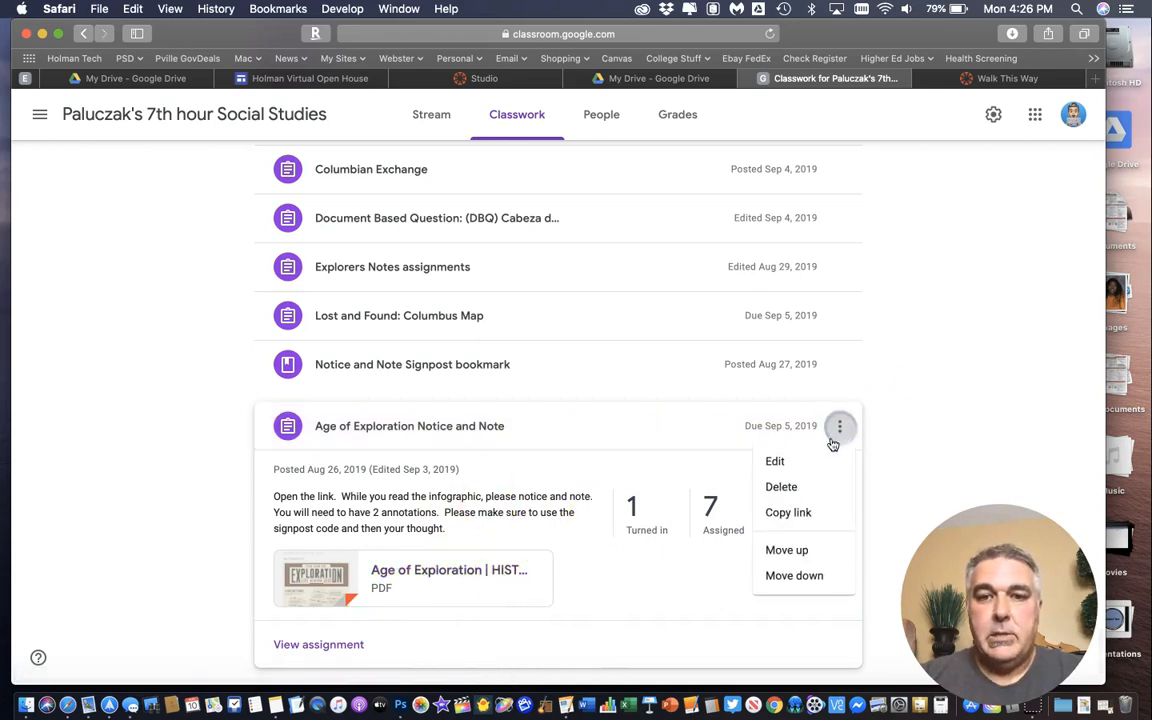
{"action": "left_click", "coordinate": [774, 461]}
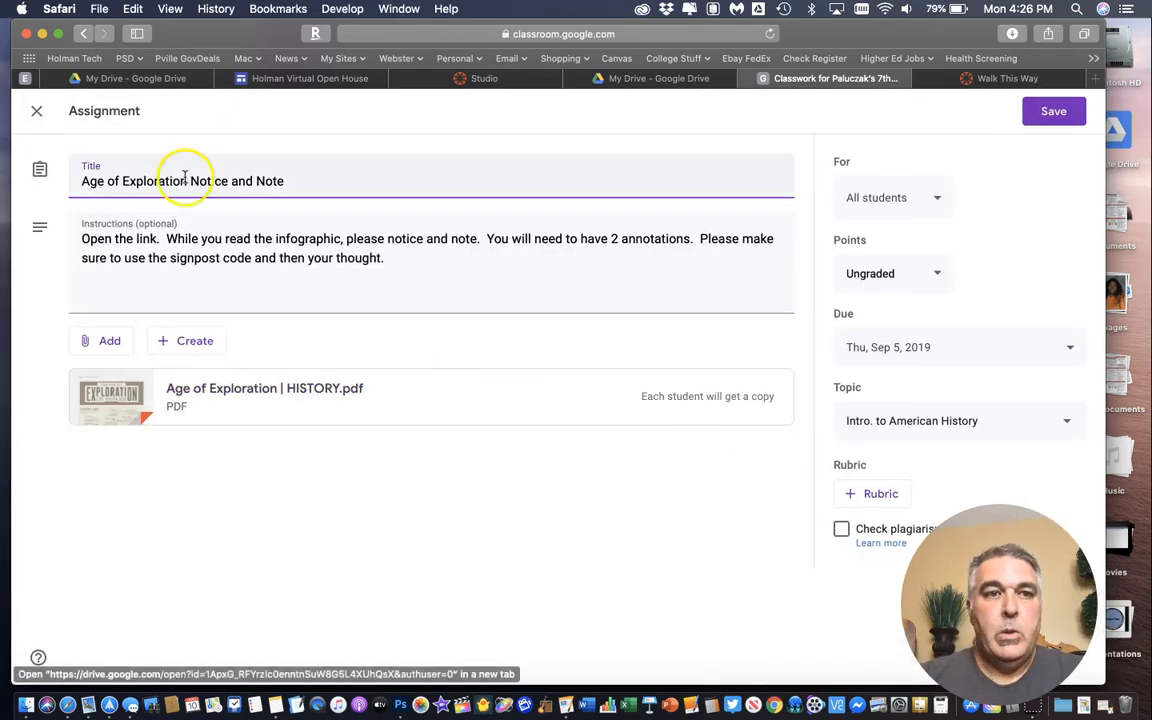
{"action": "triple_click", "coordinate": [182, 181]}
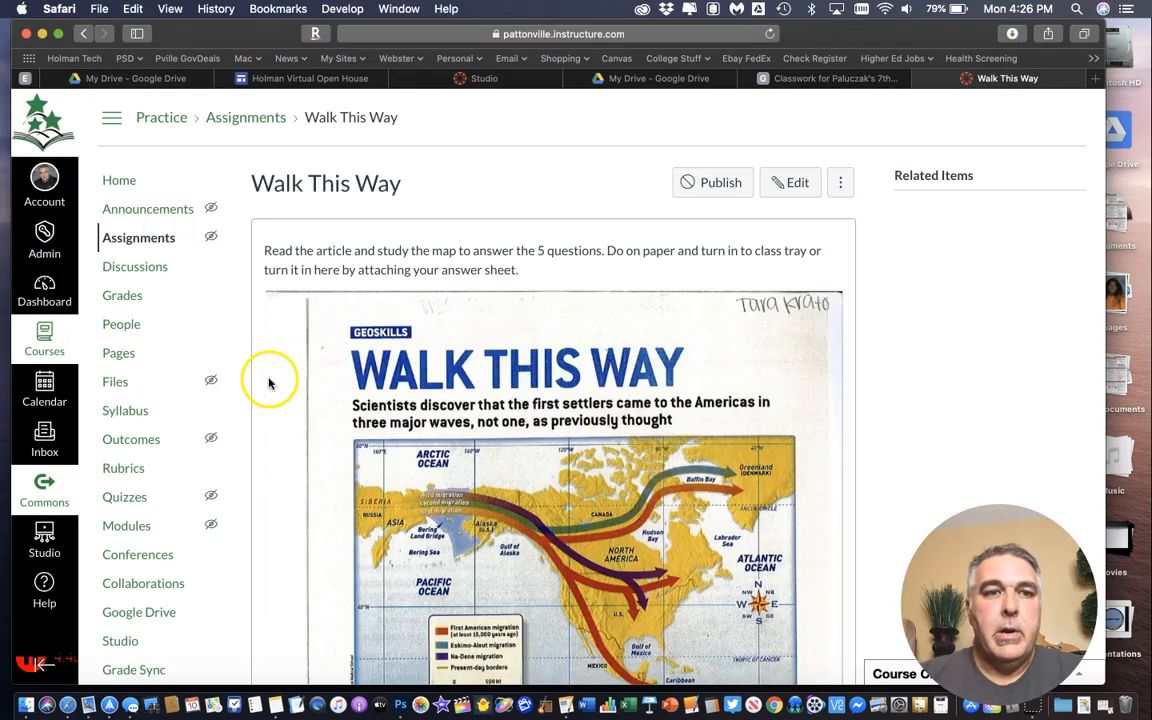
Create the 'Age of Exploration Notice and Note' assignment and paste in its reading instructions
{"action": "left_click", "coordinate": [138, 237]}
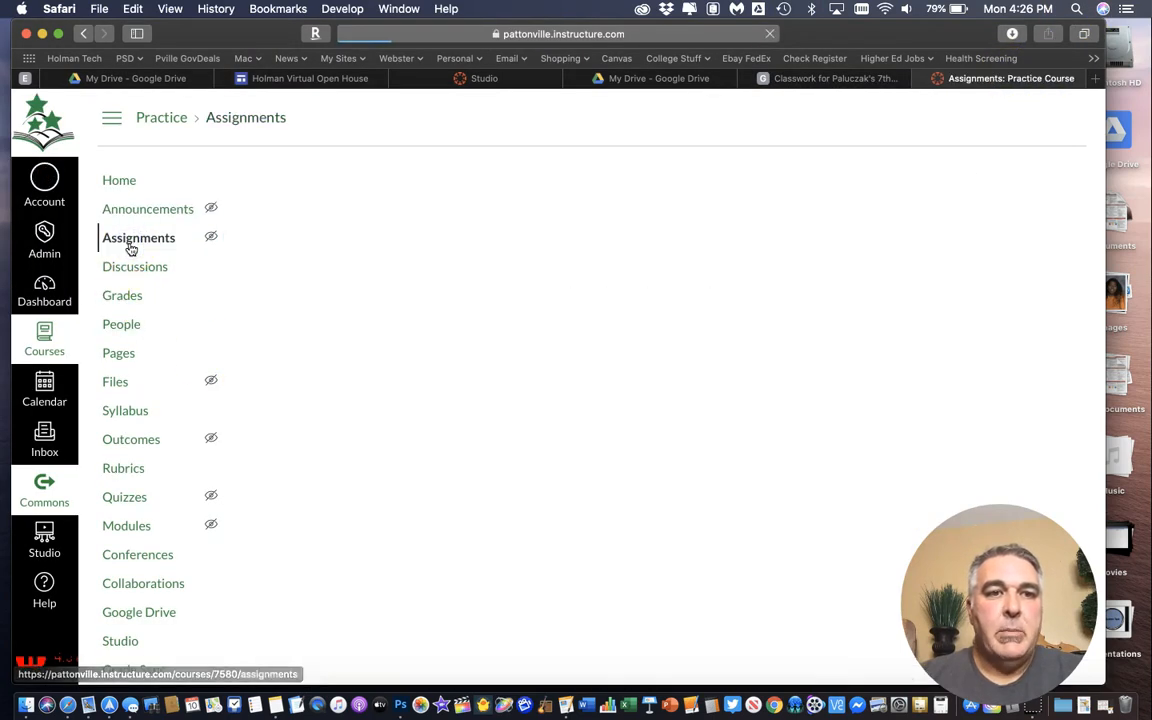
{"action": "left_click", "coordinate": [138, 237]}
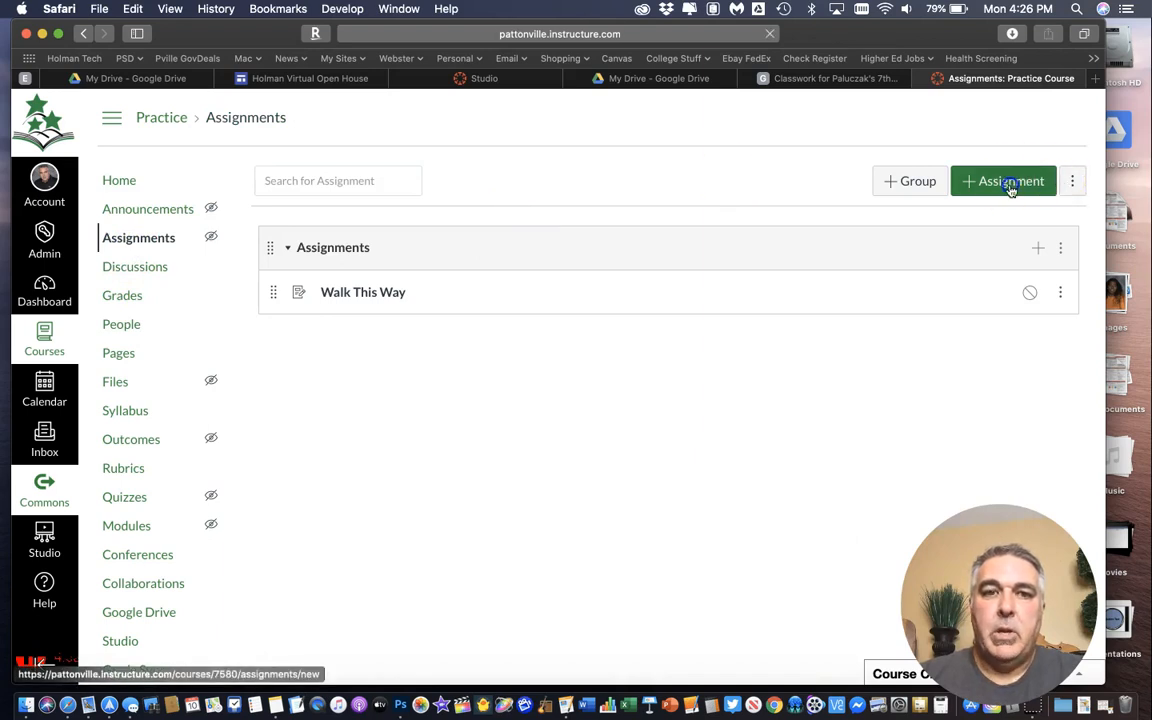
{"action": "left_click", "coordinate": [1003, 181]}
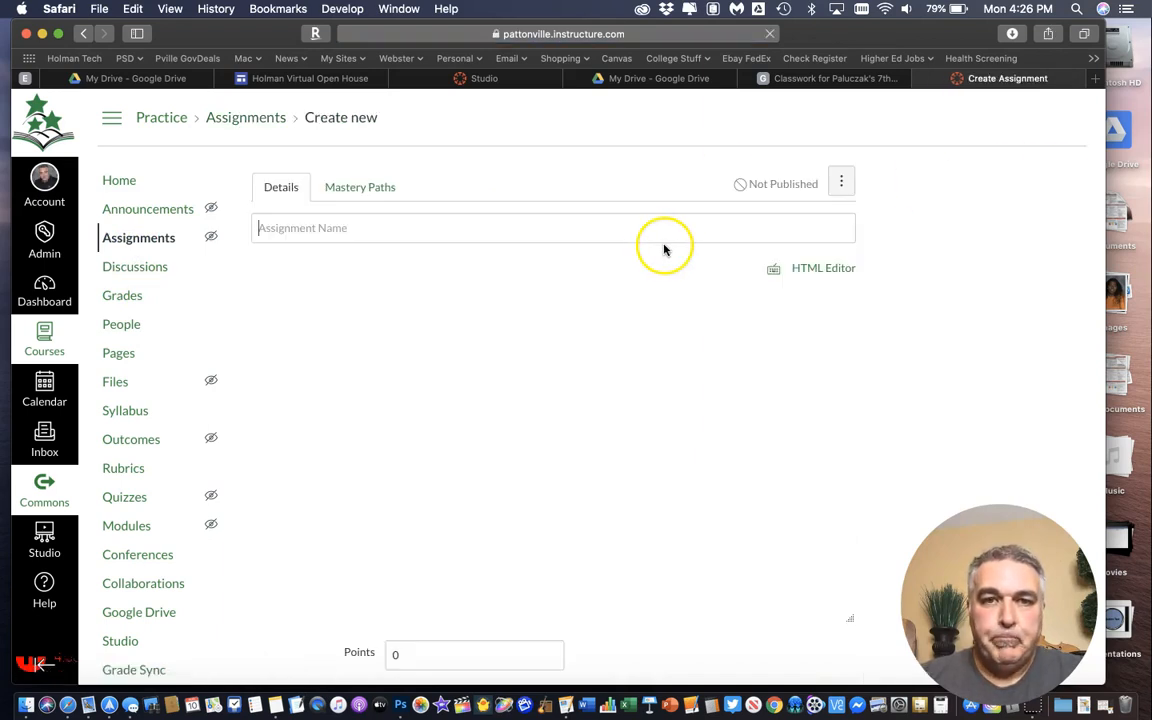
{"action": "type", "text": "Age of Exploration Notice and Note"}
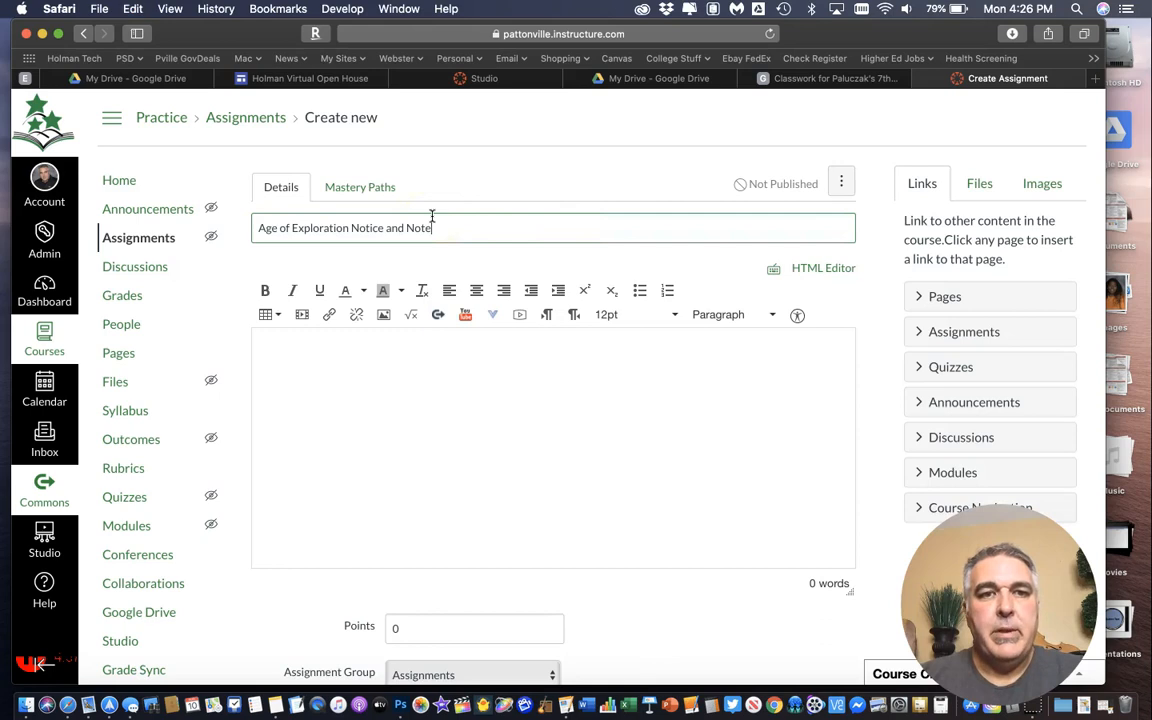
{"action": "left_click", "coordinate": [835, 78]}
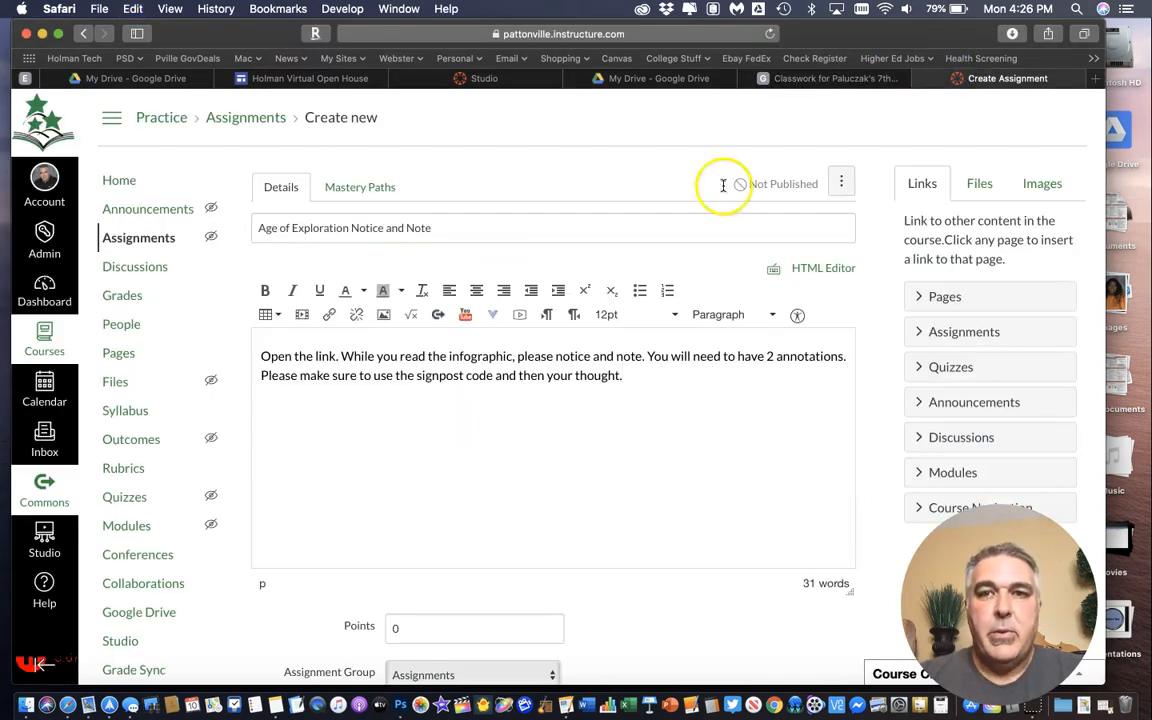
{"action": "mouse_move", "coordinate": [845, 82]}
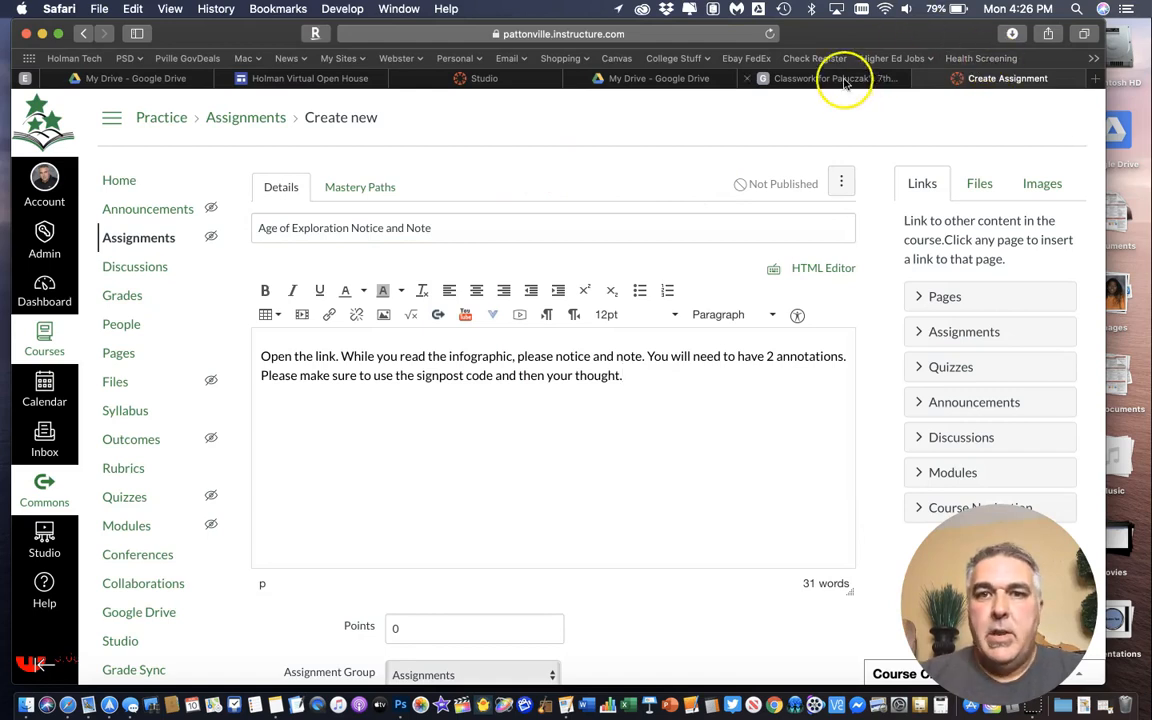
{"action": "left_click", "coordinate": [835, 78]}
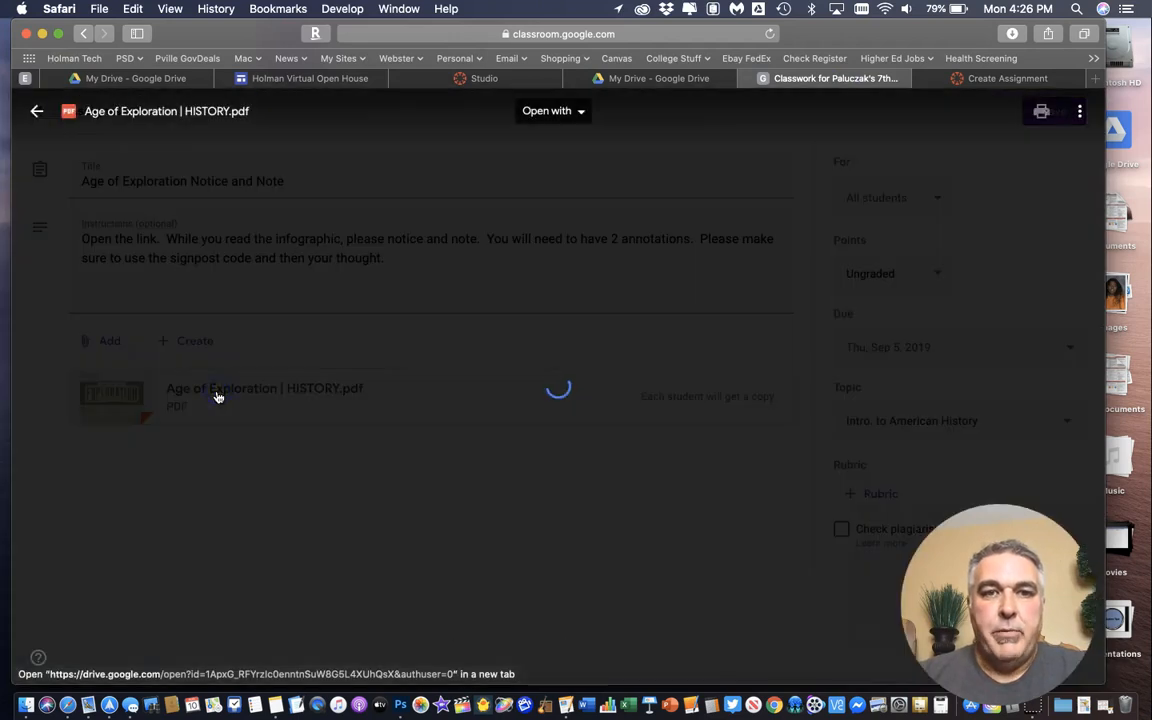
Open the Age of Exploration | HISTORY.pdf attachment in Drive and download it
{"action": "left_click", "coordinate": [218, 396]}
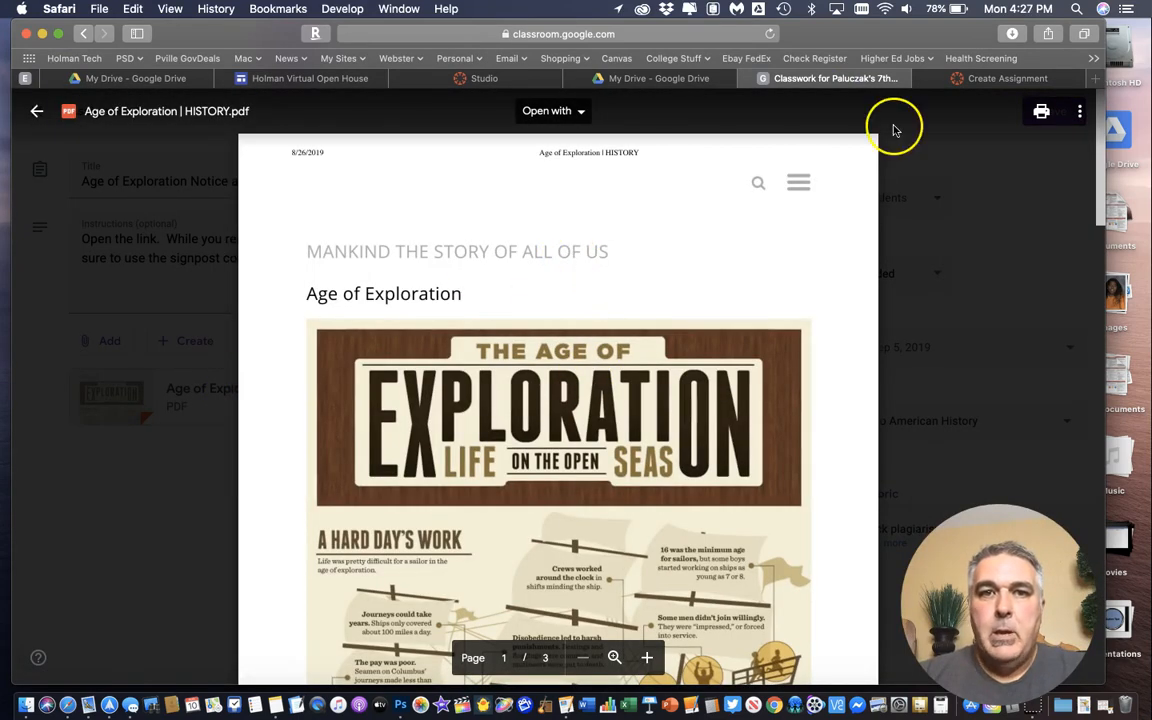
{"action": "mouse_move", "coordinate": [1078, 111]}
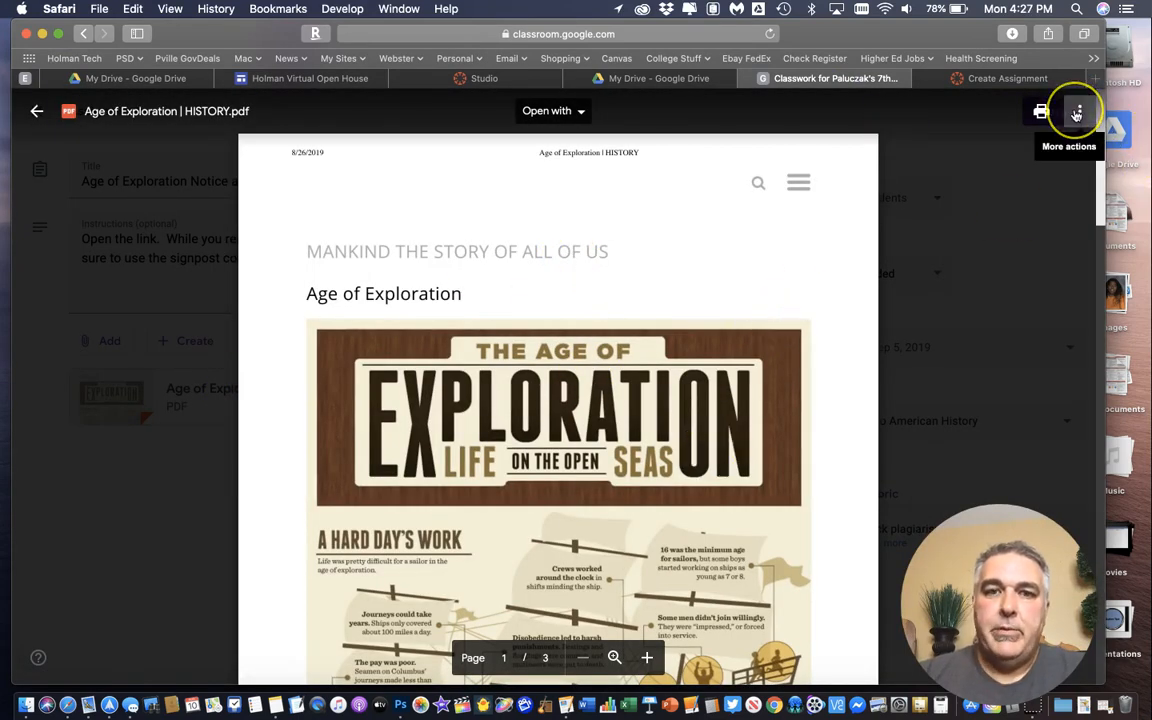
{"action": "left_click", "coordinate": [1076, 112]}
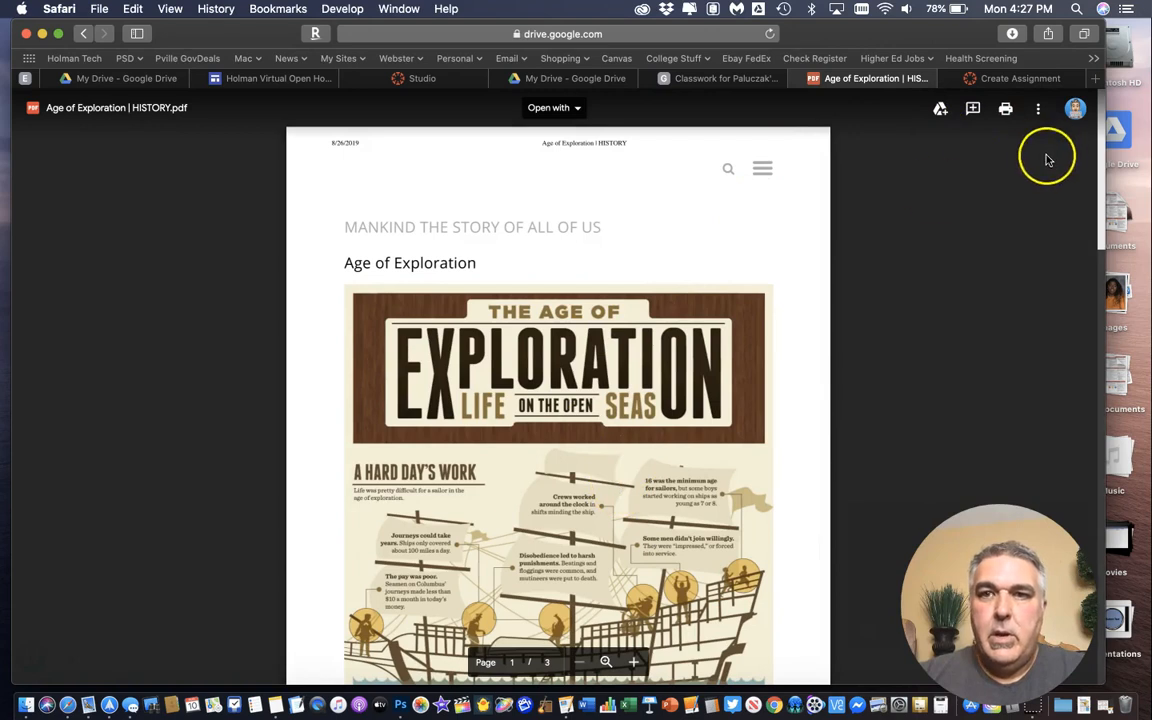
{"action": "left_click", "coordinate": [1038, 108]}
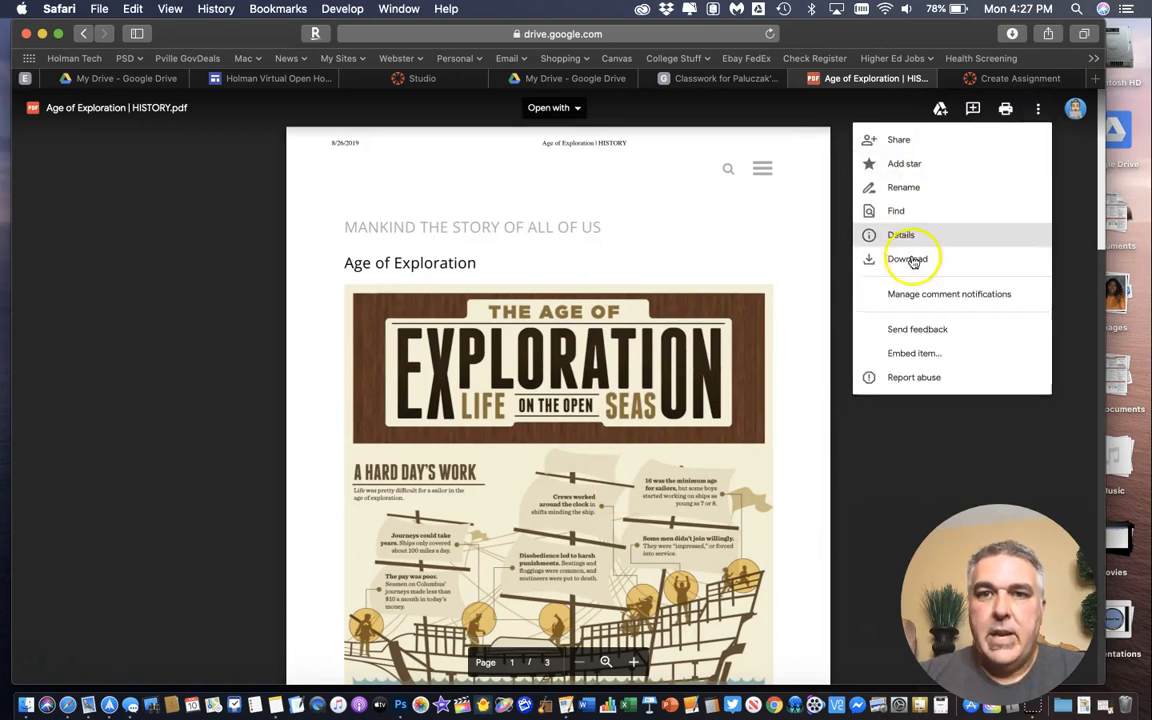
{"action": "left_click", "coordinate": [907, 259]}
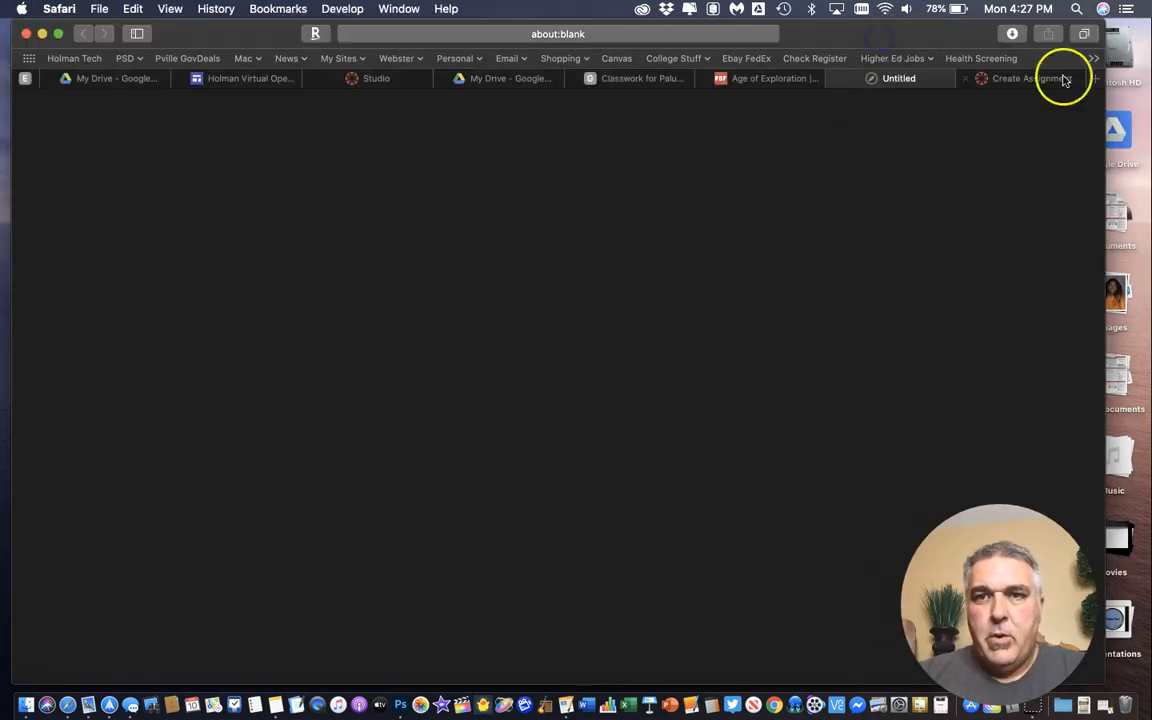
Upload Age of Exploration | HISTORY.pdf, link it in the instructions, and save the assignment
{"action": "left_click", "coordinate": [1030, 78]}
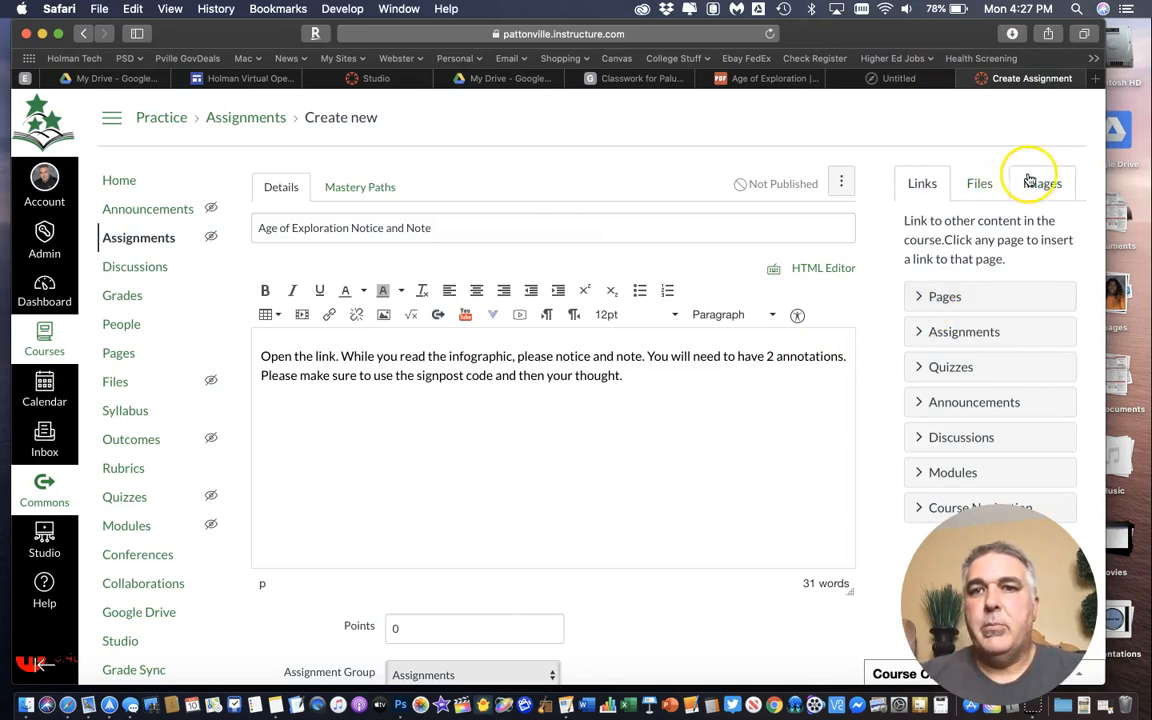
{"action": "left_click", "coordinate": [979, 183]}
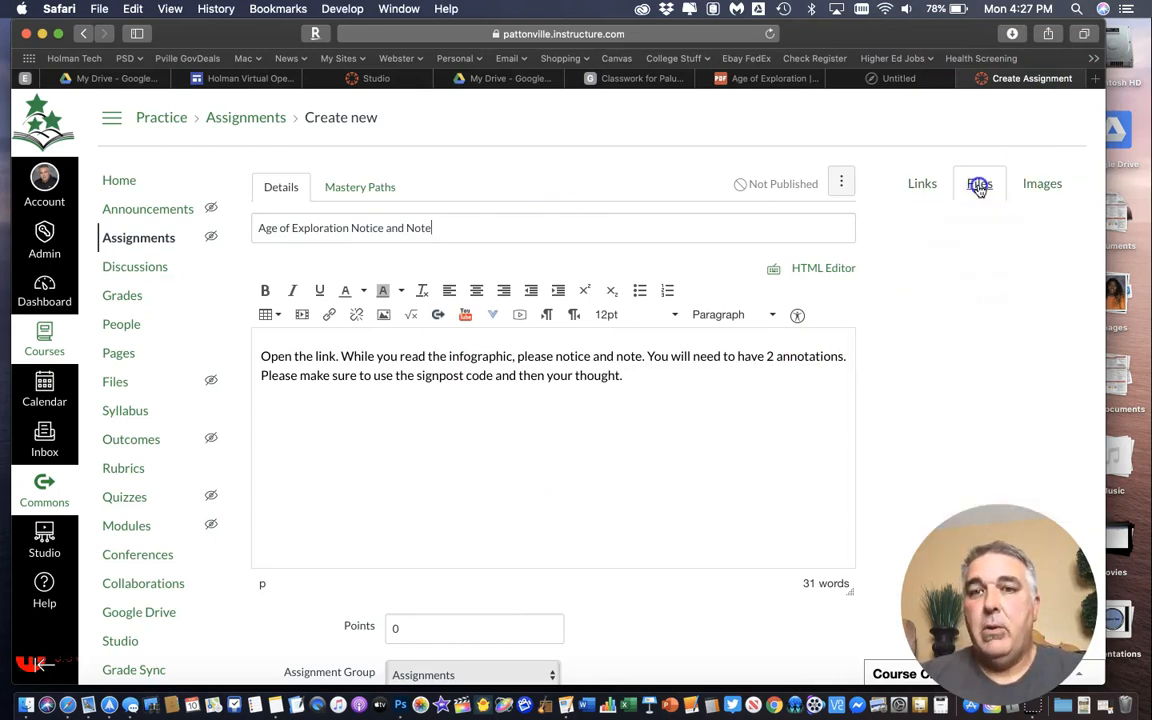
{"action": "left_click", "coordinate": [979, 183]}
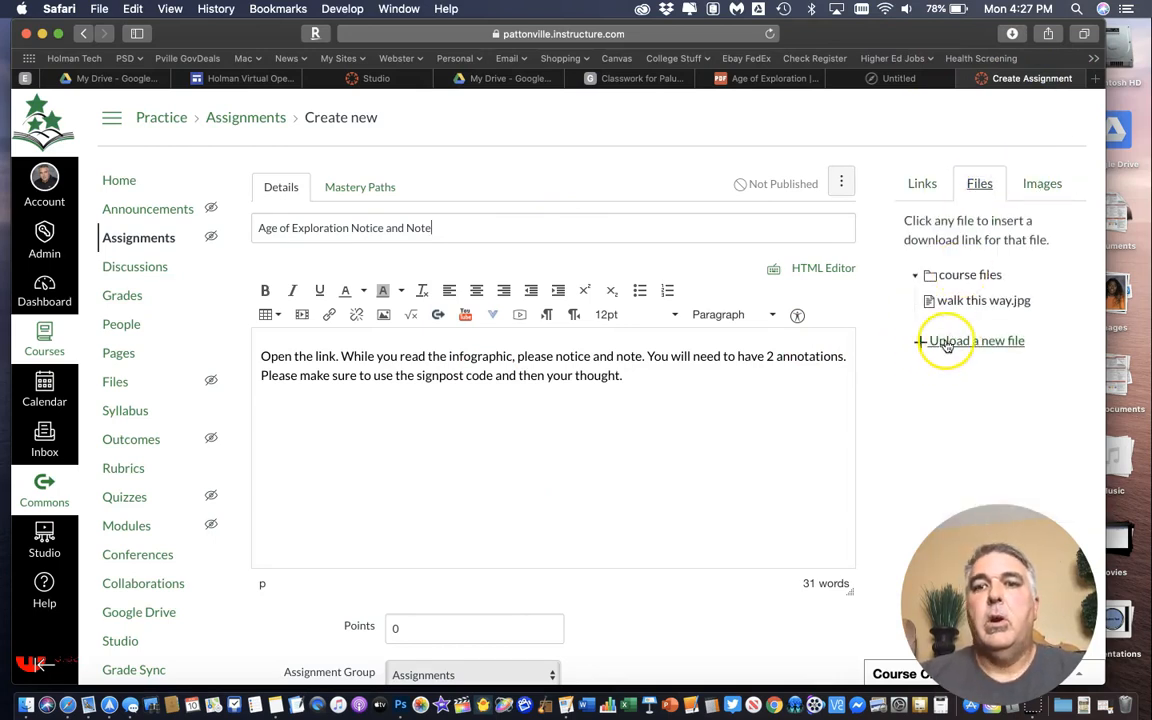
{"action": "left_click", "coordinate": [976, 340]}
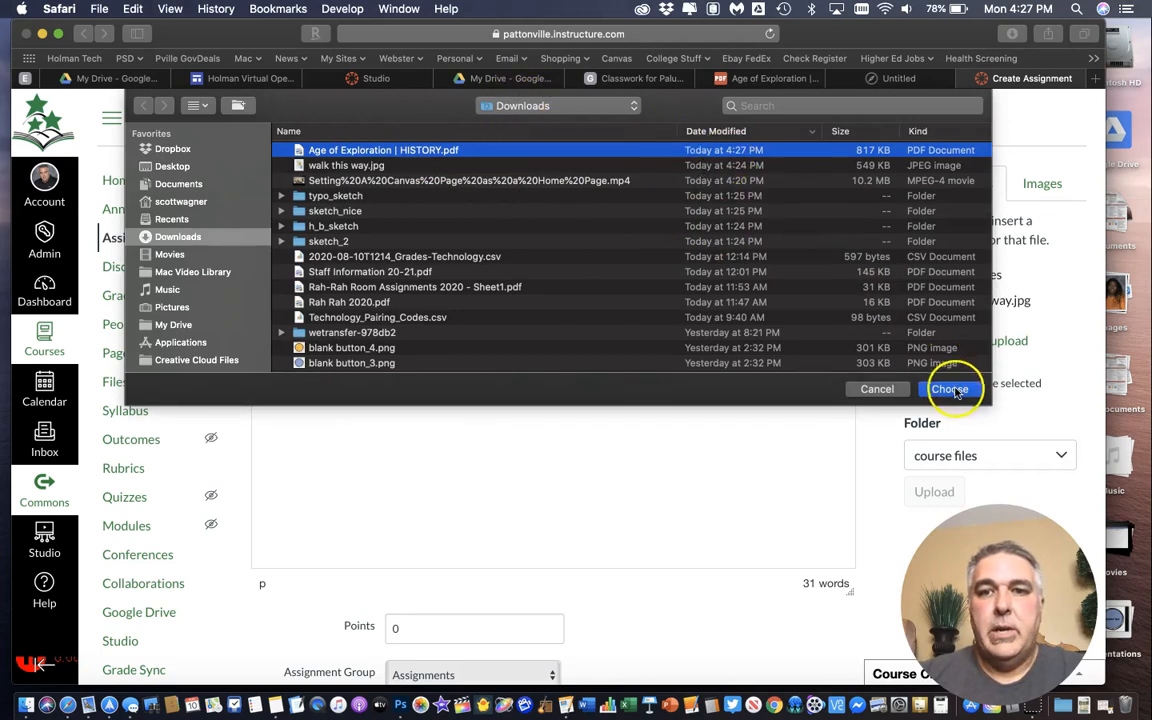
{"action": "left_click", "coordinate": [949, 389]}
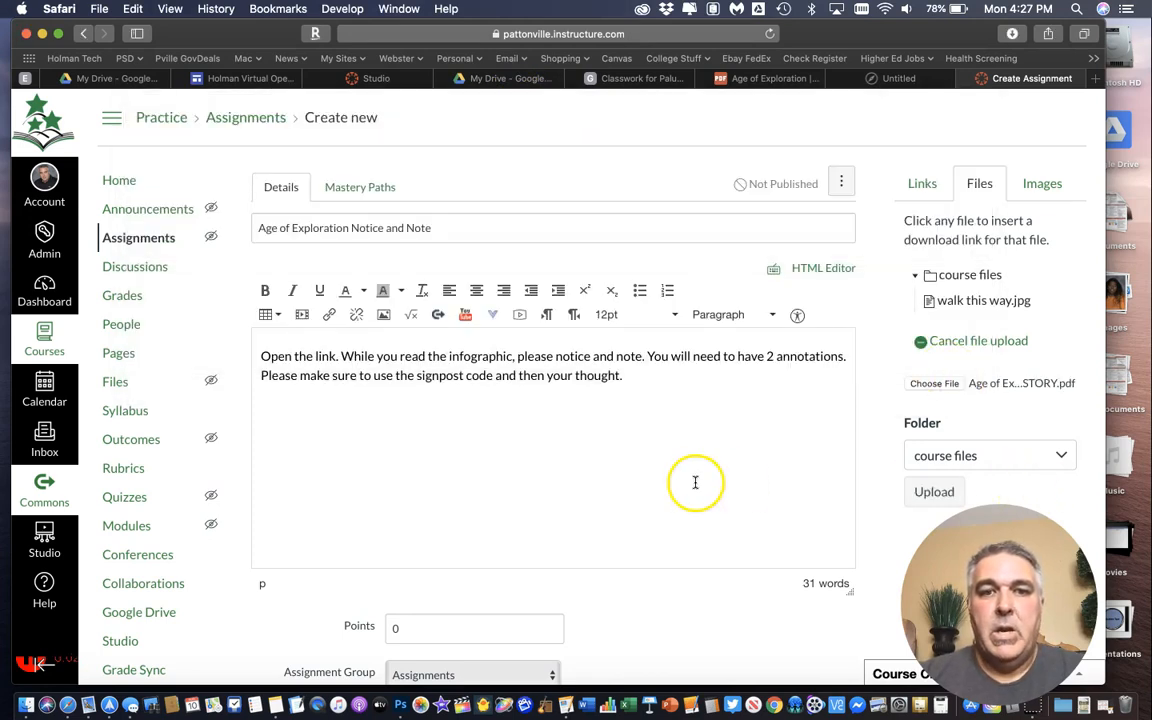
{"action": "mouse_move", "coordinate": [1036, 407]}
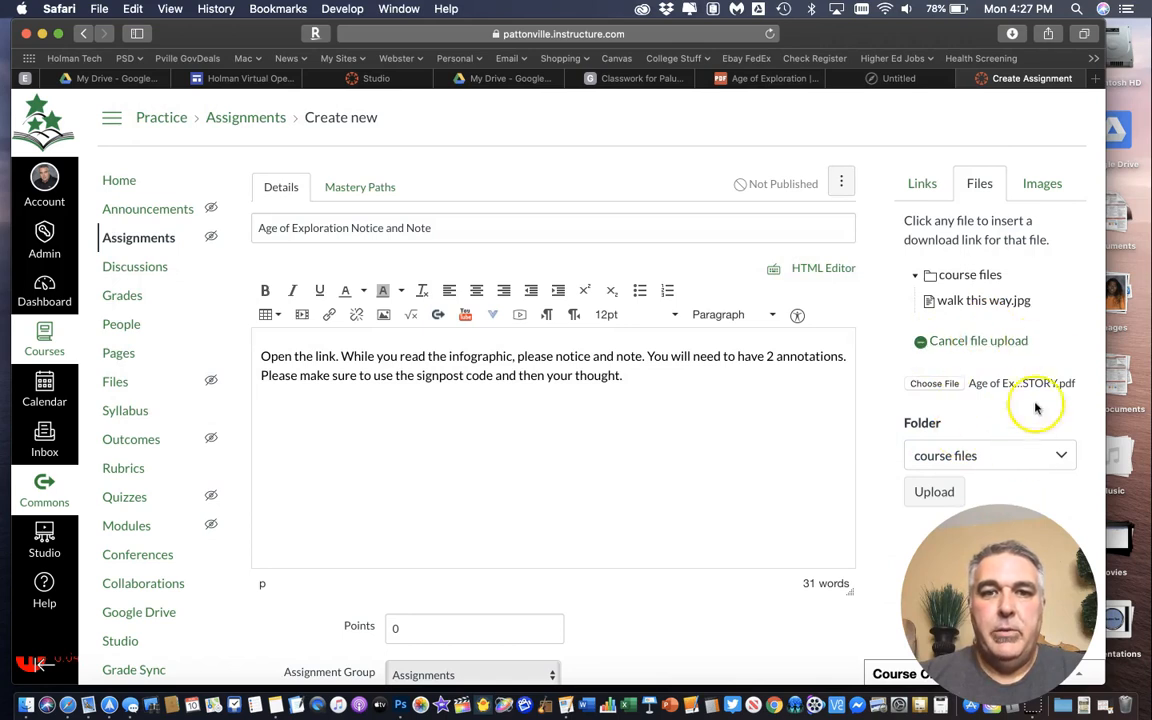
{"action": "scroll", "scroll_direction": "down", "scroll_amount": 3}
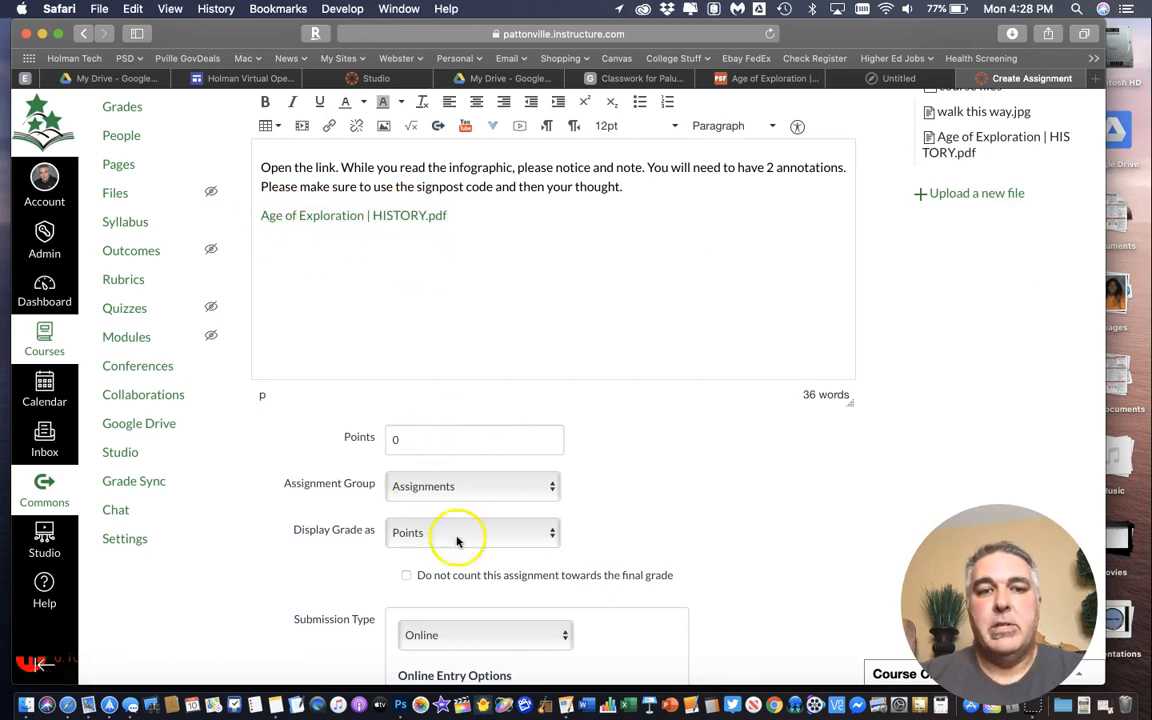
{"action": "scroll", "scroll_direction": "down", "scroll_amount": 3}
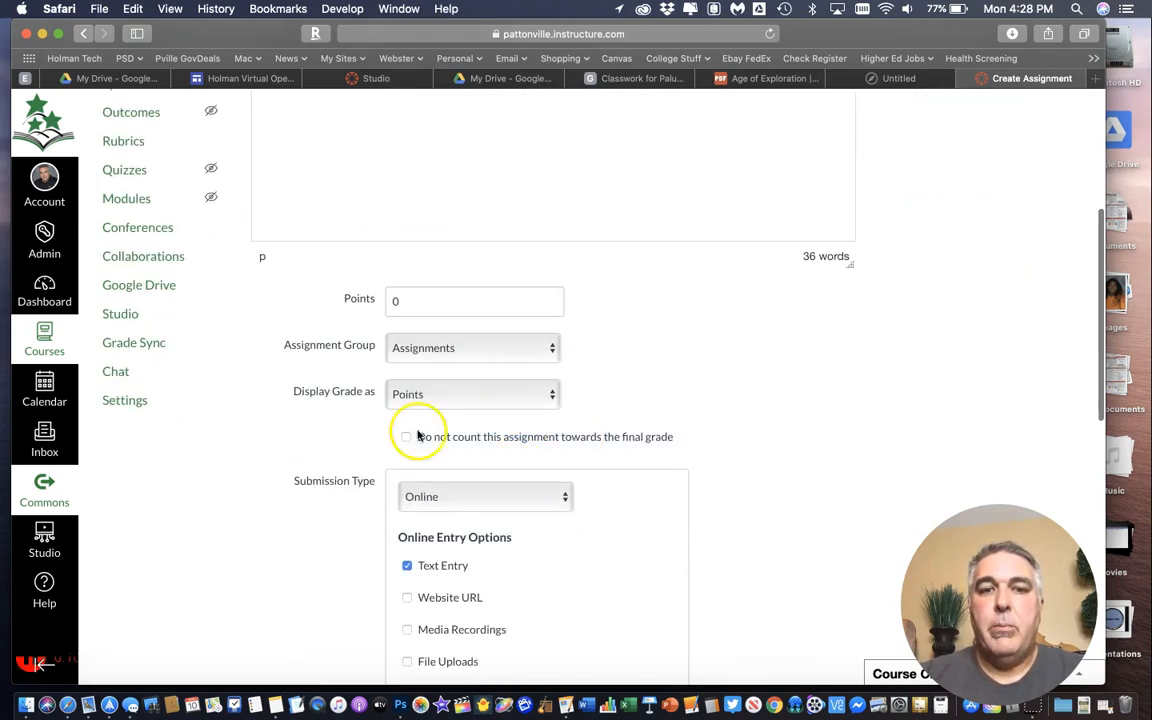
{"action": "scroll", "scroll_direction": "down", "scroll_amount": 3}
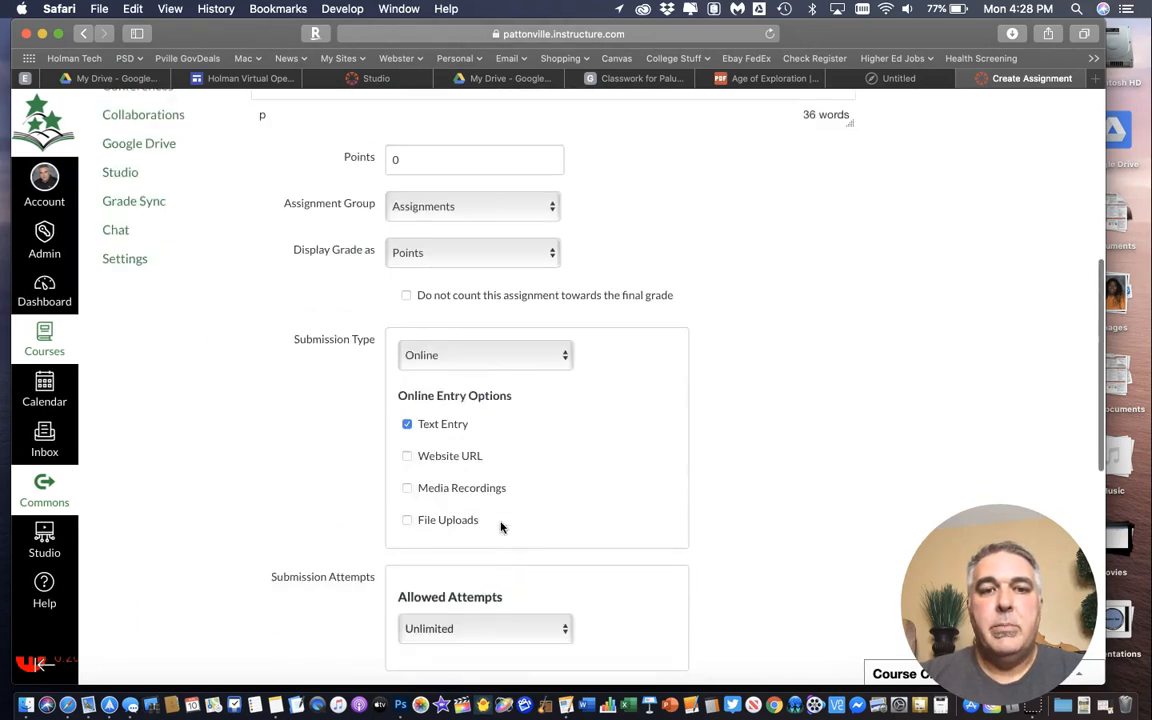
{"action": "scroll", "scroll_direction": "down", "scroll_amount": 3}
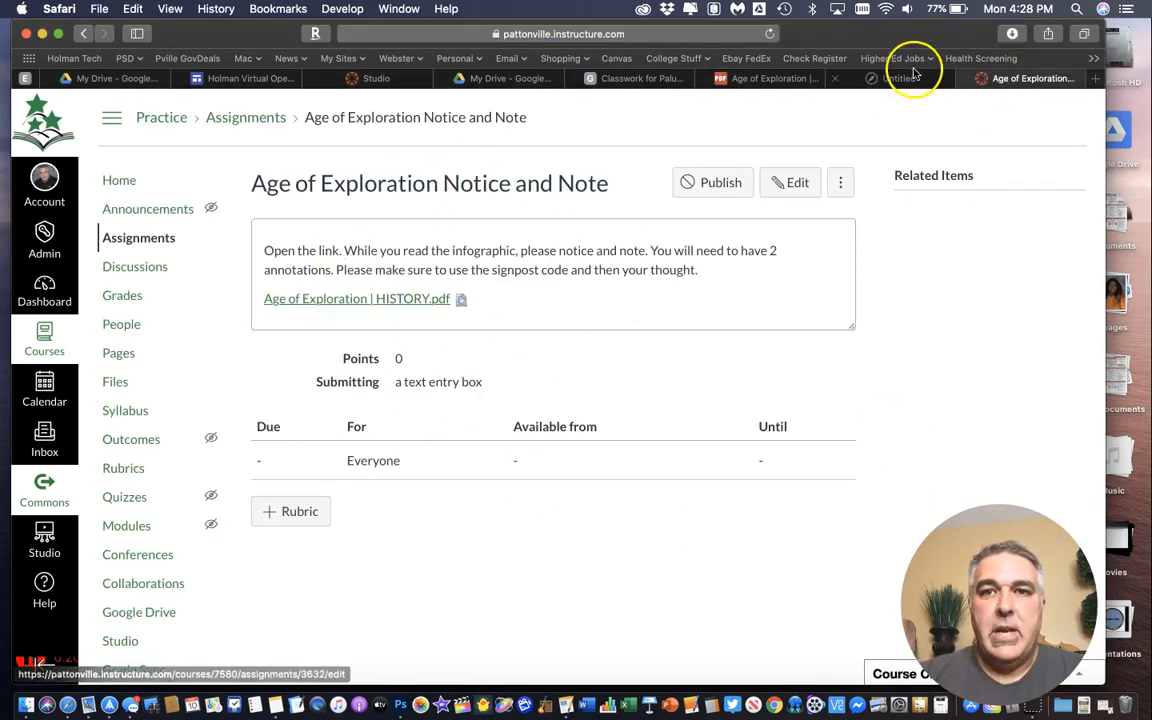
Close the blank and PDF tabs, then preview the assignment's Age of Exploration | HISTORY.pdf link
{"action": "left_click", "coordinate": [897, 78]}
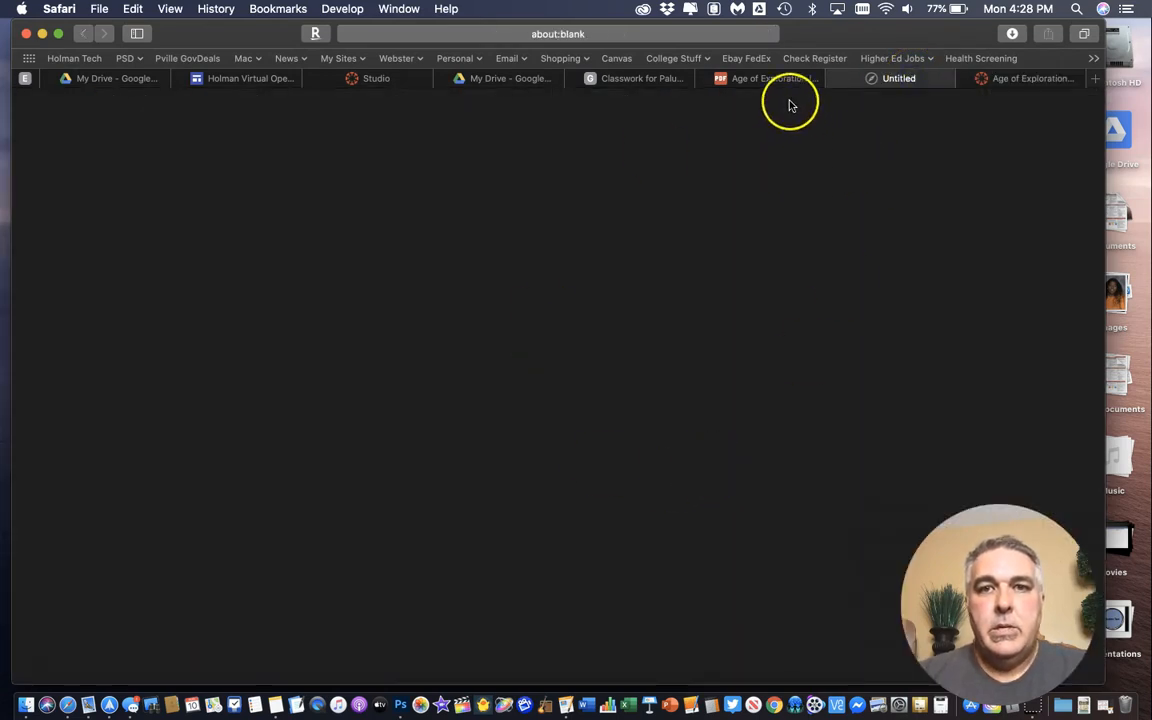
{"action": "left_click", "coordinate": [765, 78]}
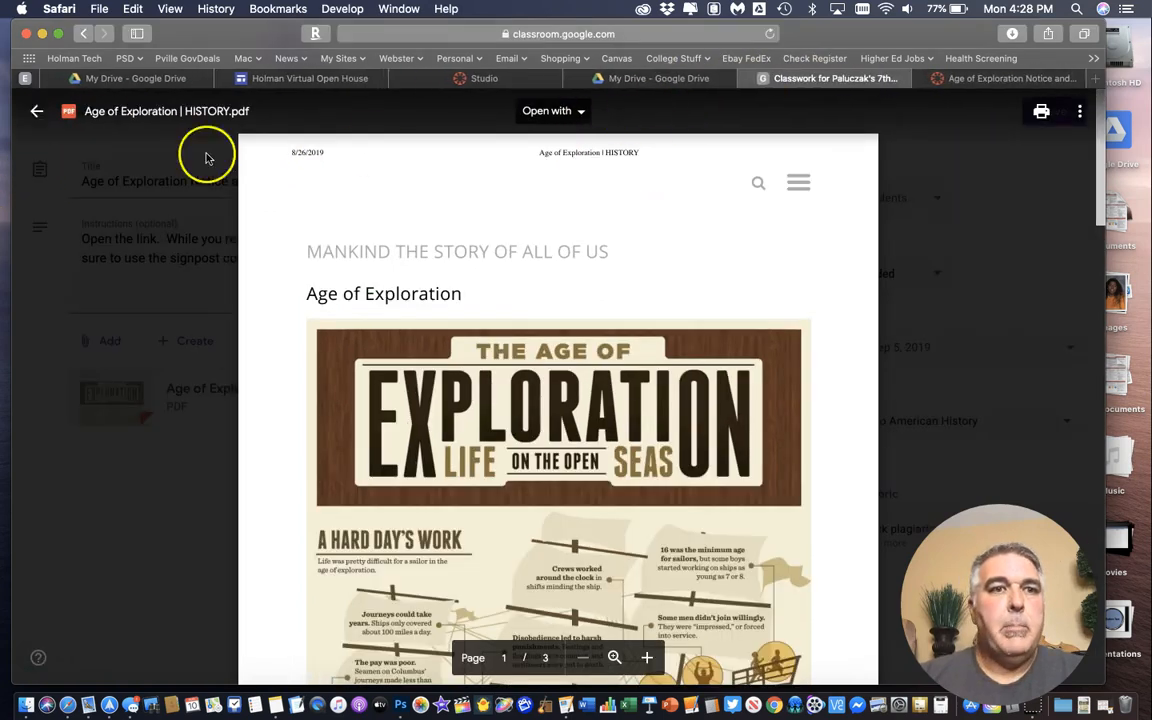
{"action": "left_click", "coordinate": [37, 111]}
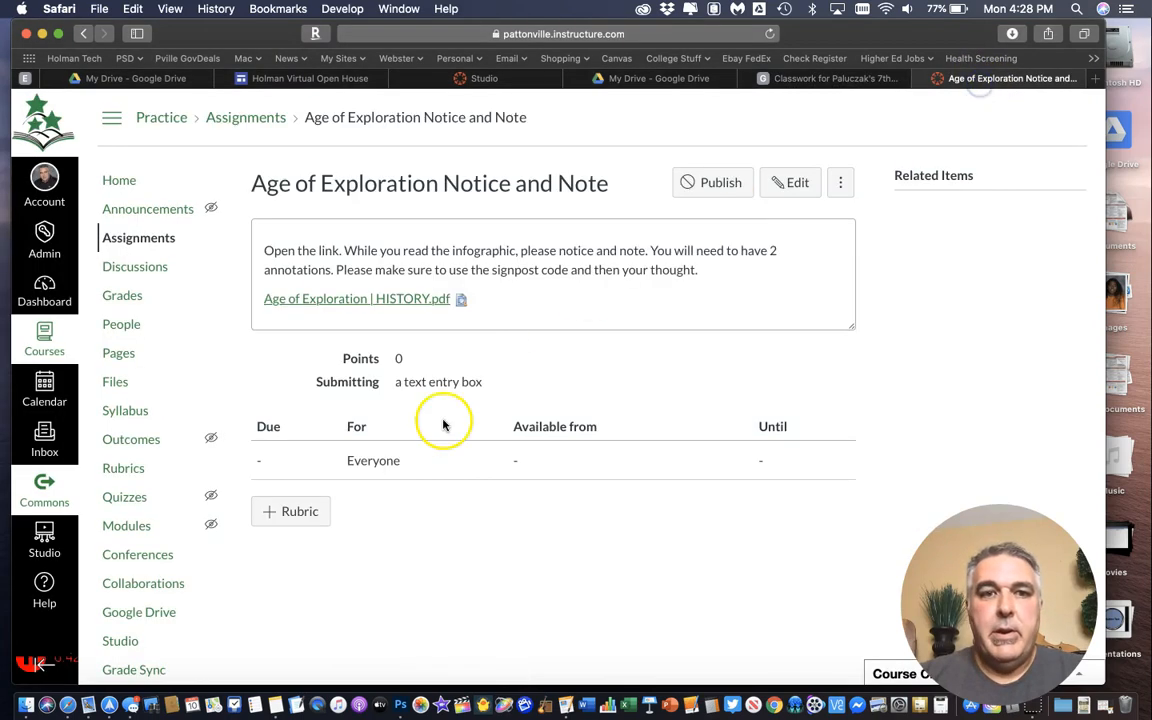
{"action": "left_click", "coordinate": [356, 298]}
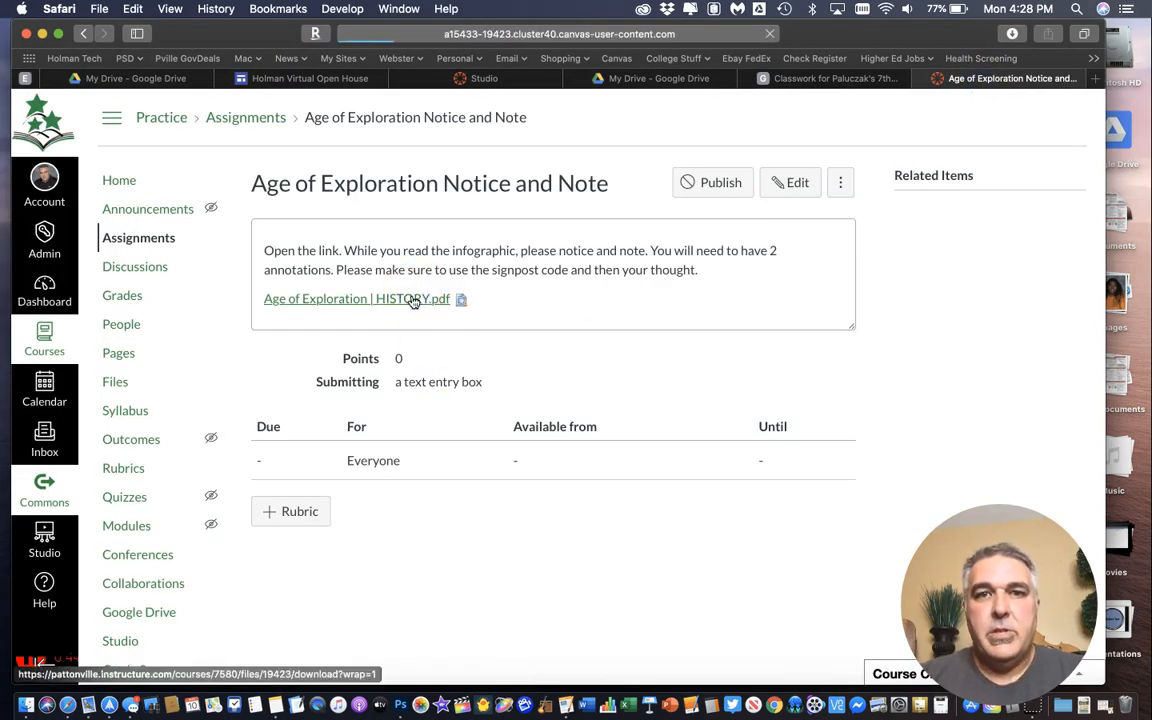
{"action": "left_click", "coordinate": [356, 298]}
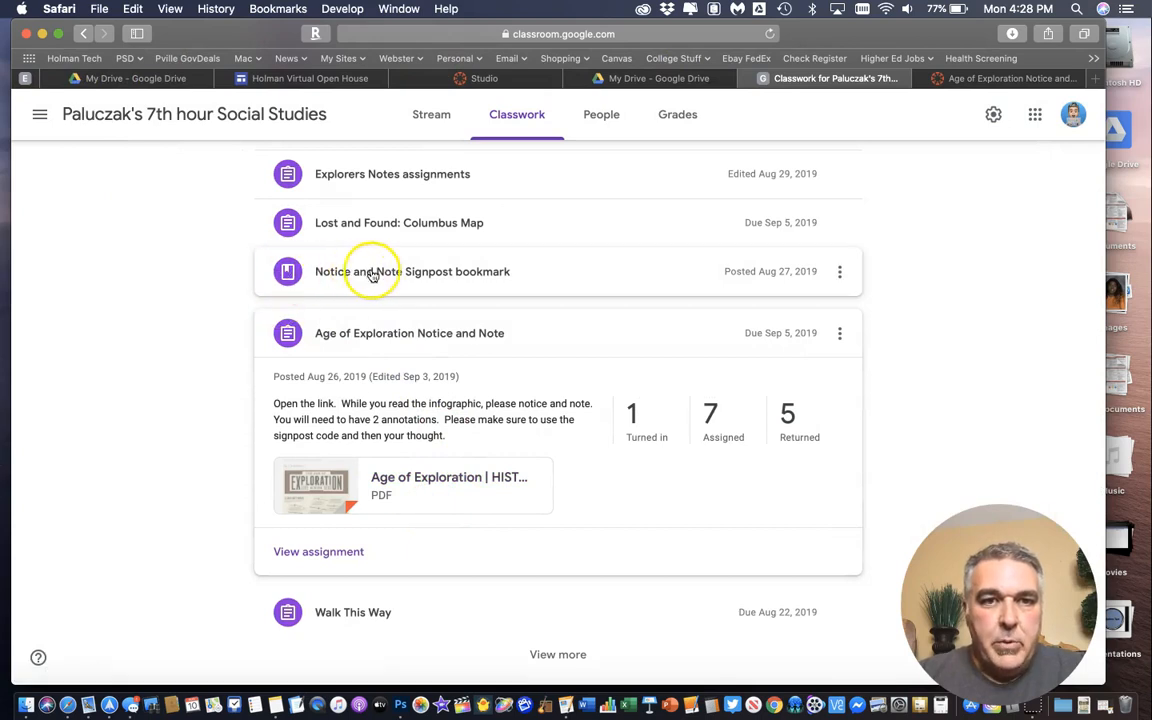
{"action": "mouse_move", "coordinate": [425, 276]}
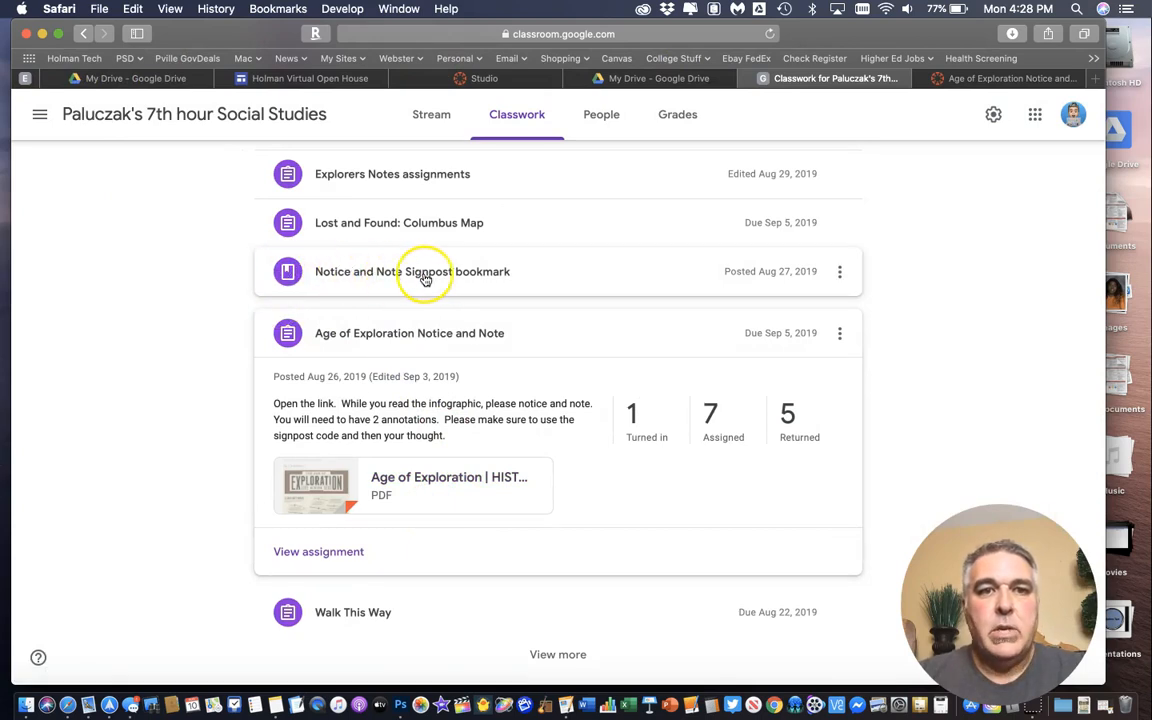
Open the Notice and Note Signpost bookmark material for editing, then return to Canvas
{"action": "left_click", "coordinate": [412, 271]}
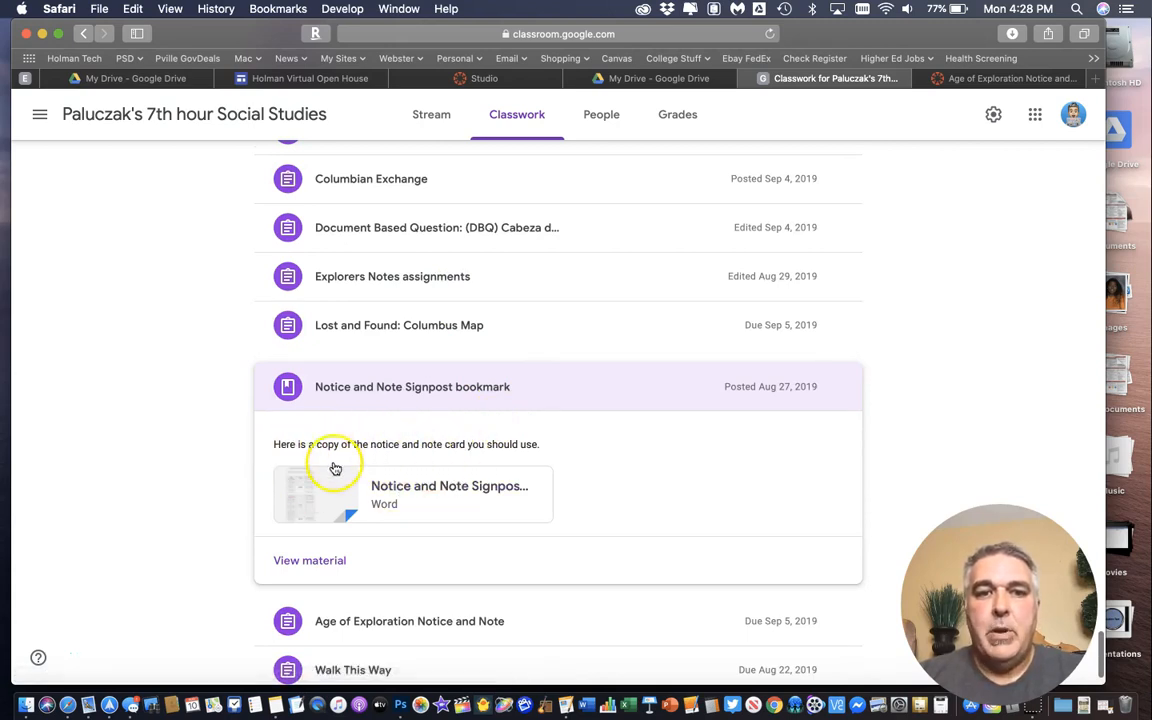
{"action": "mouse_move", "coordinate": [559, 444]}
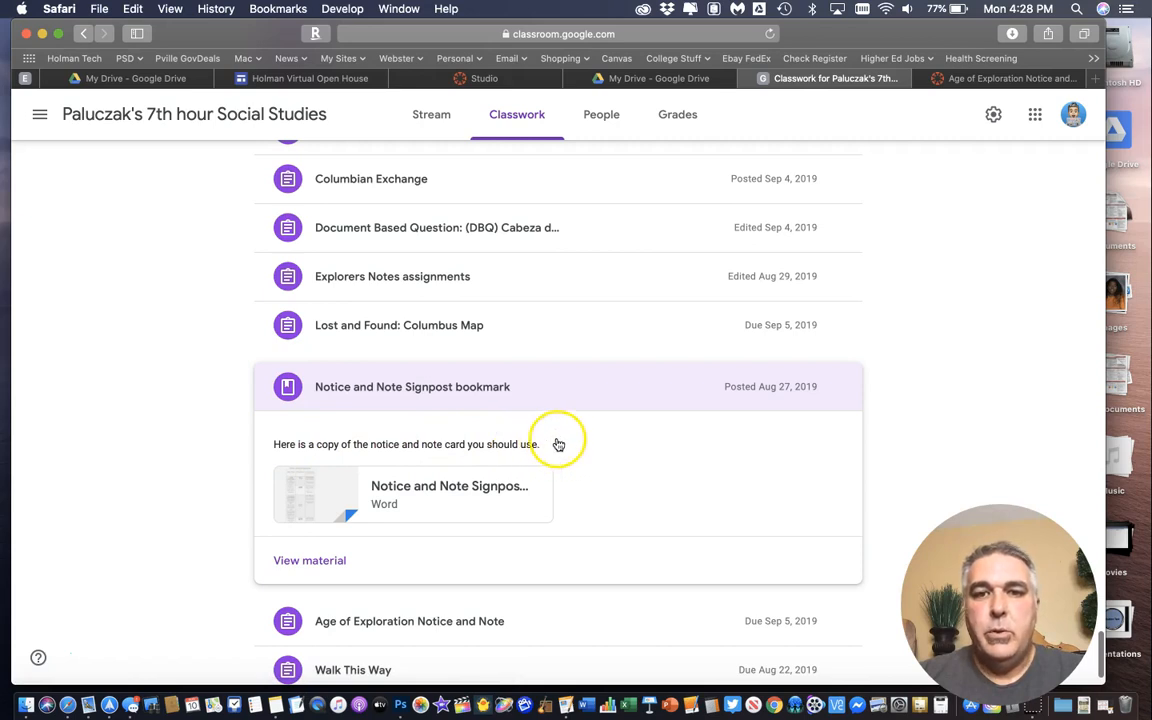
{"action": "left_click", "coordinate": [839, 387]}
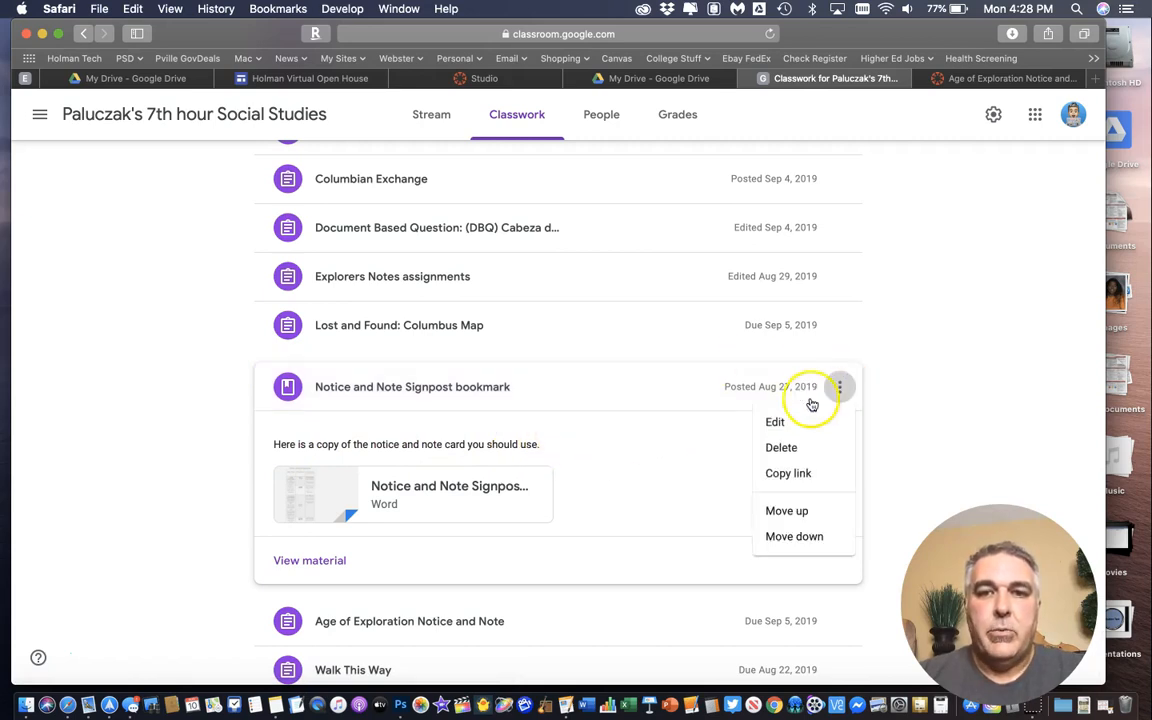
{"action": "left_click", "coordinate": [775, 421]}
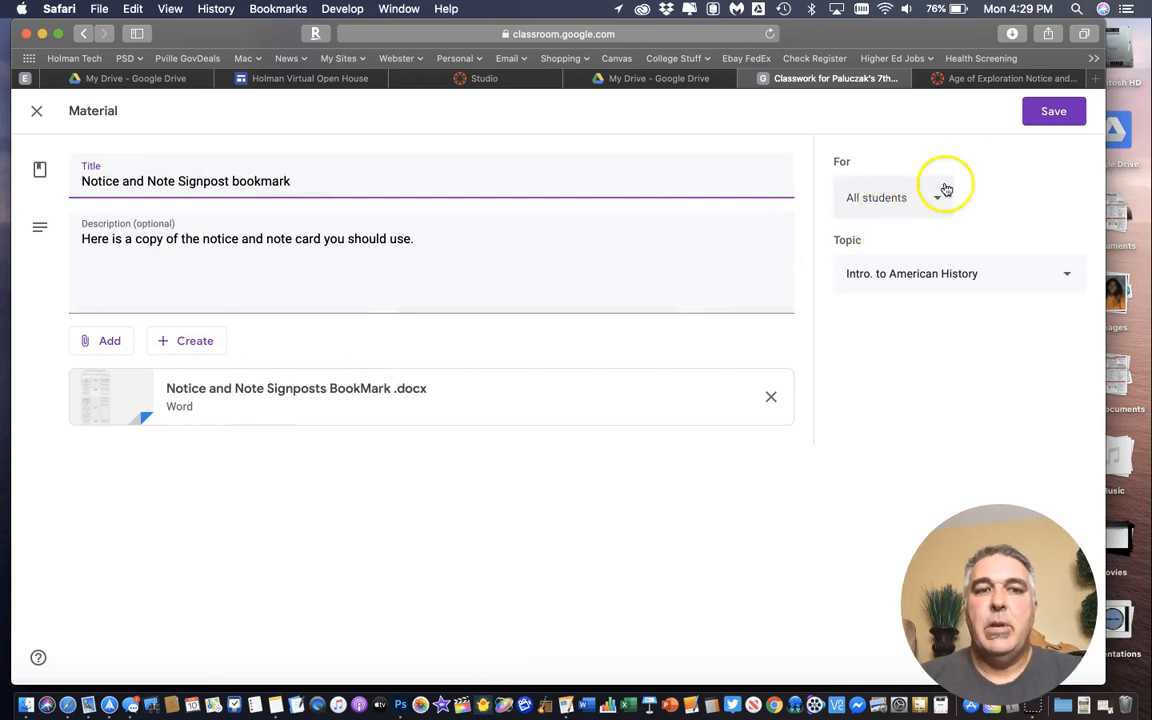
{"action": "left_click", "coordinate": [1010, 78]}
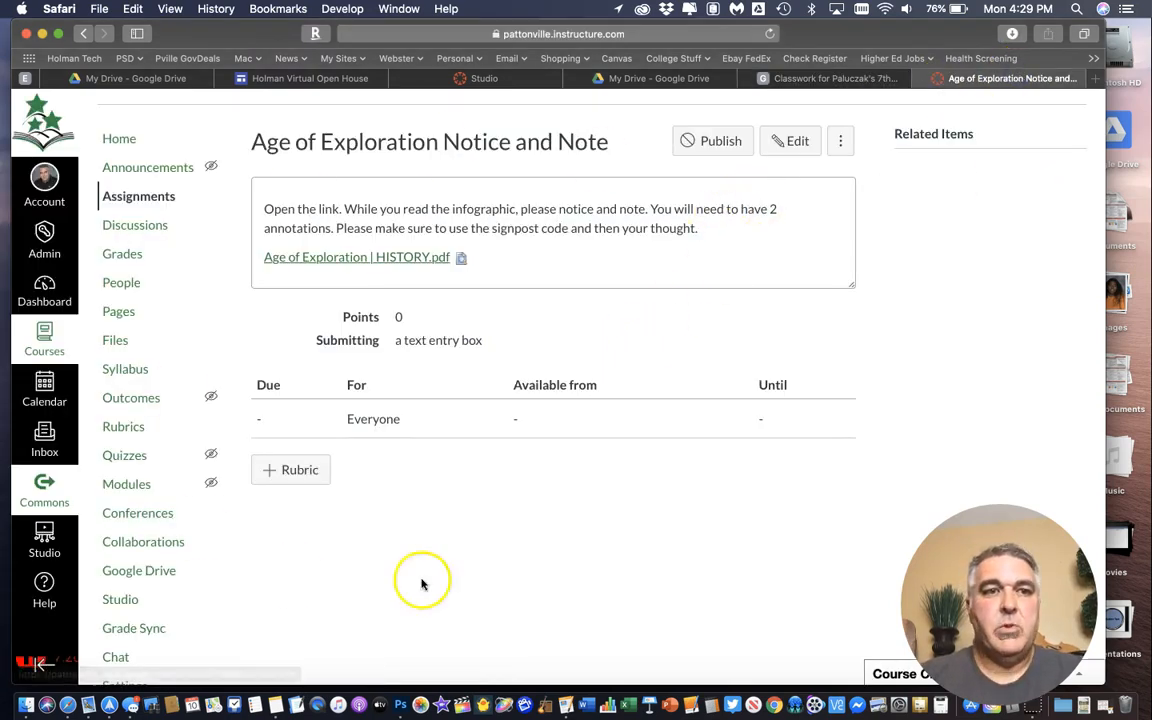
{"action": "mouse_move", "coordinate": [121, 283]}
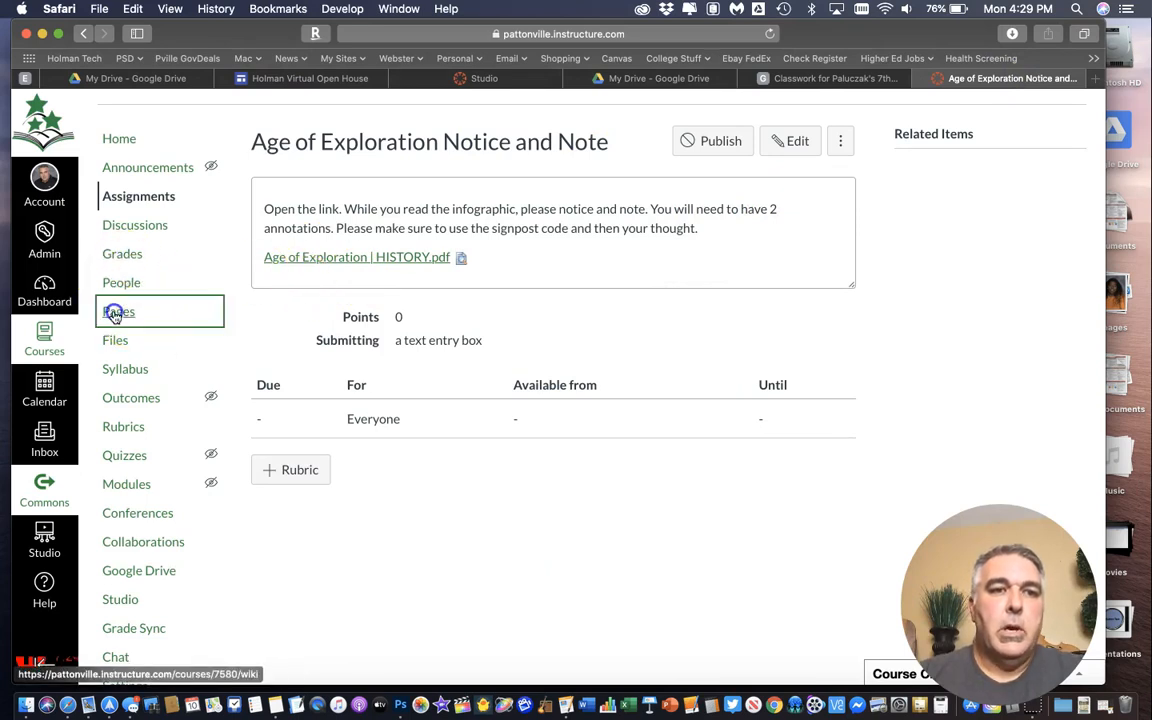
Create a new course page from the View All Pages list
{"action": "left_click", "coordinate": [118, 311]}
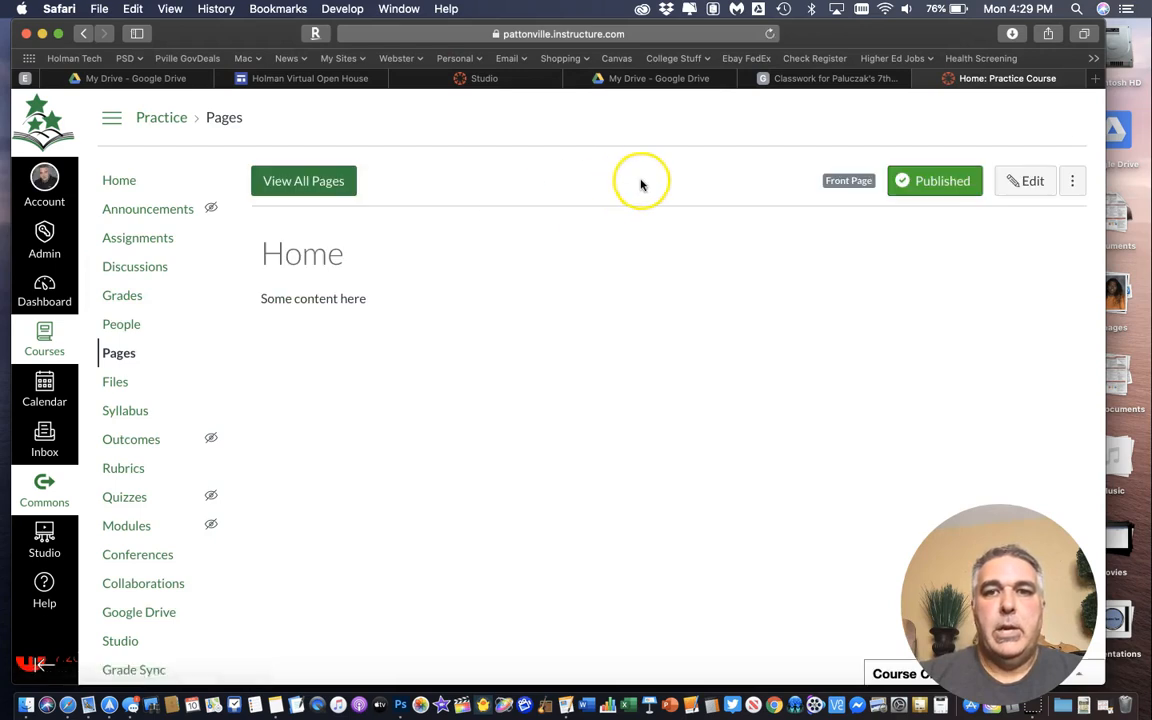
{"action": "mouse_move", "coordinate": [303, 181]}
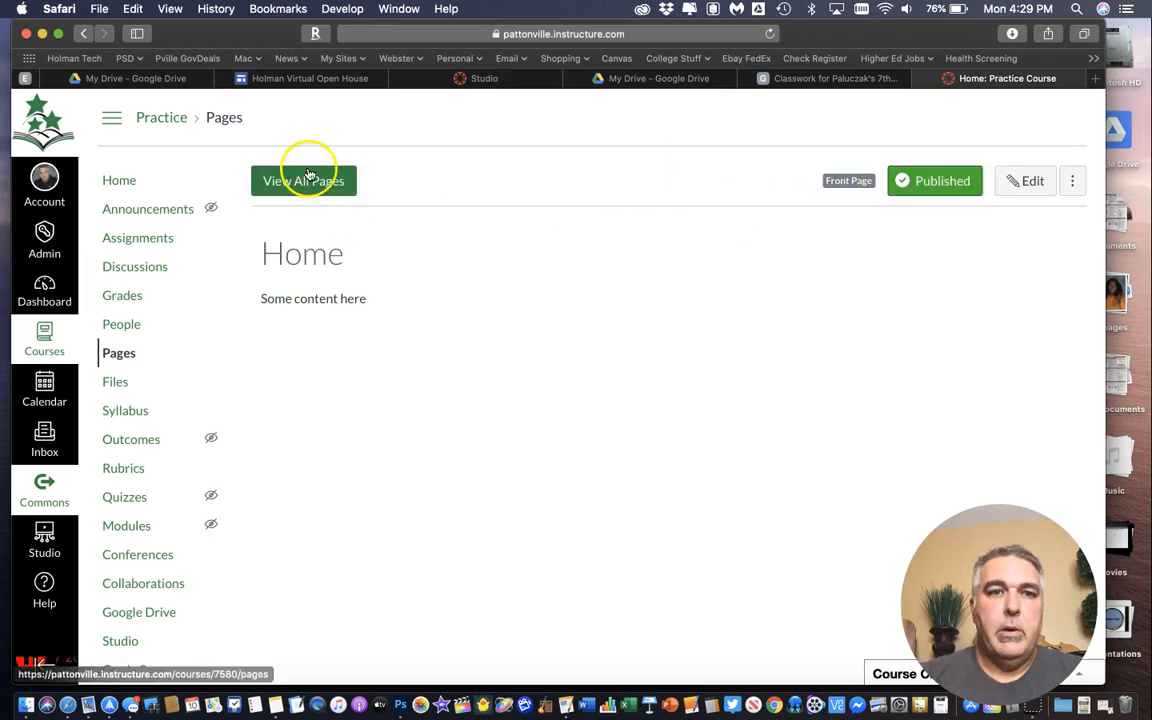
{"action": "left_click", "coordinate": [303, 181]}
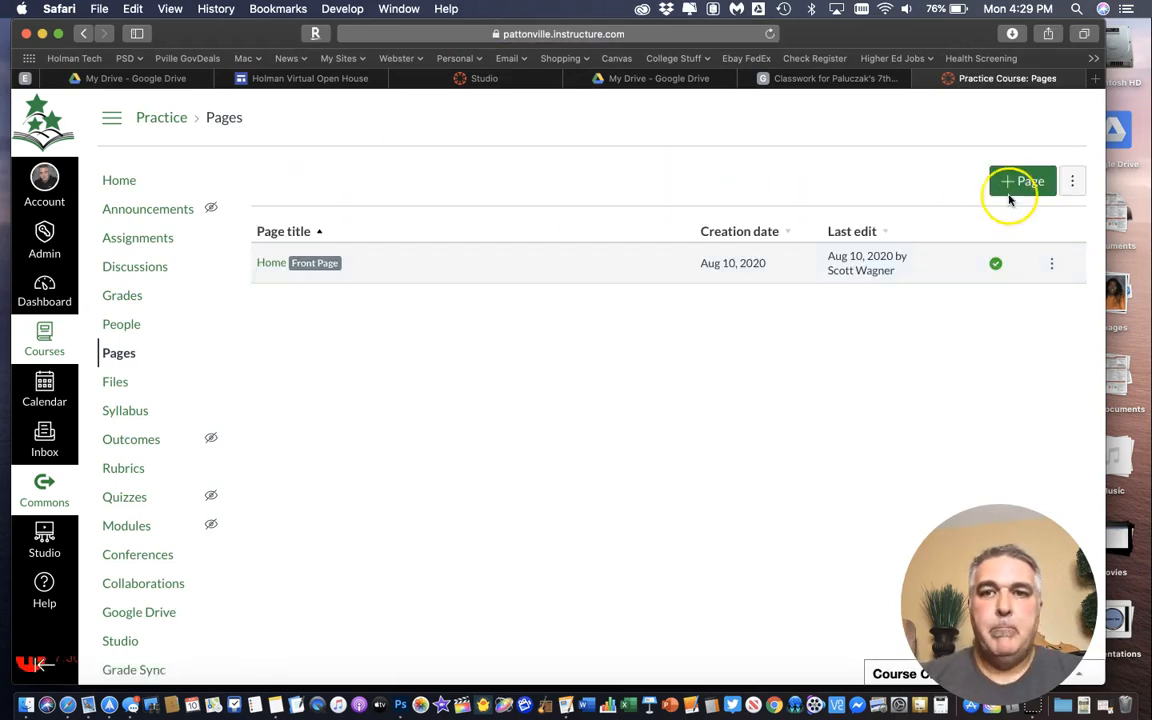
{"action": "left_click", "coordinate": [1020, 181]}
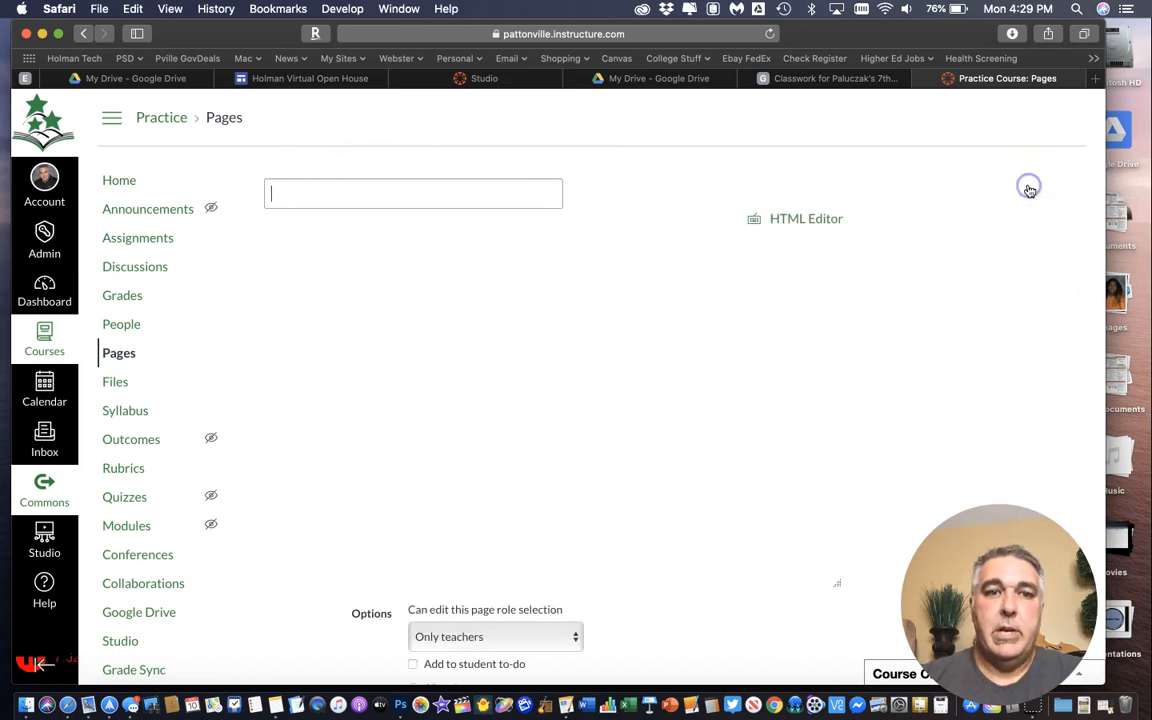
Title the page 'Notice and Note Signpost bookmark', copying it from the Classroom material
{"action": "left_click", "coordinate": [836, 78]}
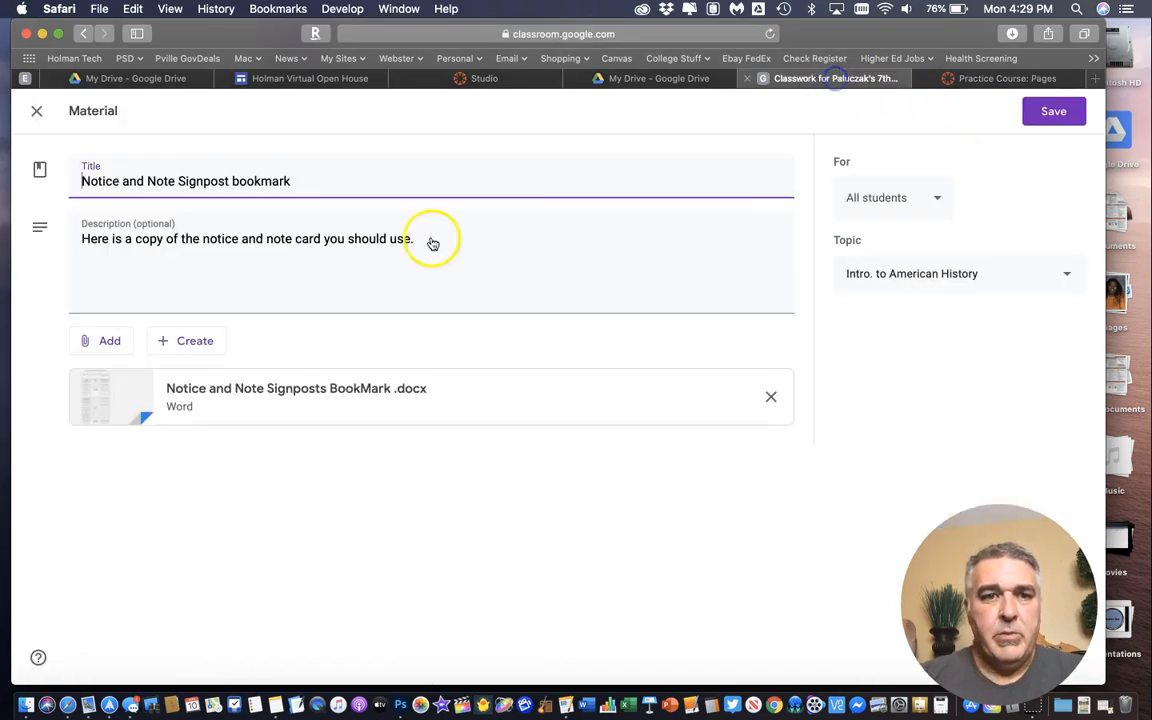
{"action": "triple_click", "coordinate": [186, 181]}
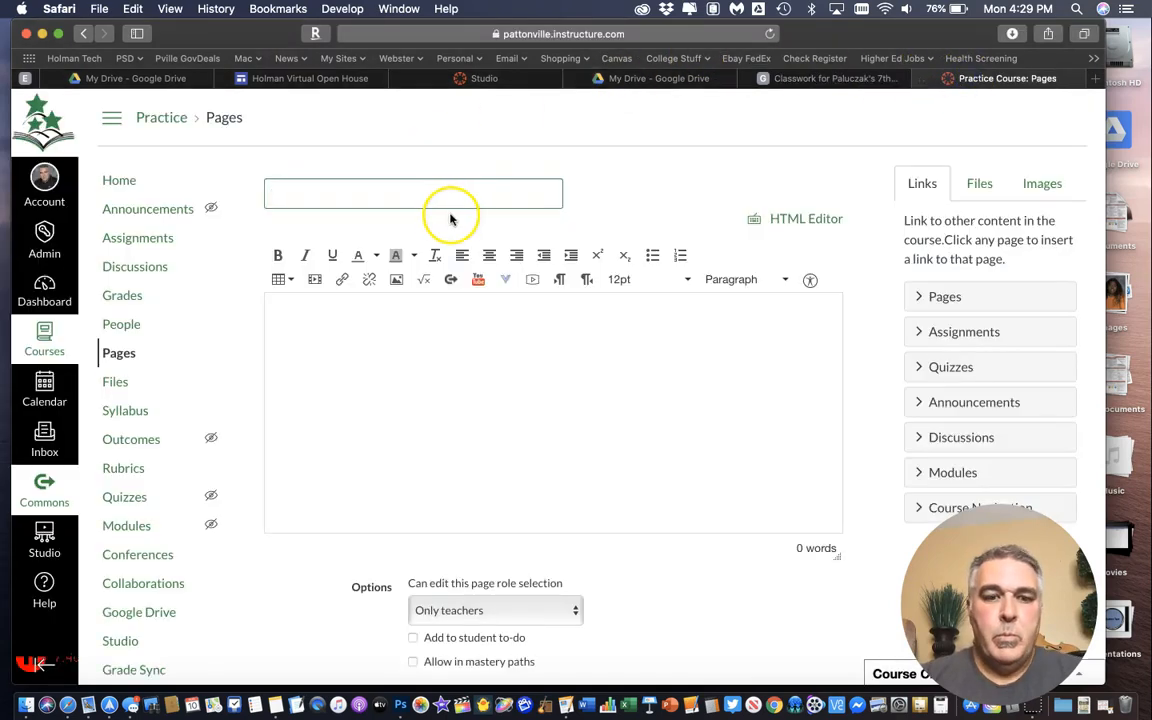
{"action": "left_click", "coordinate": [835, 78]}
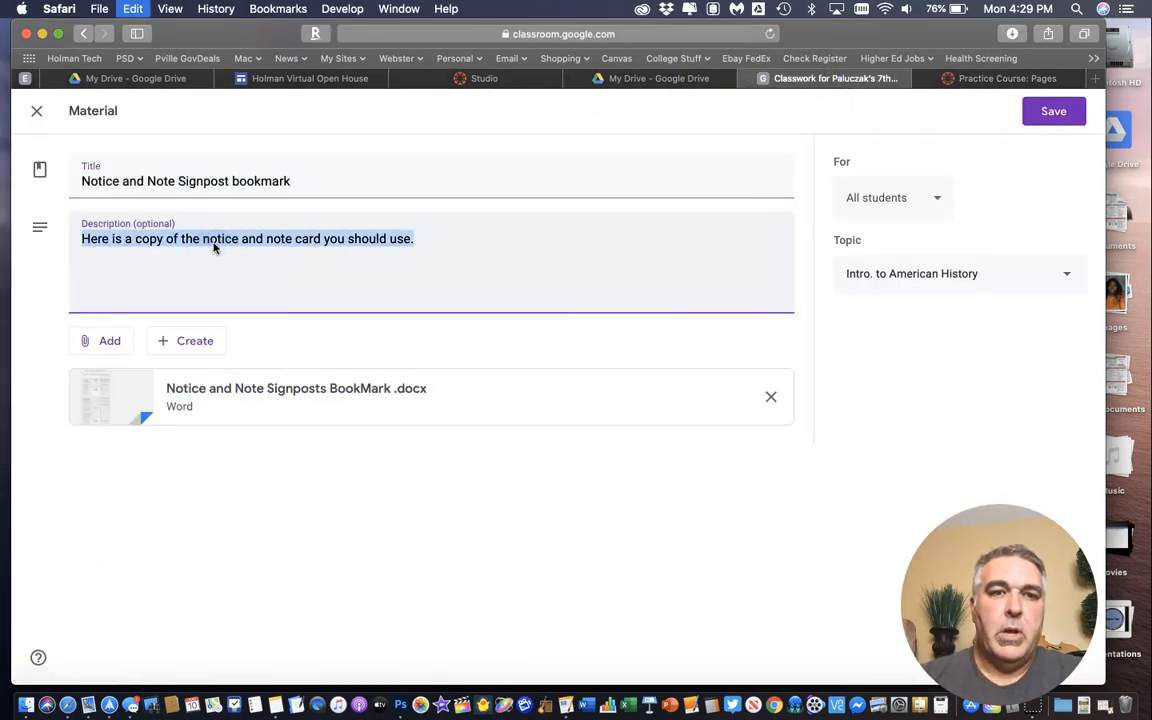
{"action": "left_click", "coordinate": [1008, 78]}
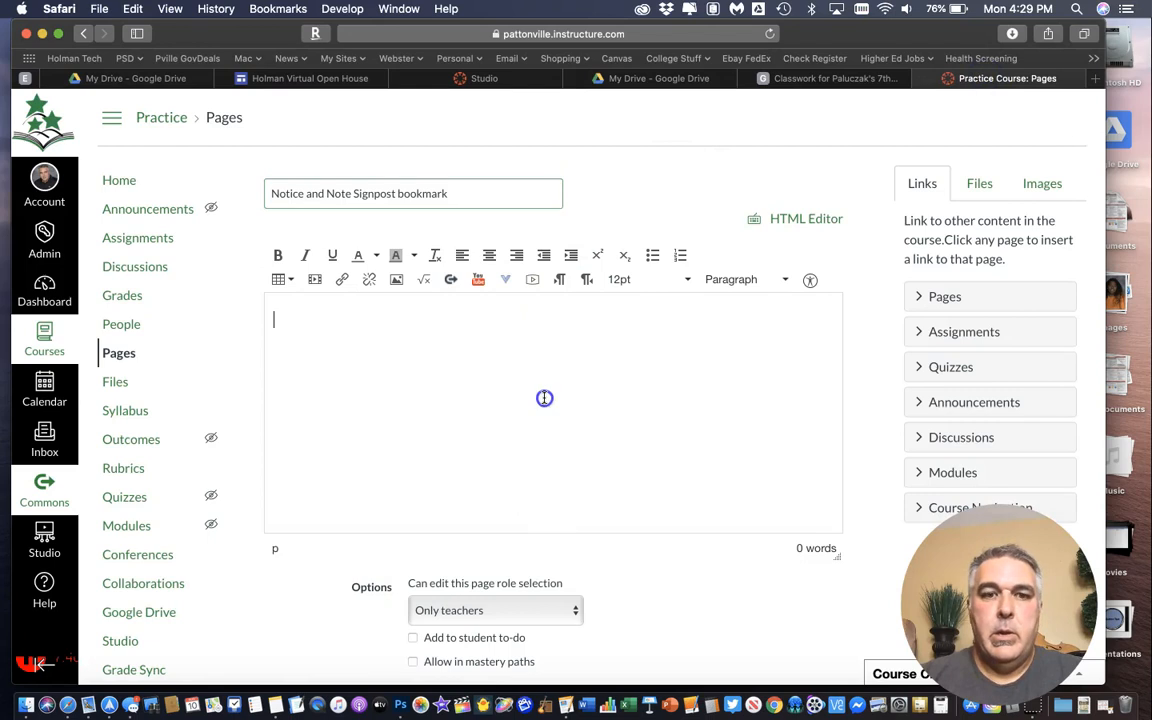
{"action": "left_click", "coordinate": [835, 78]}
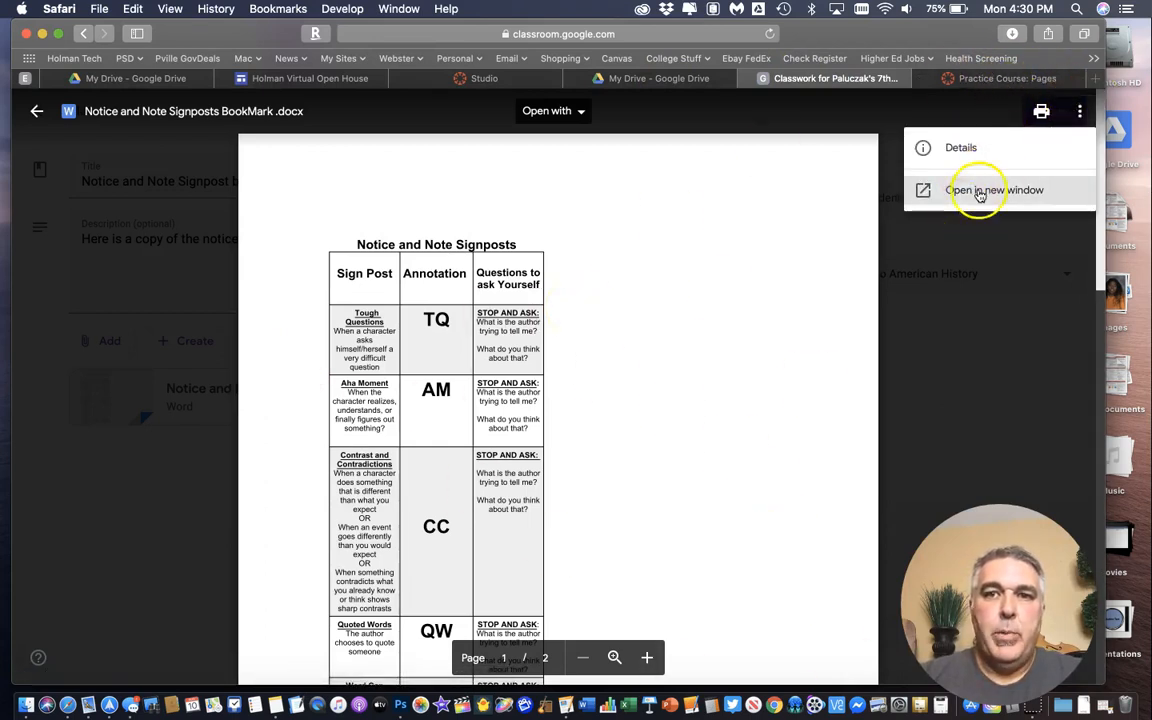
Download the Notice and Note Signposts BookMark .docx from Classroom and confirm it in Downloads
{"action": "left_click", "coordinate": [994, 189]}
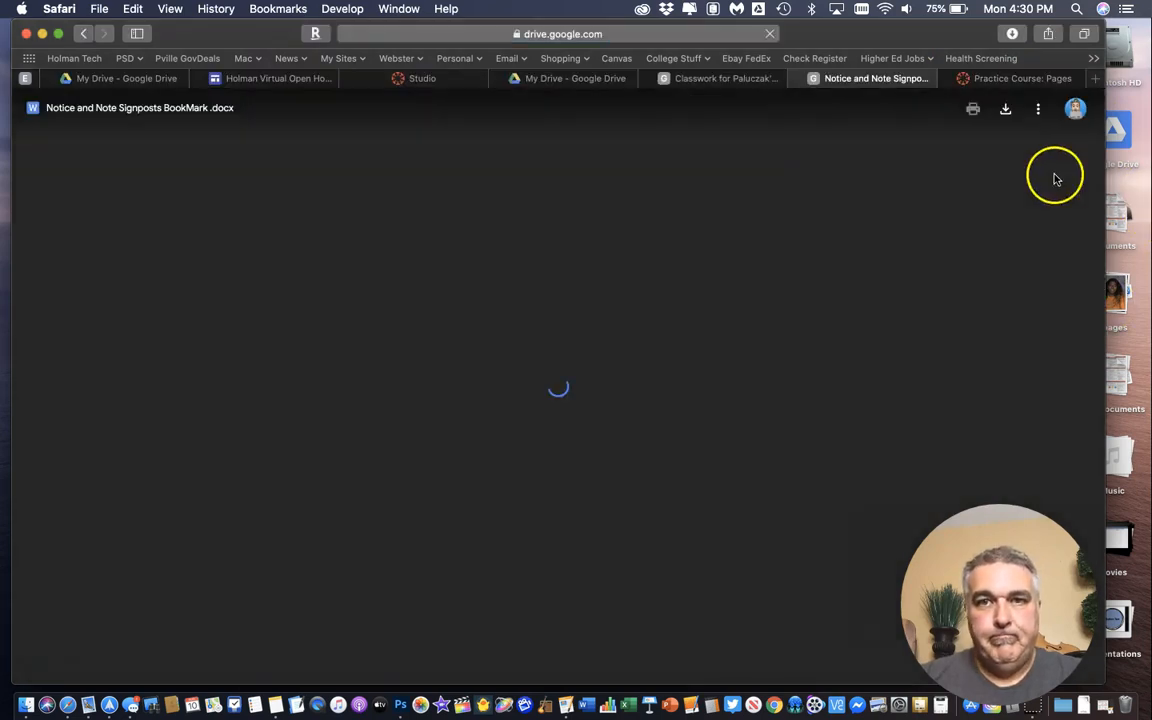
{"action": "left_click", "coordinate": [1037, 108]}
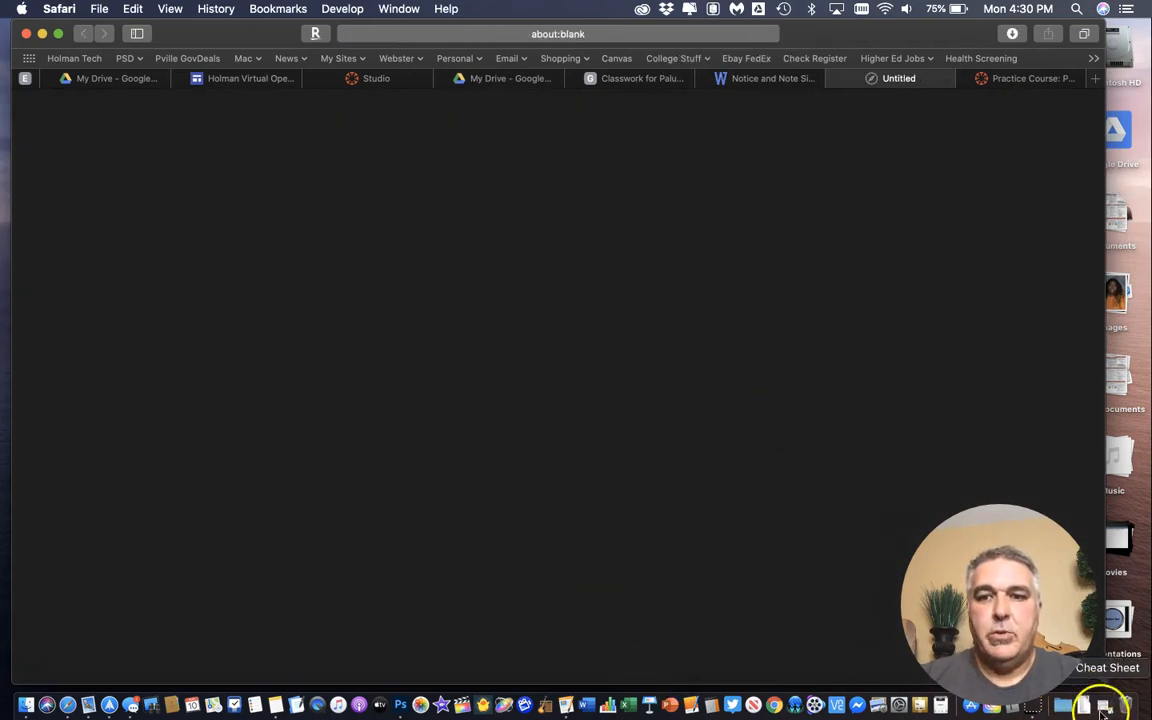
{"action": "left_click", "coordinate": [1104, 705]}
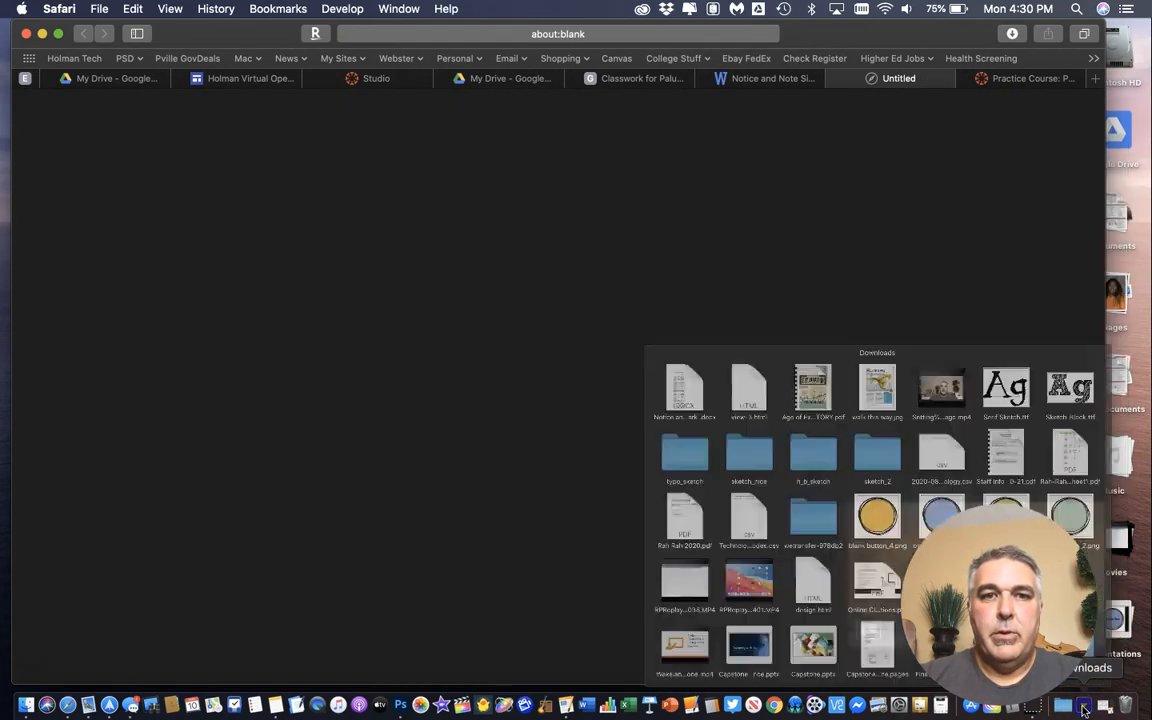
{"action": "left_click", "coordinate": [1025, 78]}
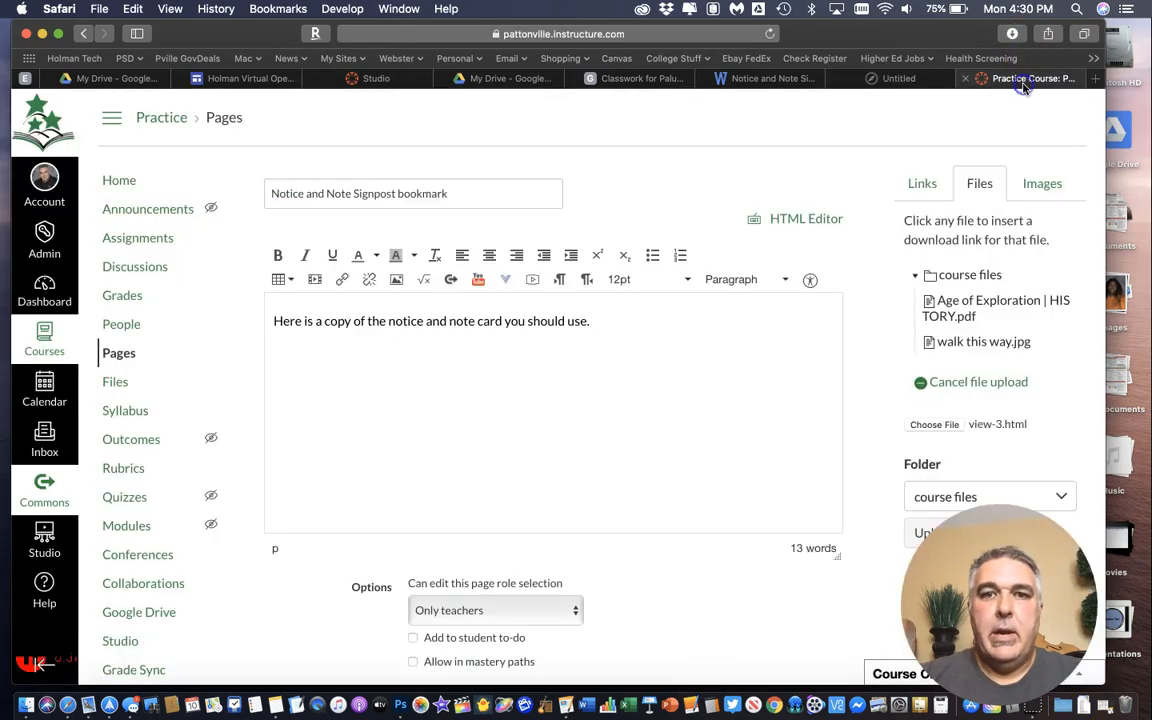
Upload the Notice and Note Signposts BookMark .docx, insert its link, and save the page
{"action": "right_click", "coordinate": [978, 190]}
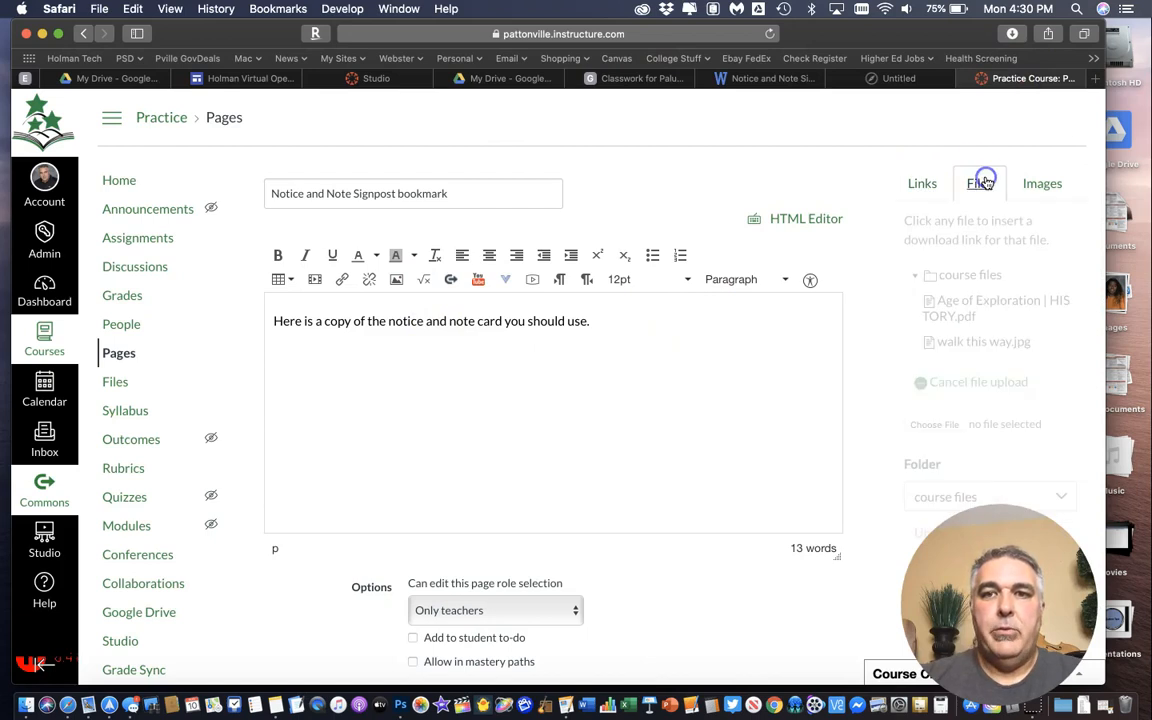
{"action": "left_click", "coordinate": [979, 183]}
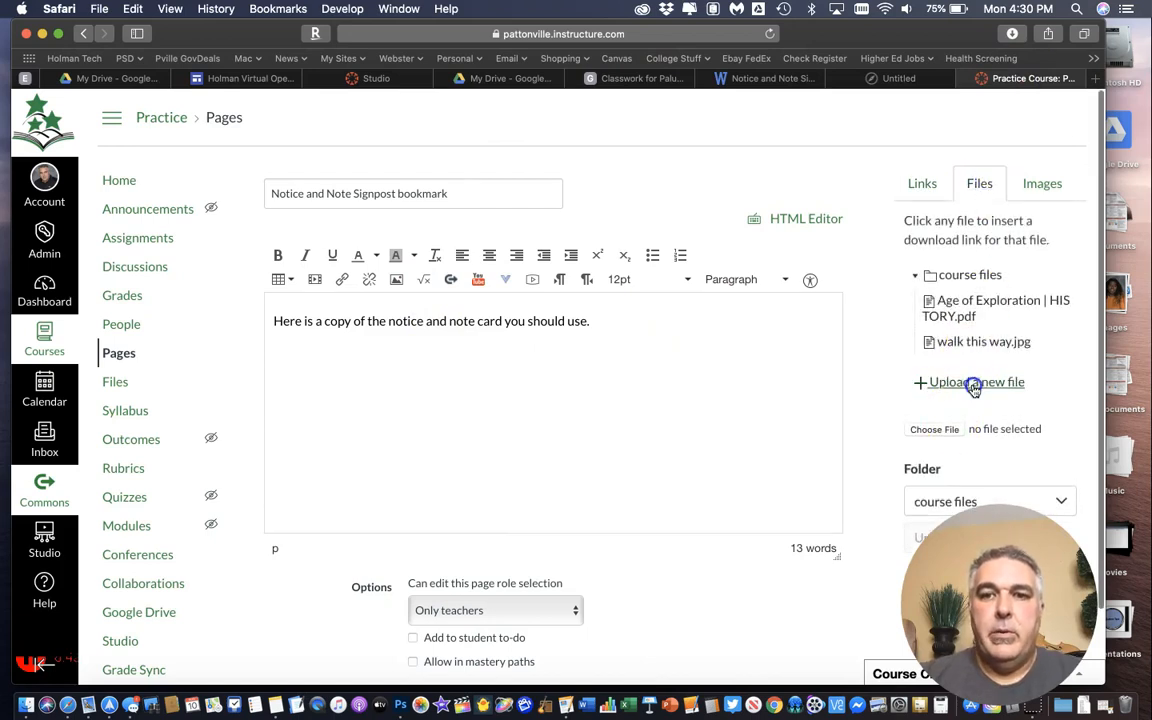
{"action": "left_click", "coordinate": [975, 382]}
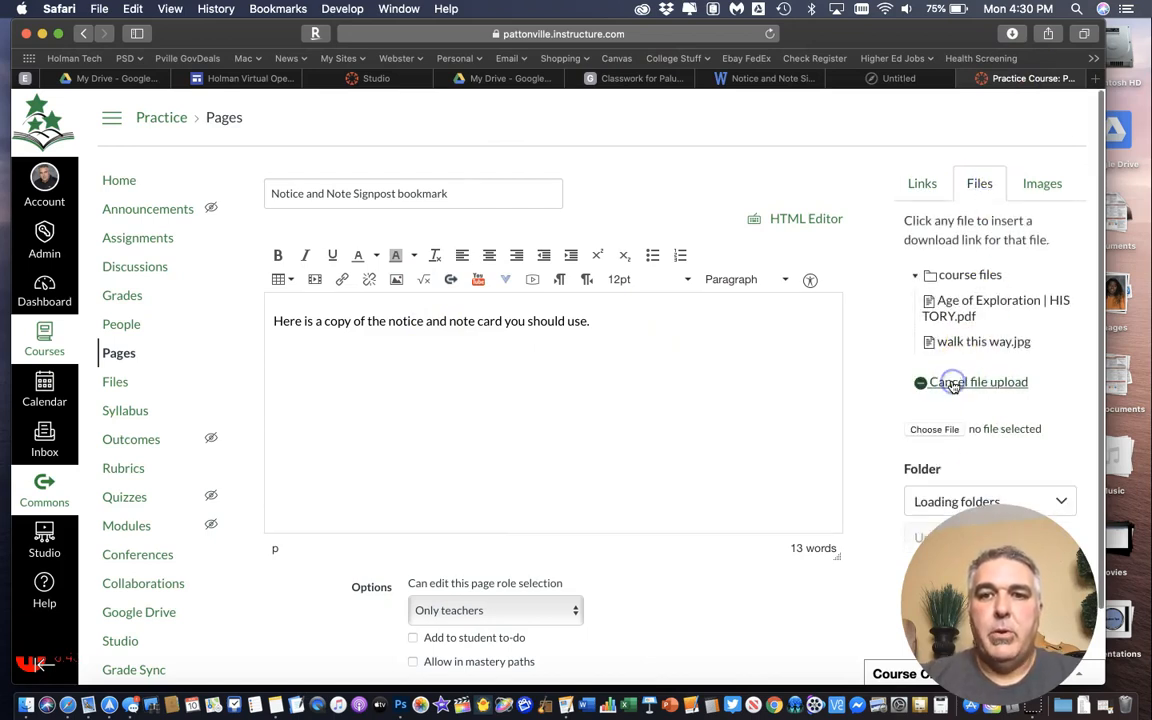
{"action": "left_click", "coordinate": [934, 429]}
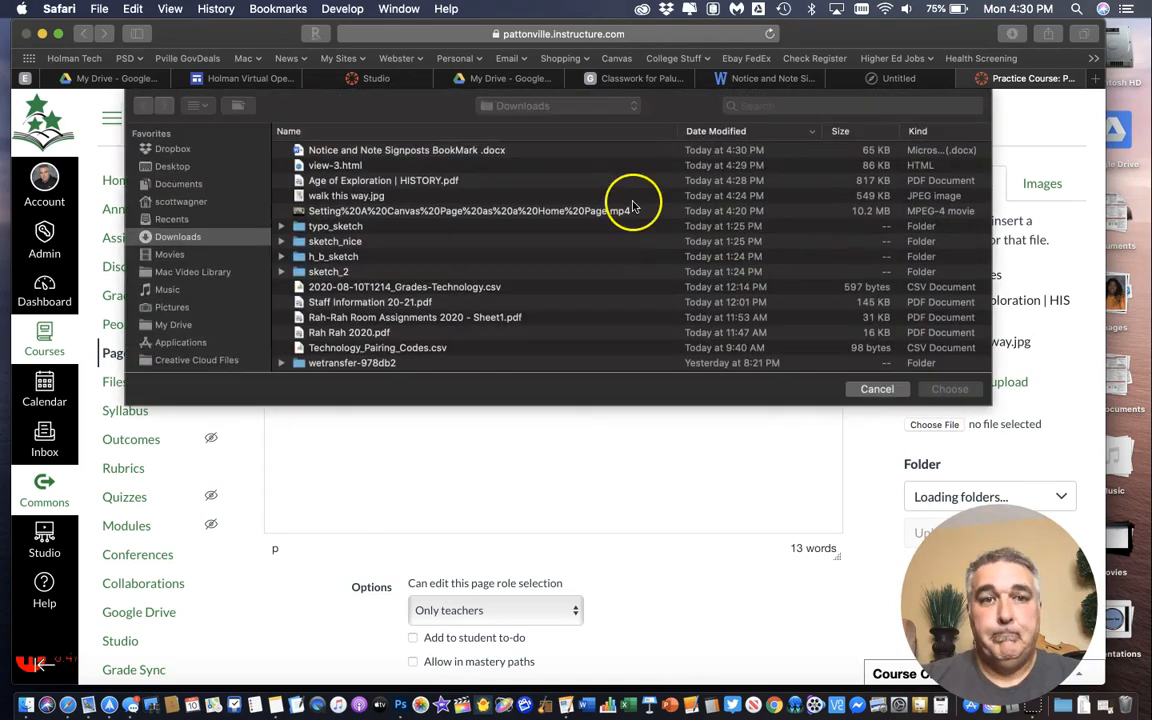
{"action": "left_click", "coordinate": [407, 150]}
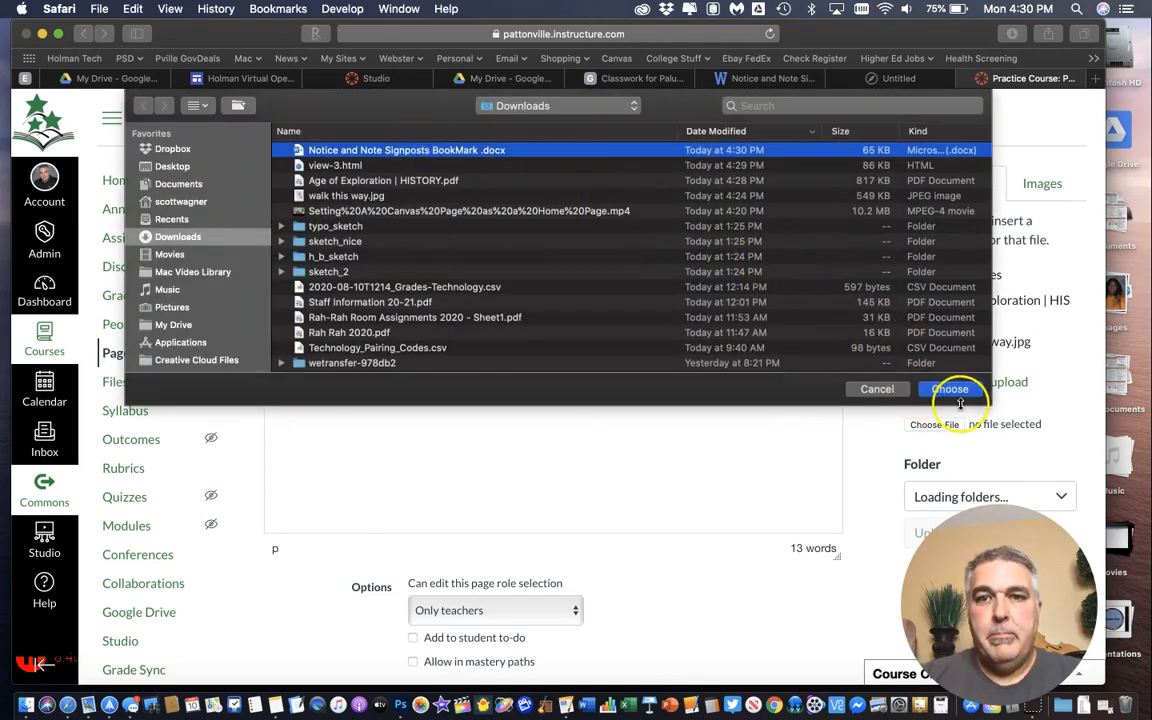
{"action": "left_click", "coordinate": [949, 389]}
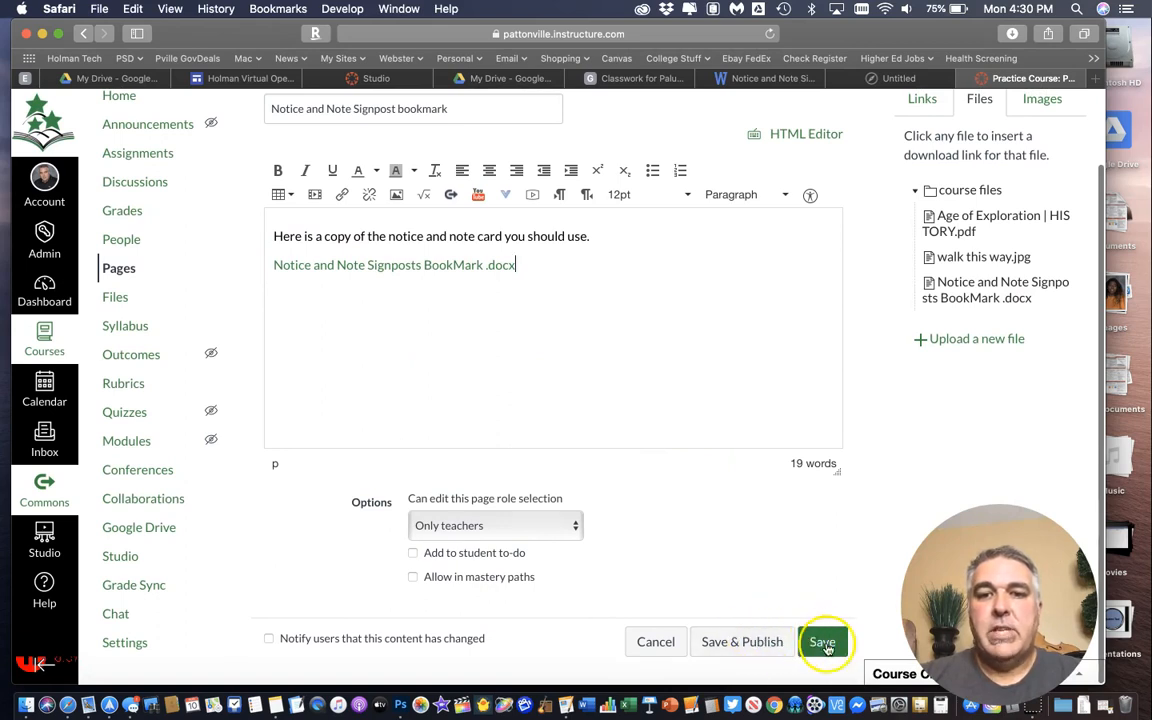
{"action": "left_click", "coordinate": [822, 641]}
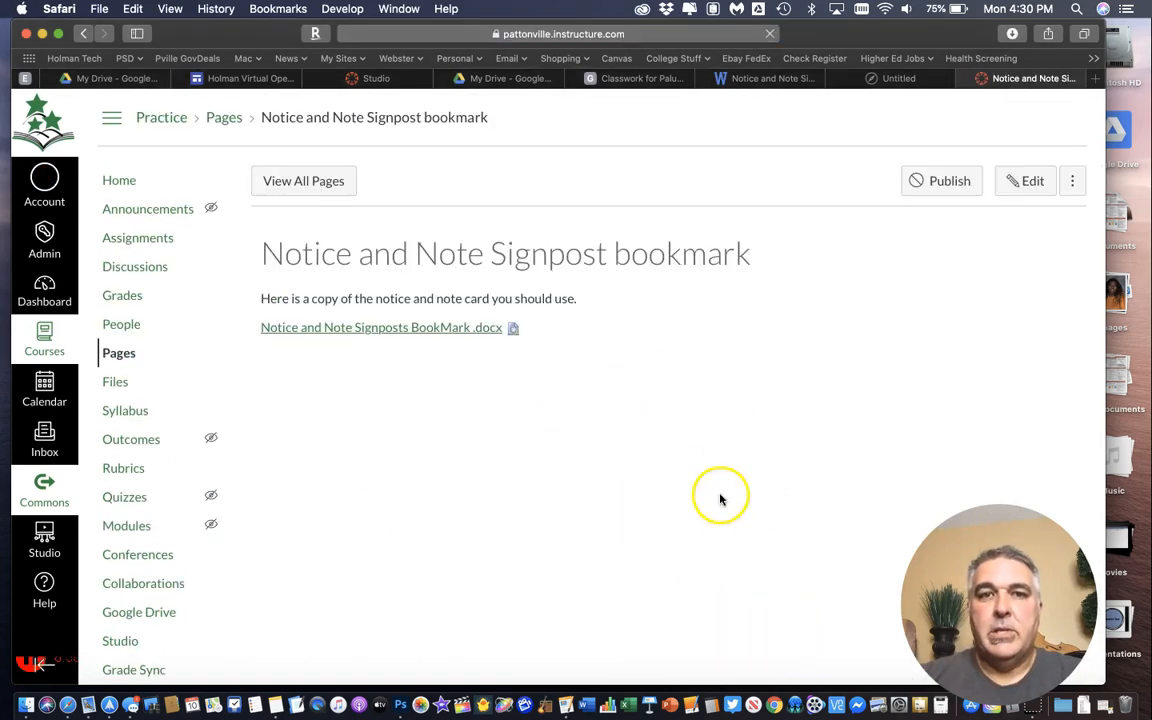
{"action": "mouse_move", "coordinate": [407, 340]}
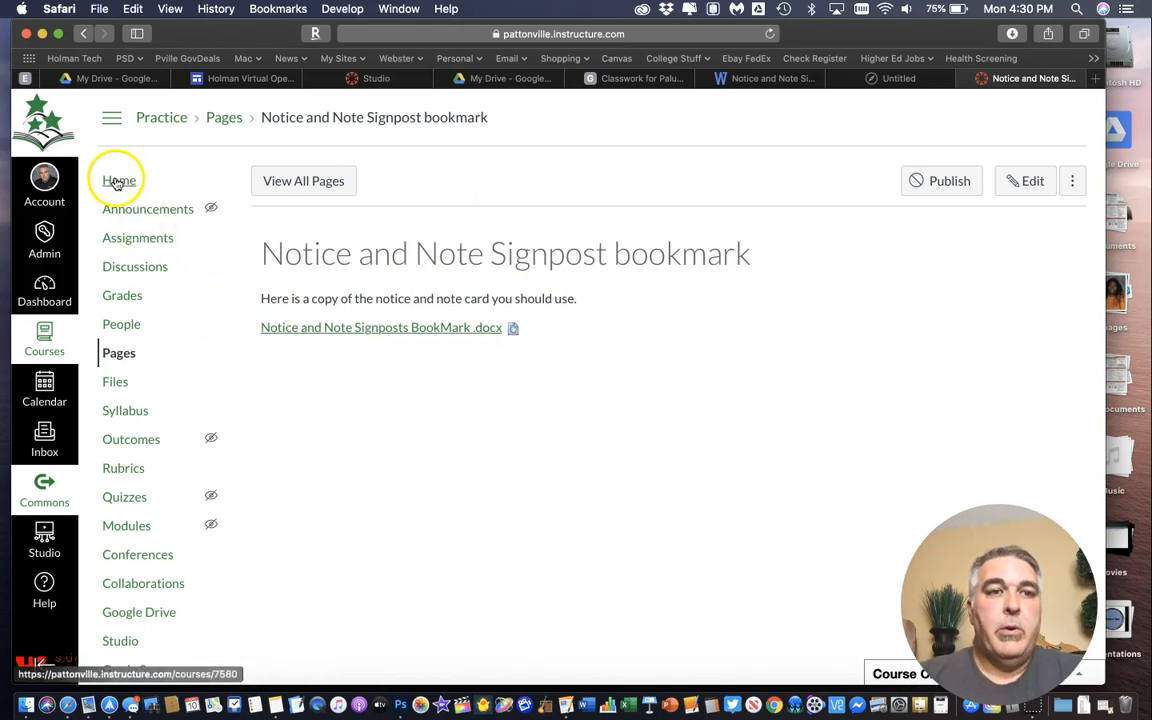
Edit the Home page, type 'Notepad Help', and link the Notice and Note Signpost bookmark page
{"action": "left_click", "coordinate": [119, 180]}
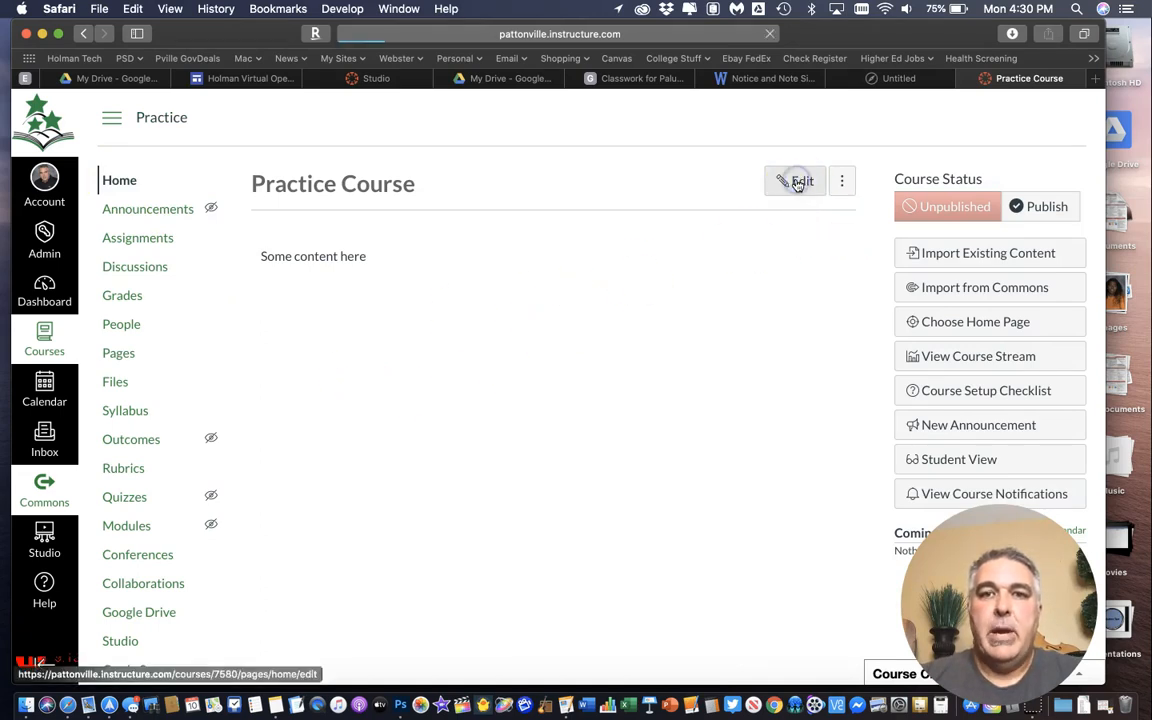
{"action": "left_click", "coordinate": [796, 181]}
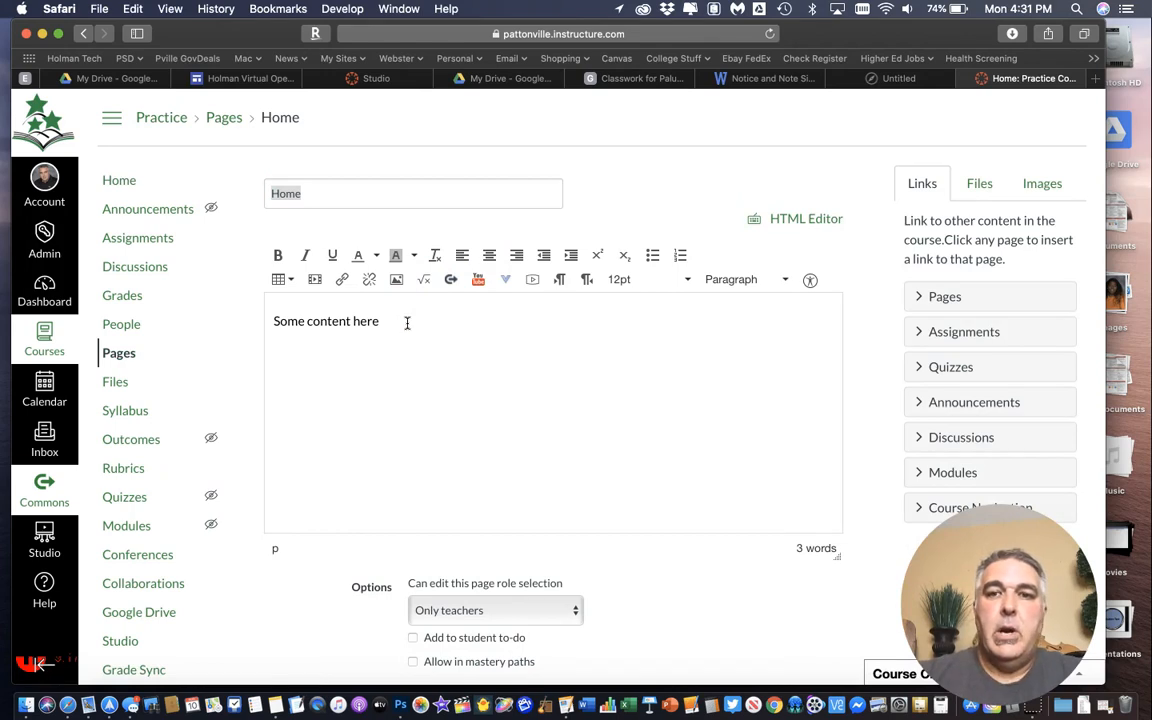
{"action": "mouse_move", "coordinate": [447, 332]}
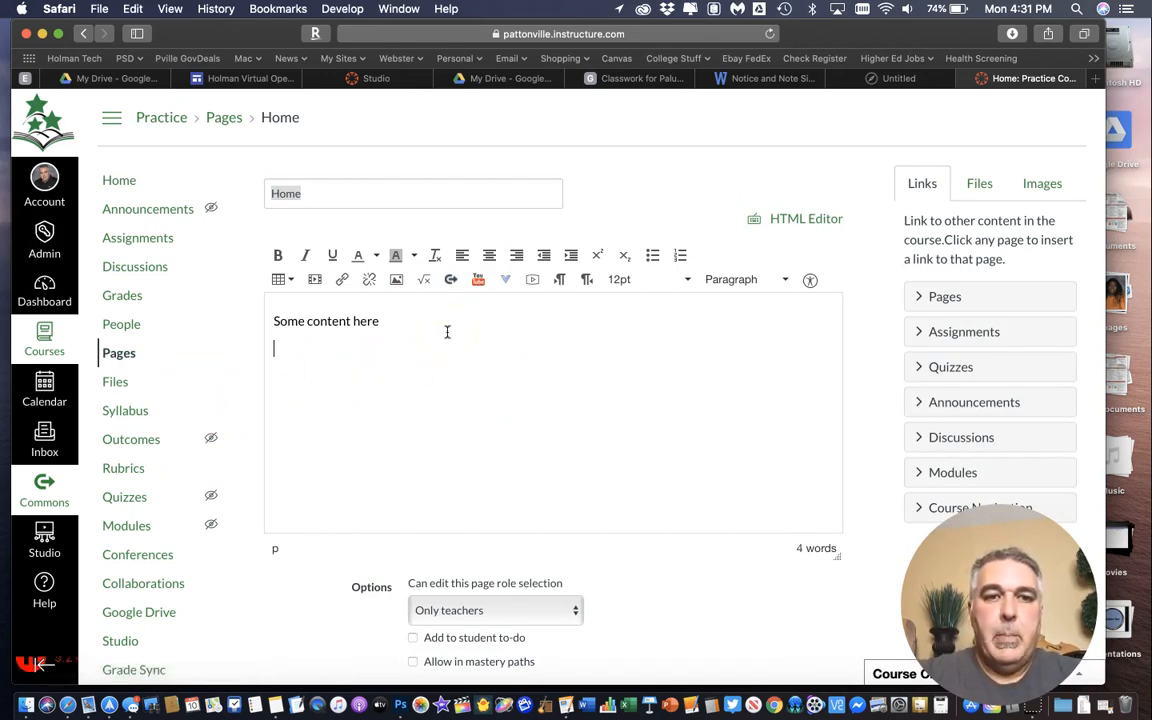
{"action": "type", "text": "Note"}
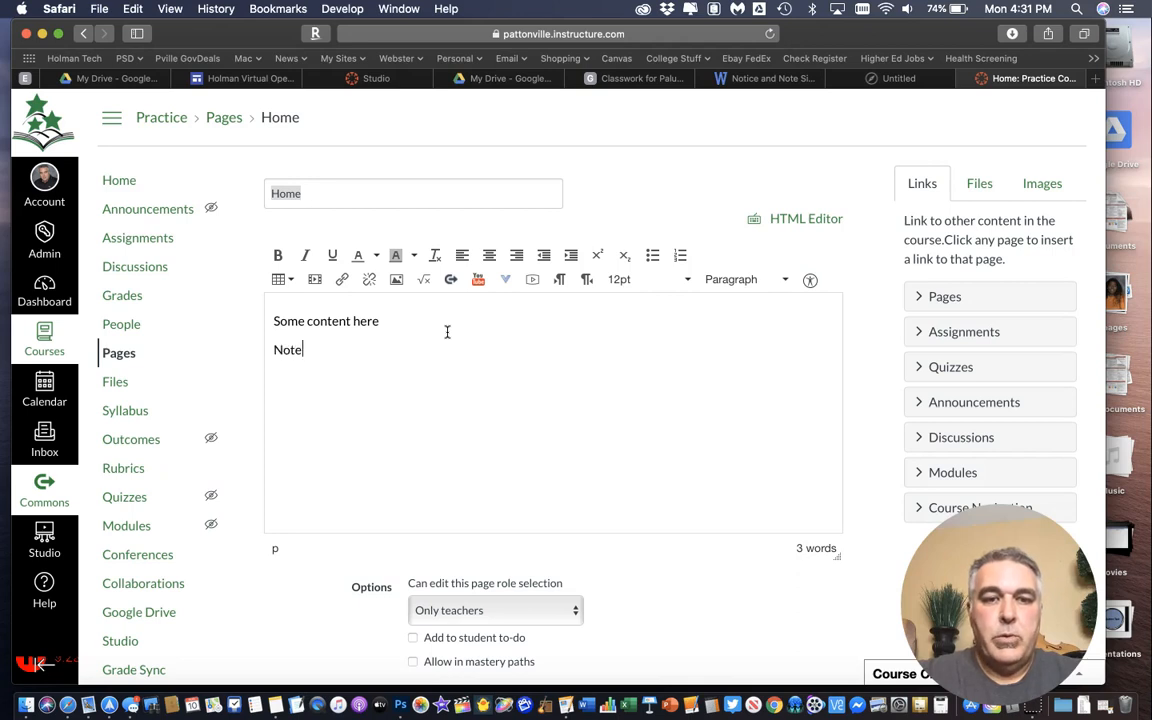
{"action": "type", "text": "pad"}
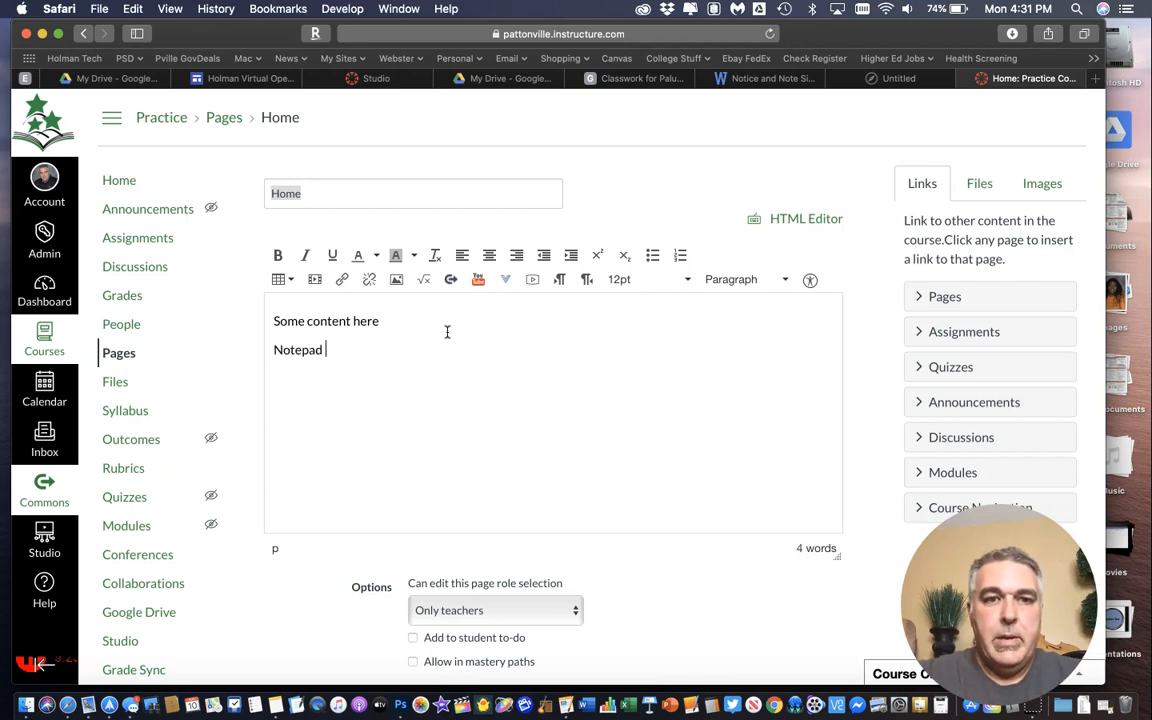
{"action": "type", "text": "Help"}
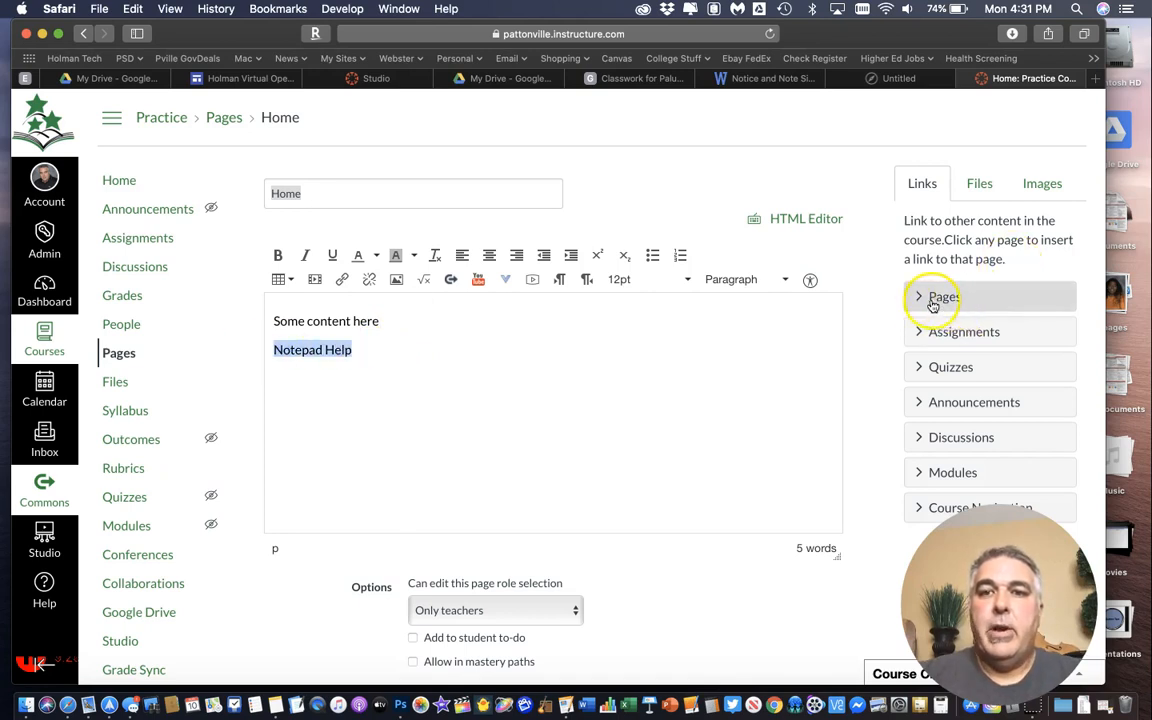
{"action": "left_click", "coordinate": [943, 296]}
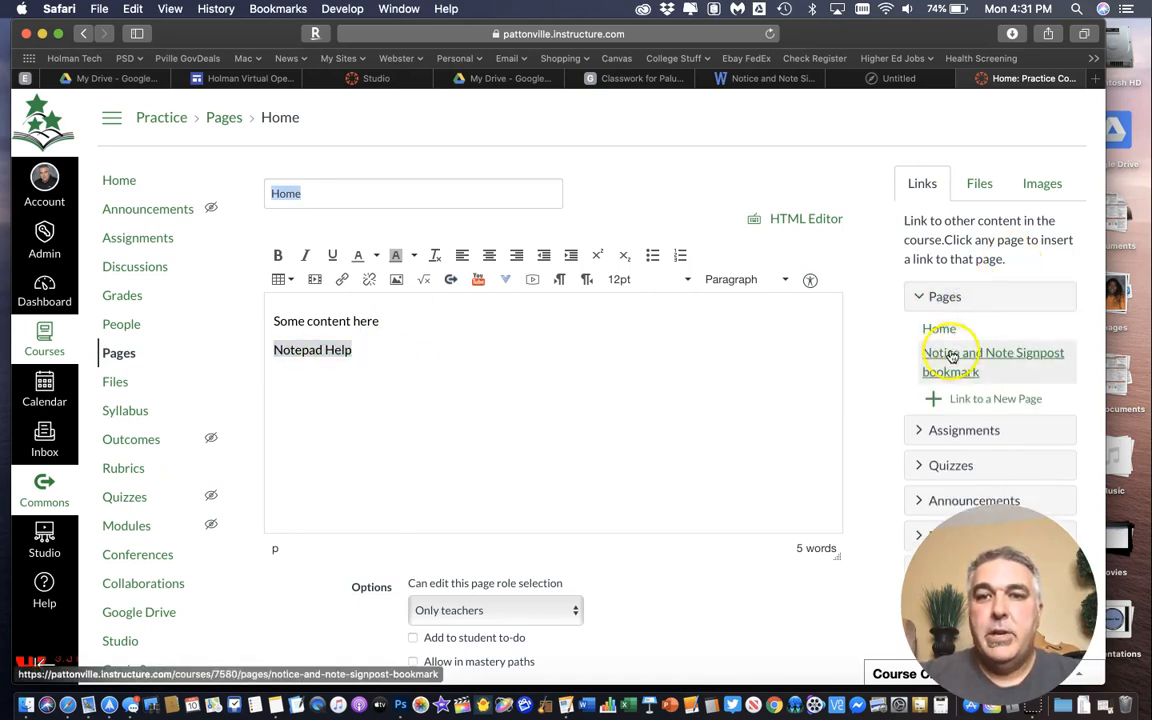
{"action": "mouse_move", "coordinate": [952, 360]}
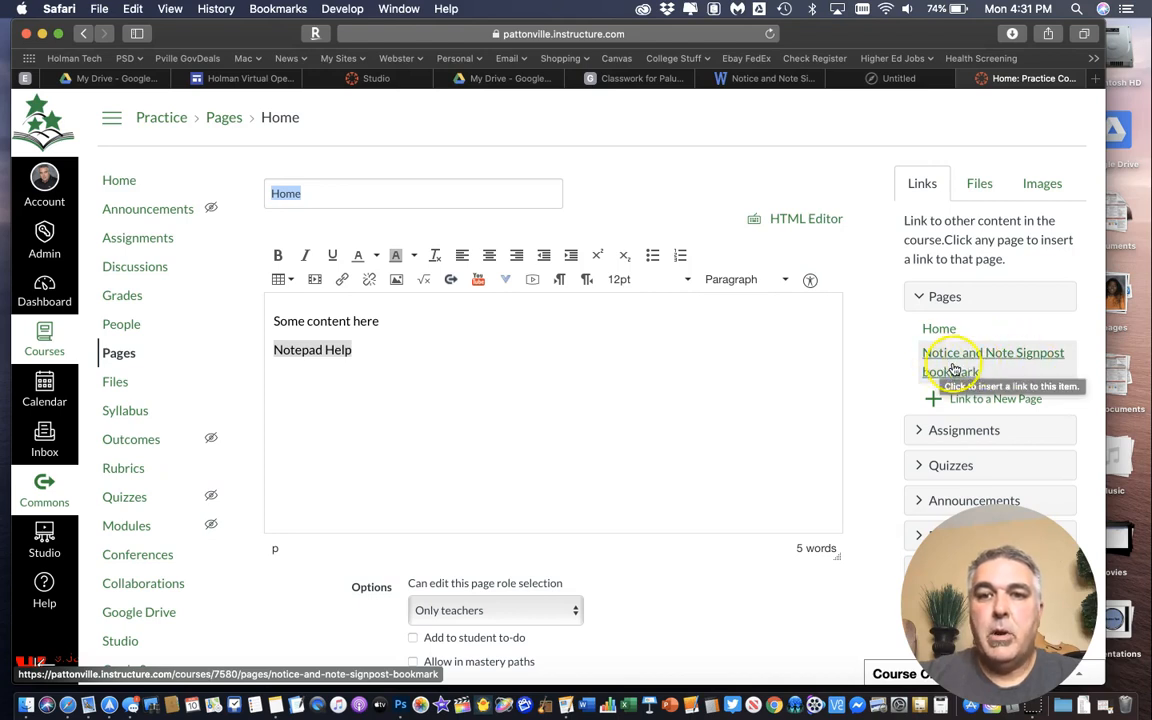
{"action": "left_click", "coordinate": [993, 362]}
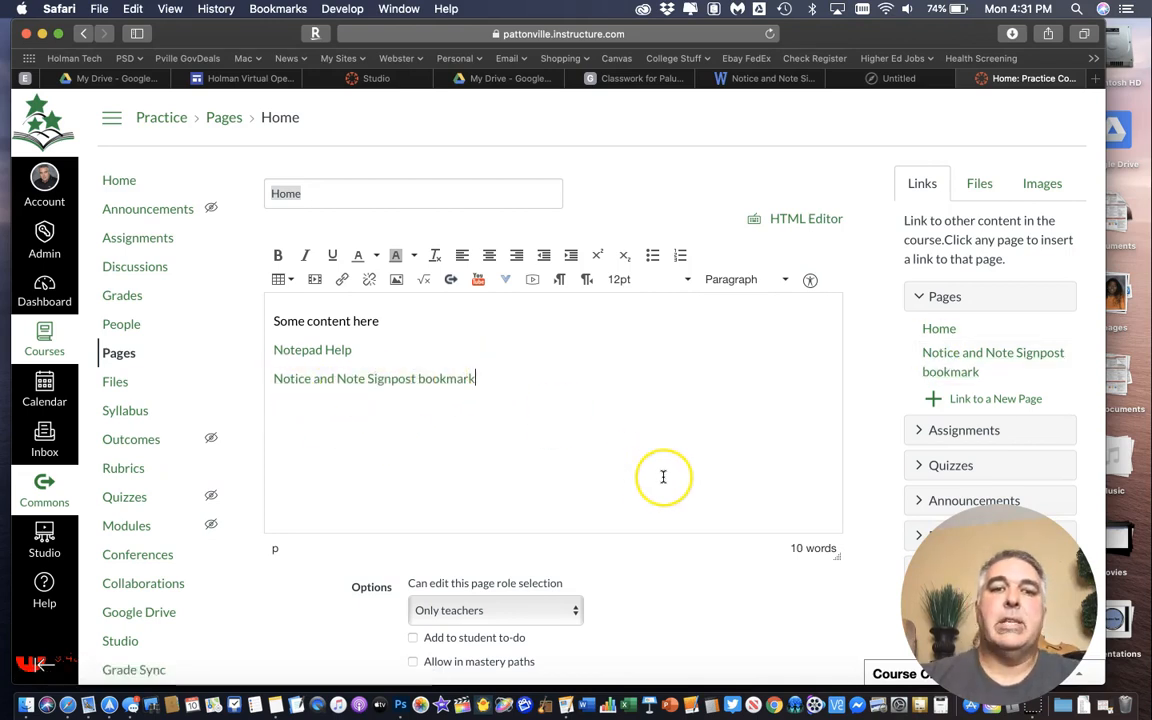
{"action": "scroll", "scroll_direction": "down", "scroll_amount": 3}
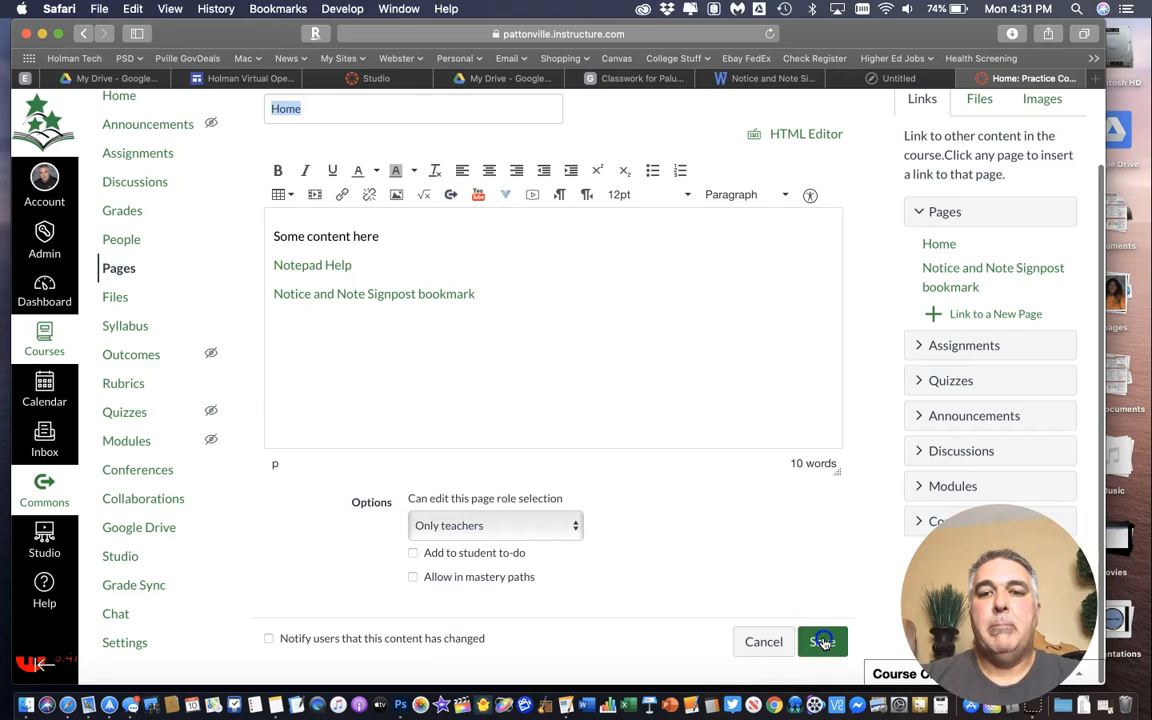
Save the Home page, test the bookmark page link, and return to Classroom
{"action": "left_click", "coordinate": [822, 641]}
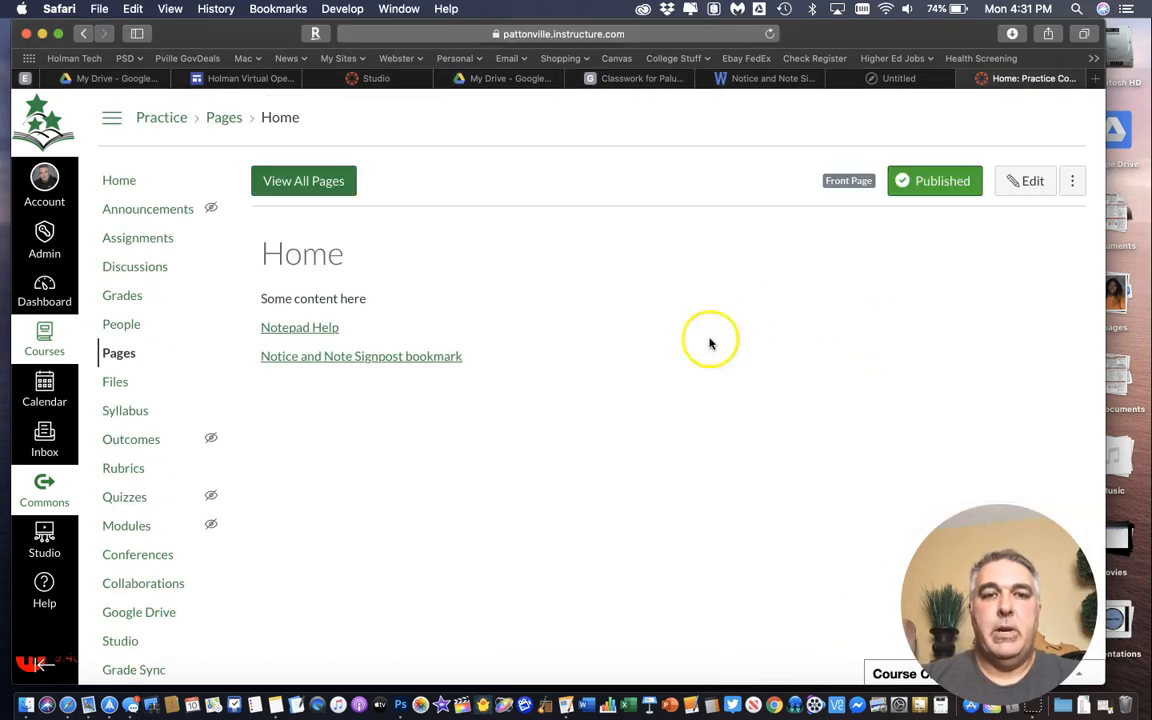
{"action": "mouse_move", "coordinate": [322, 330]}
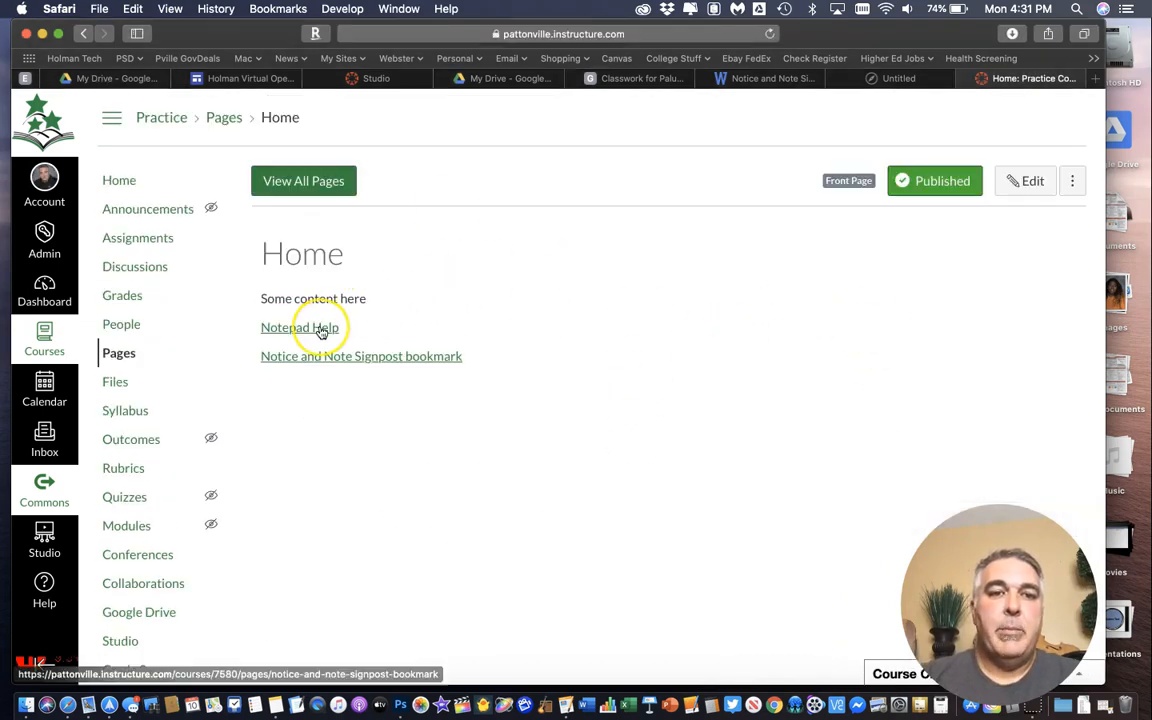
{"action": "left_click", "coordinate": [299, 327]}
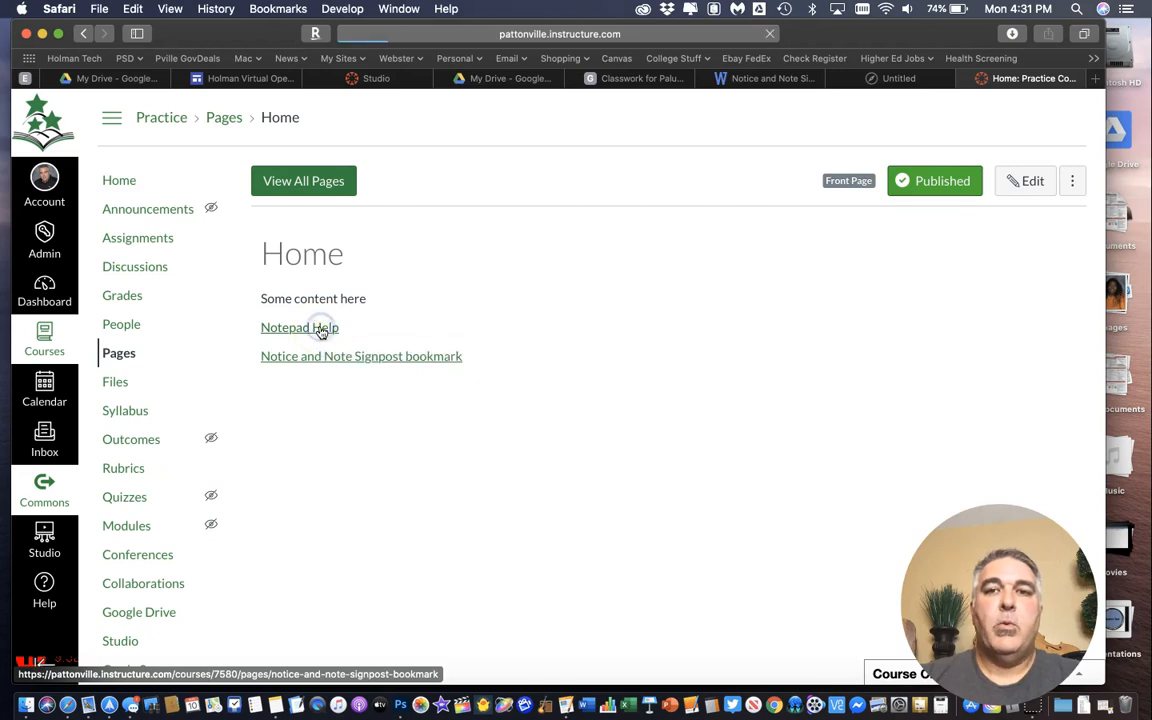
{"action": "left_click", "coordinate": [361, 356]}
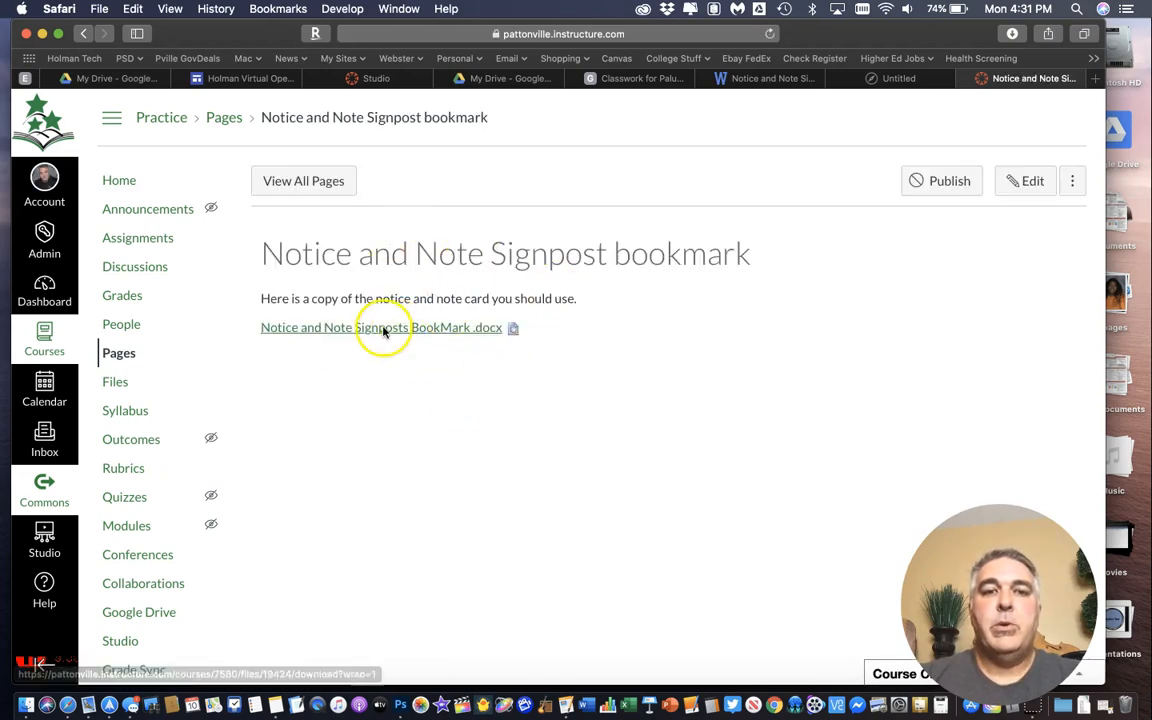
{"action": "mouse_move", "coordinate": [950, 40]}
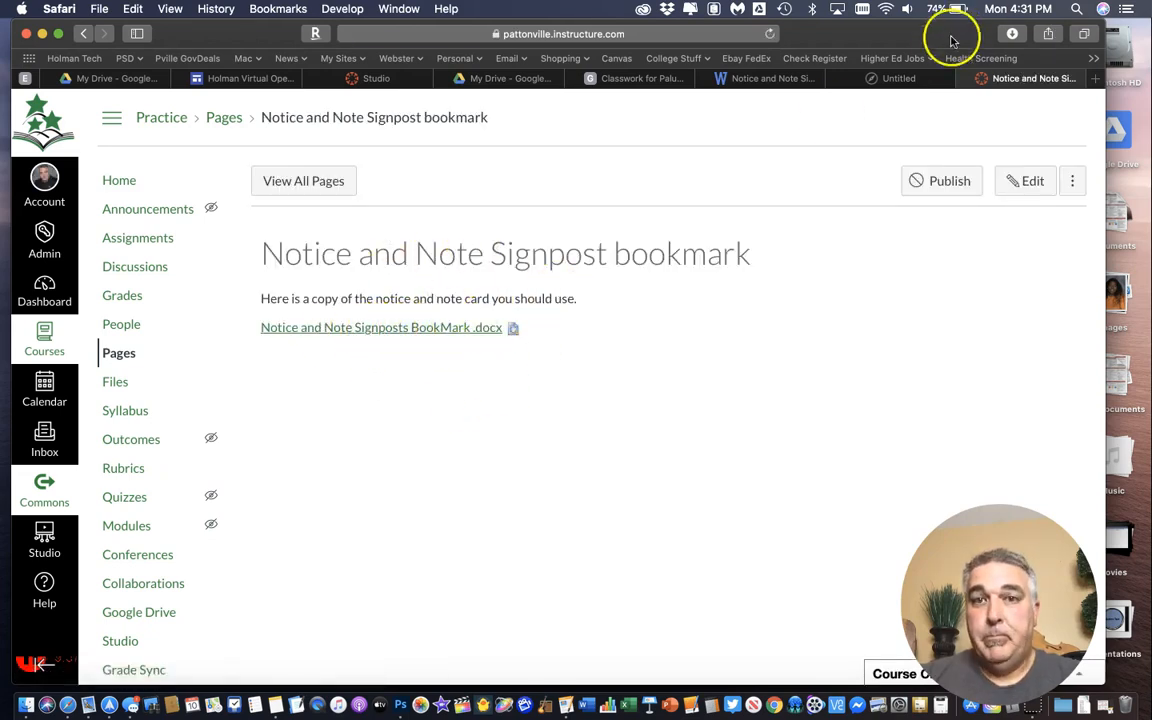
{"action": "left_click", "coordinate": [895, 78]}
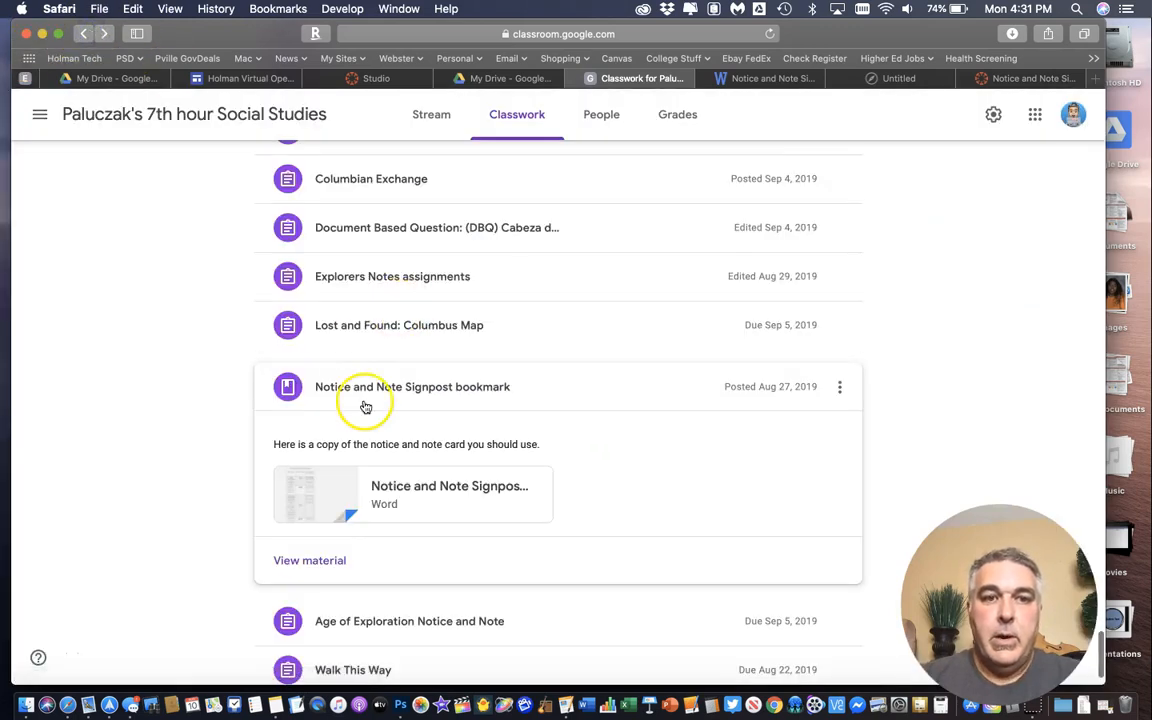
{"action": "mouse_move", "coordinate": [667, 480]}
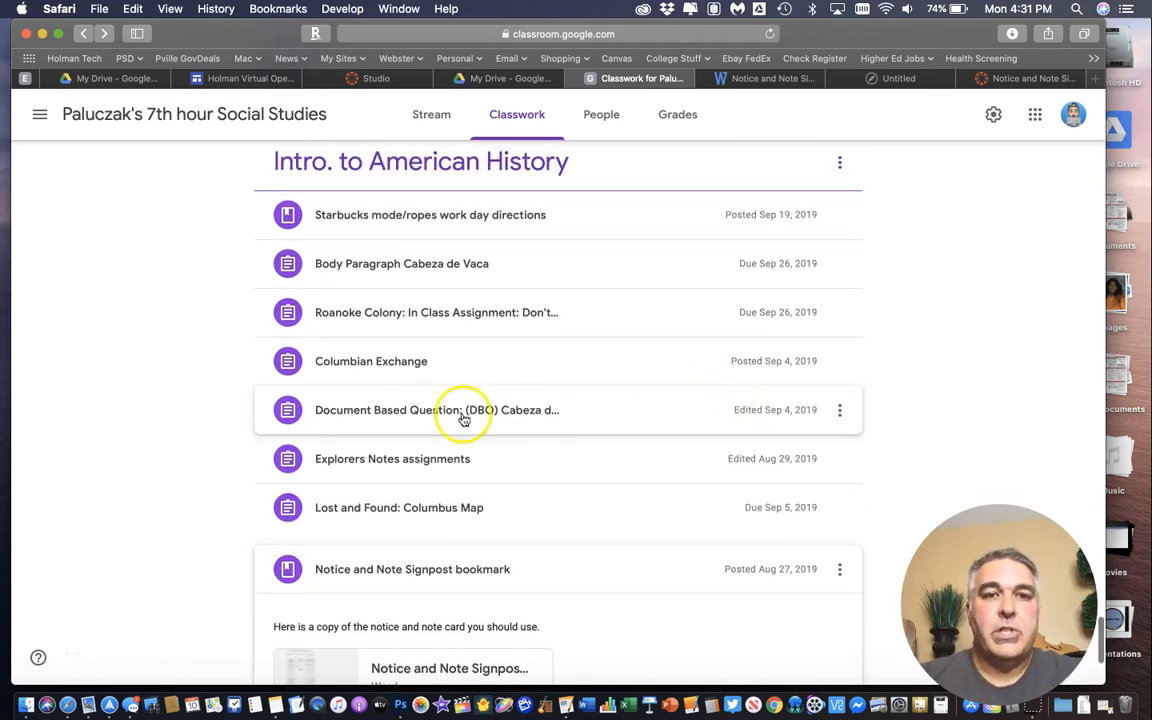
{"action": "mouse_move", "coordinate": [374, 564]}
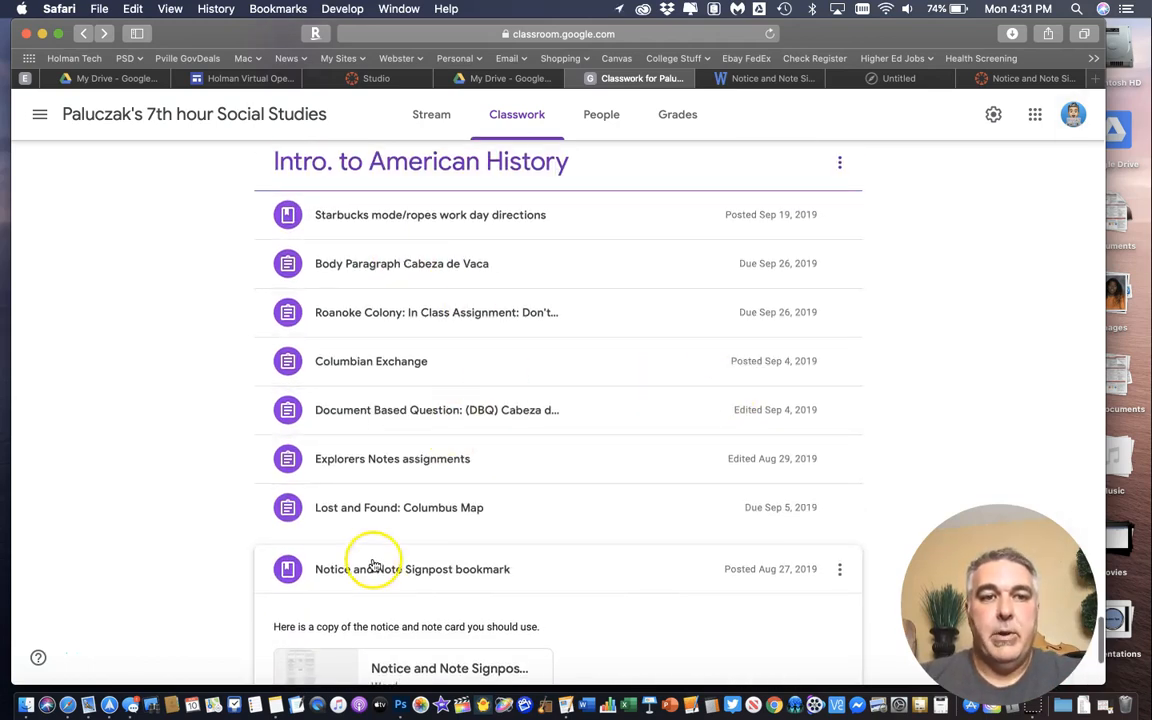
{"action": "mouse_move", "coordinate": [483, 409]}
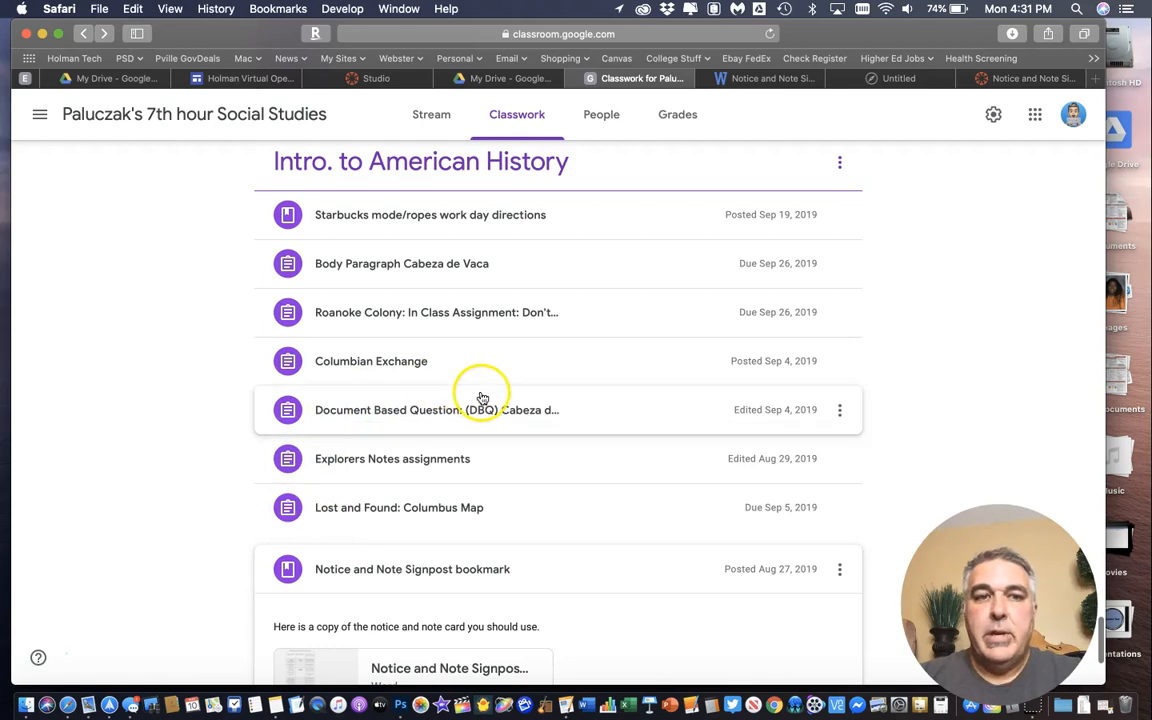
Open the Sep 19 video from the Starbucks mode/ropes work day directions post in a new tab
{"action": "left_click", "coordinate": [430, 214]}
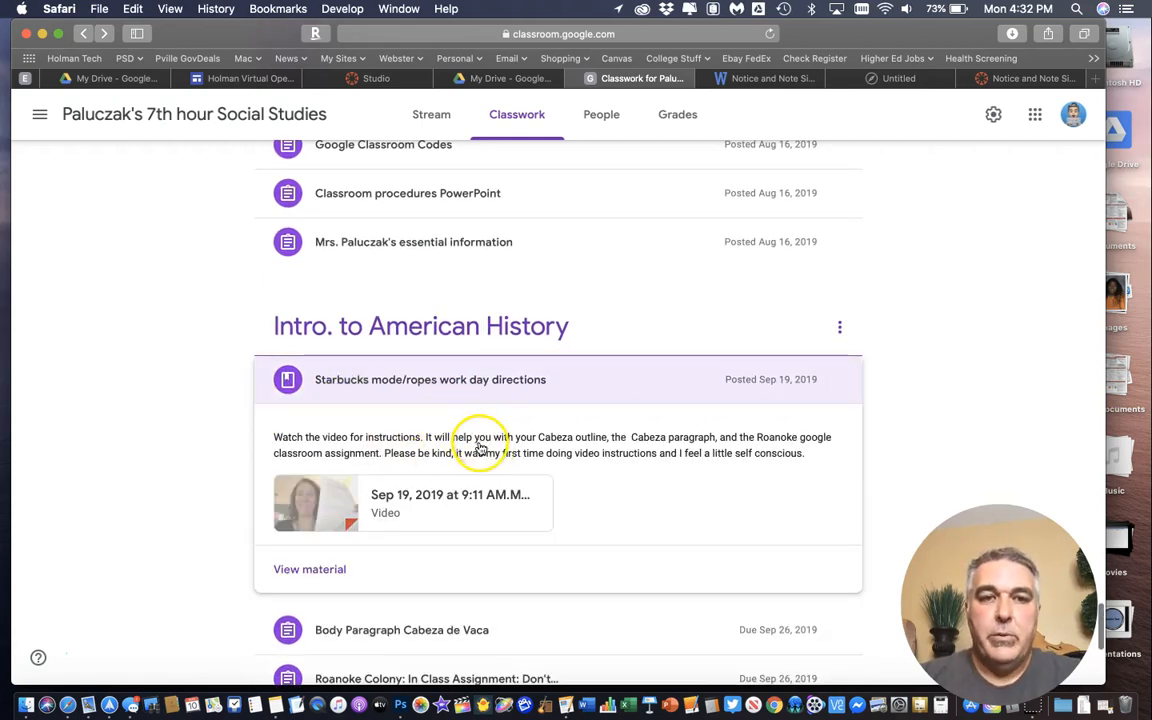
{"action": "mouse_move", "coordinate": [322, 455]}
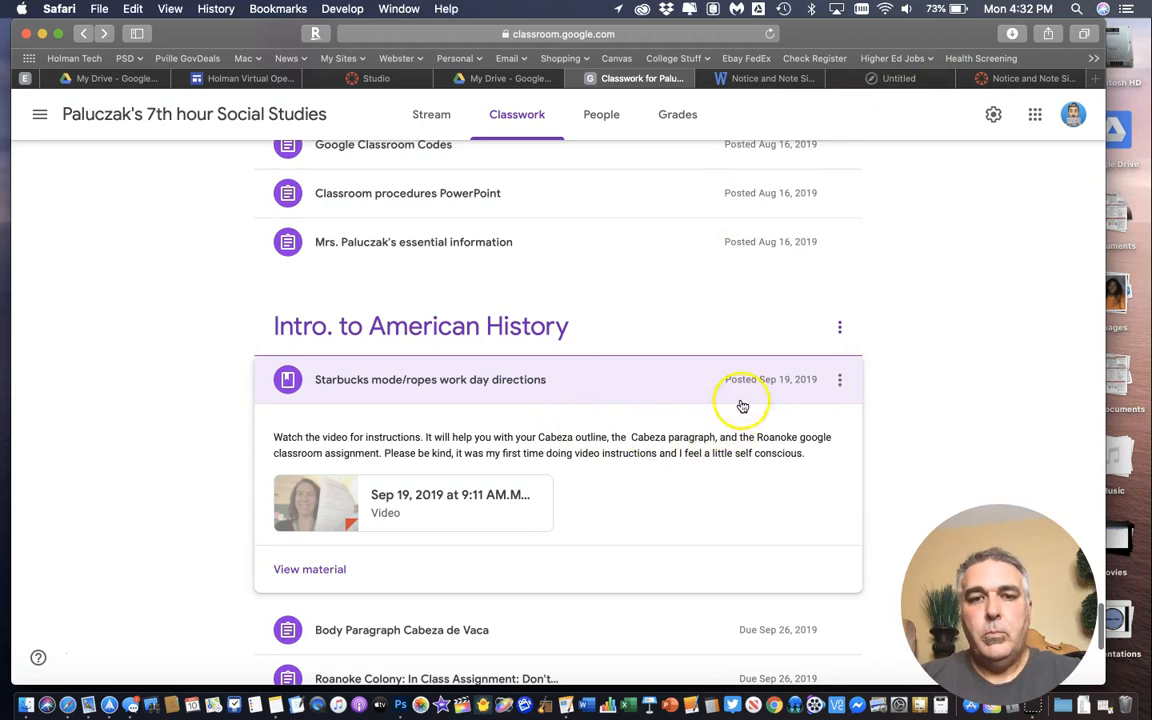
{"action": "mouse_move", "coordinate": [880, 85]}
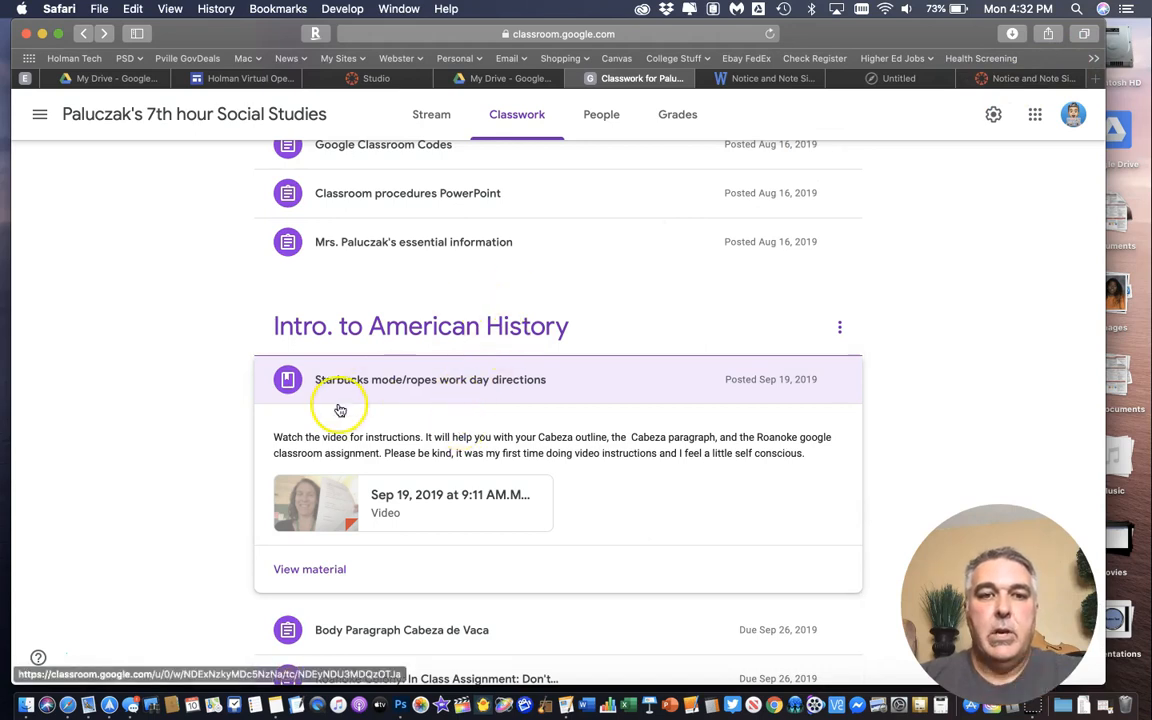
{"action": "left_click", "coordinate": [839, 379]}
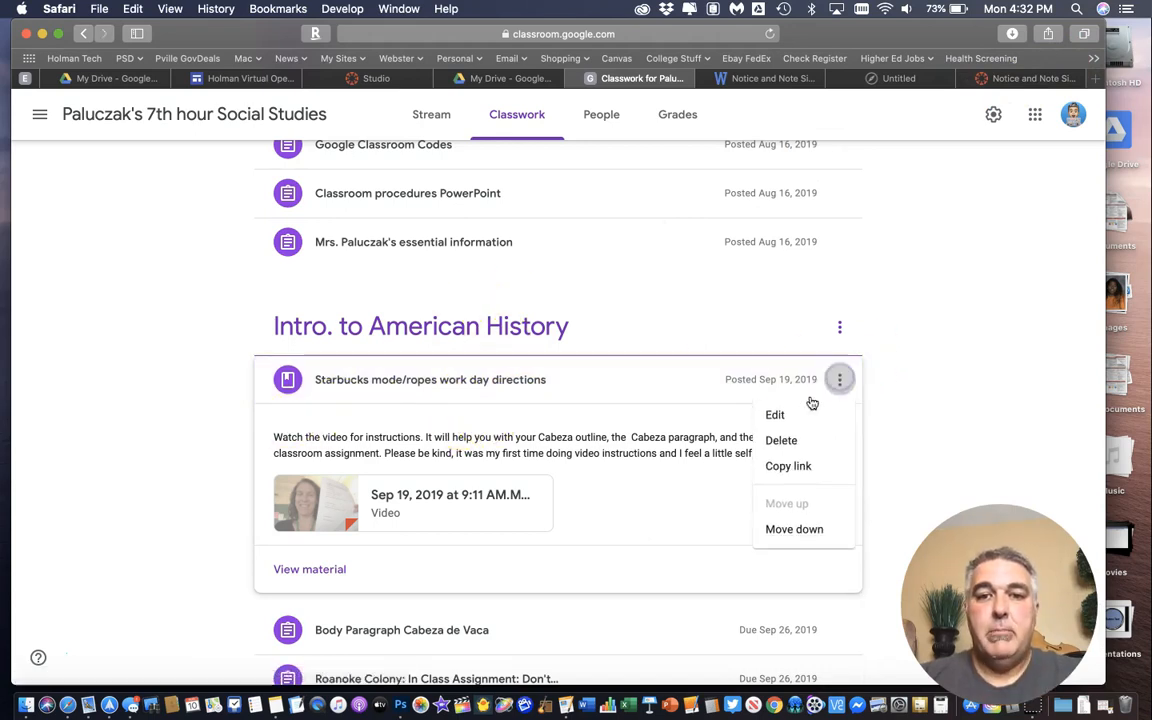
{"action": "left_click", "coordinate": [775, 414]}
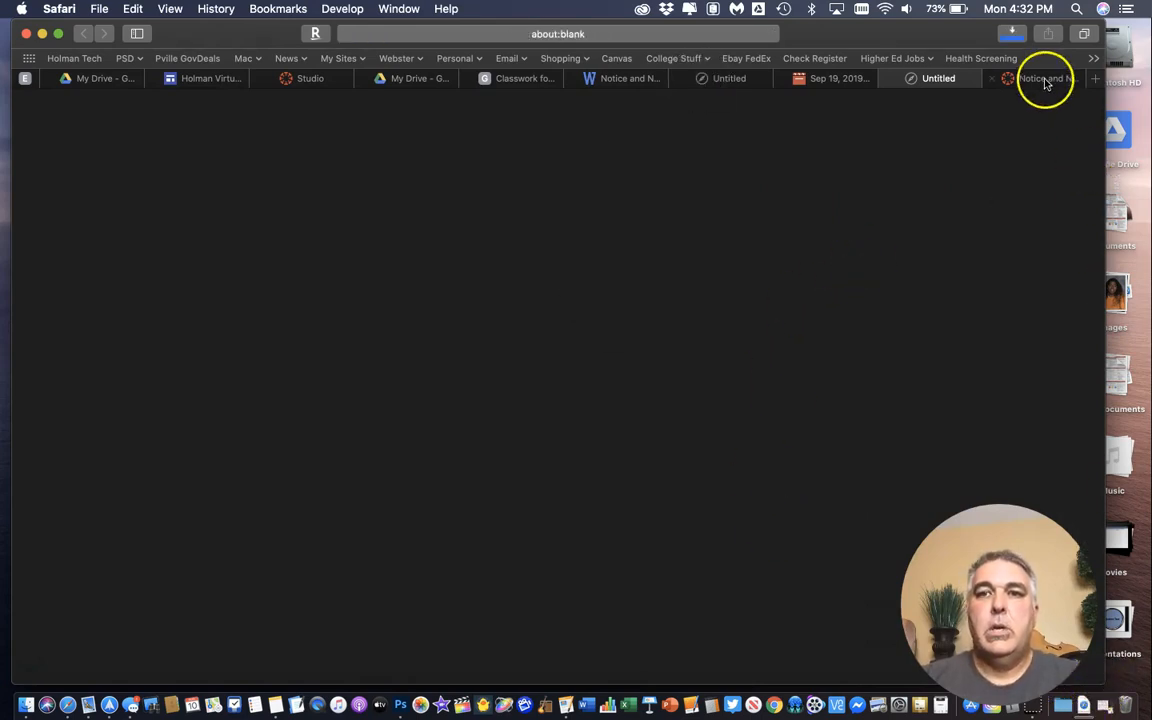
Return to the Canvas Notice and Note Signpost bookmark page and start editing it
{"action": "left_click", "coordinate": [1040, 78]}
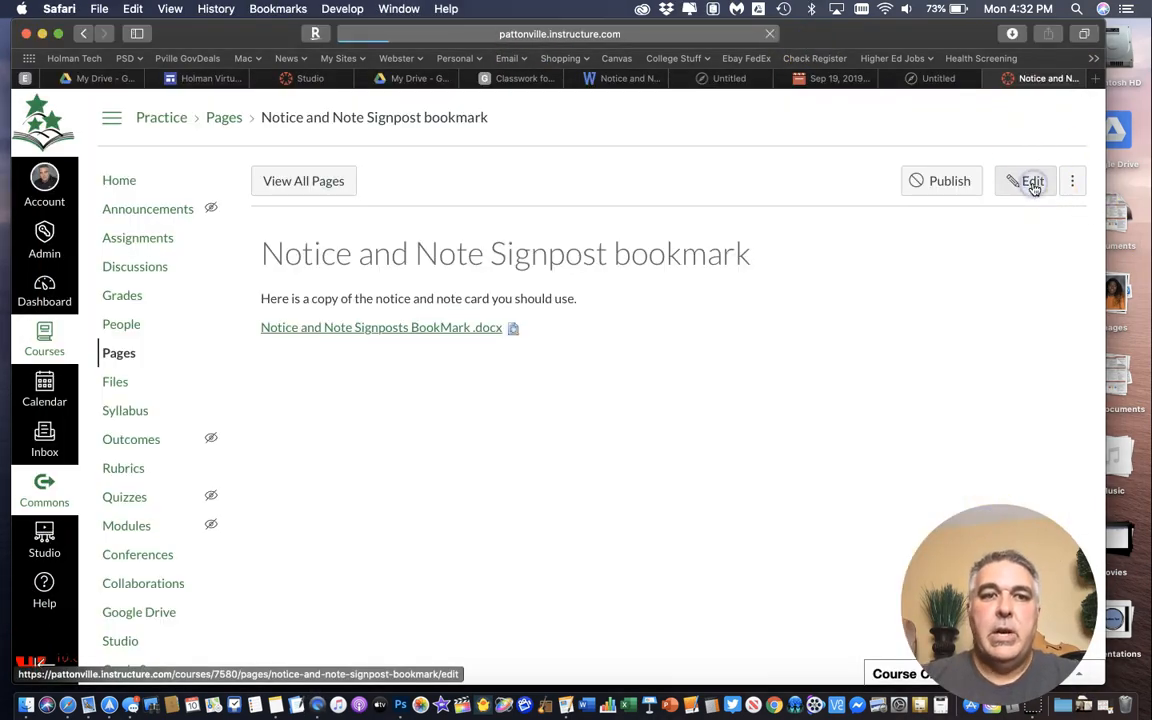
{"action": "left_click", "coordinate": [1027, 181]}
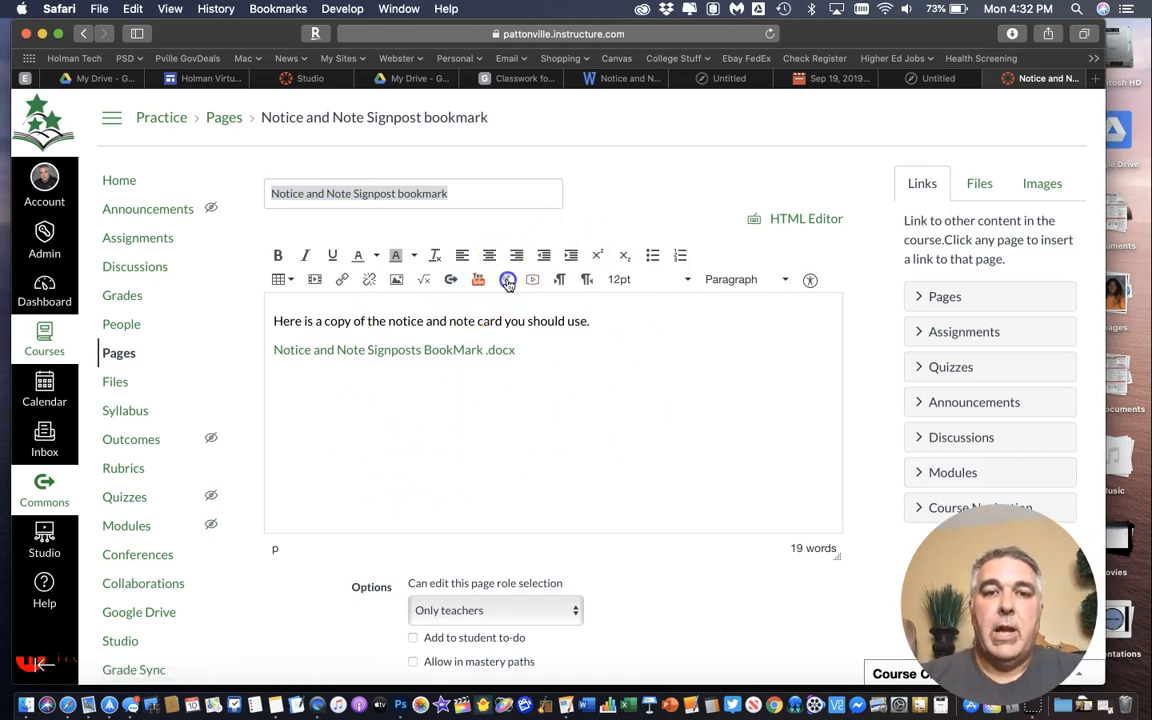
{"action": "left_click", "coordinate": [508, 279]}
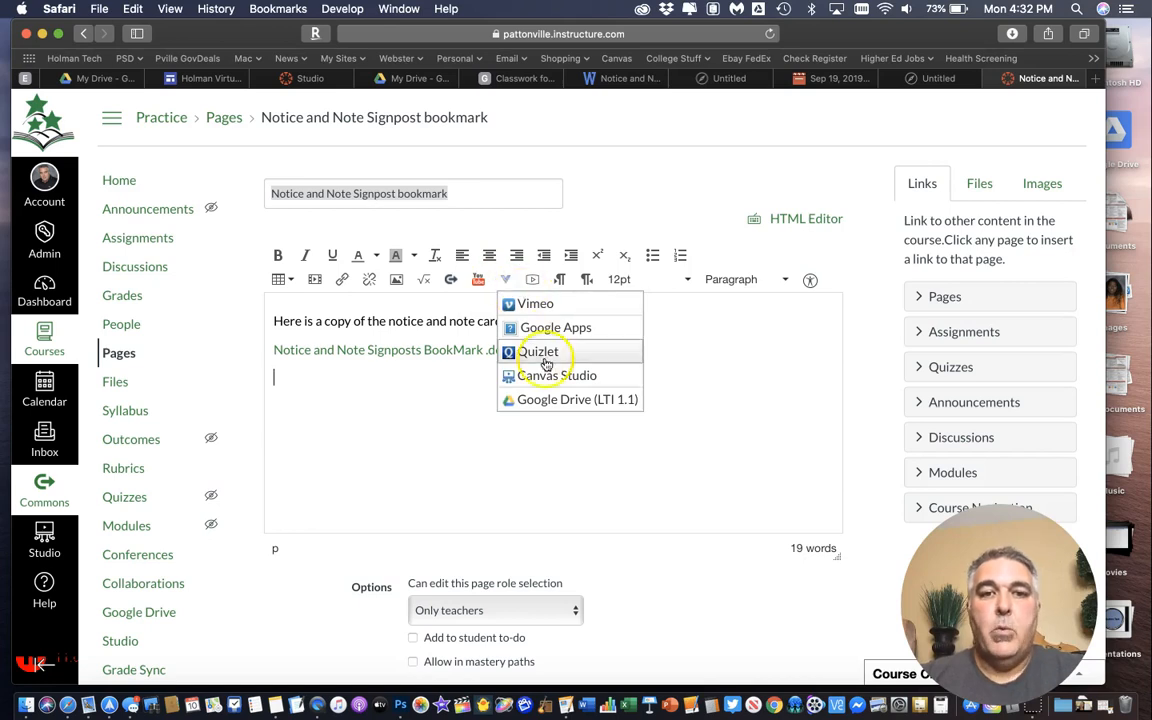
{"action": "mouse_move", "coordinate": [577, 399]}
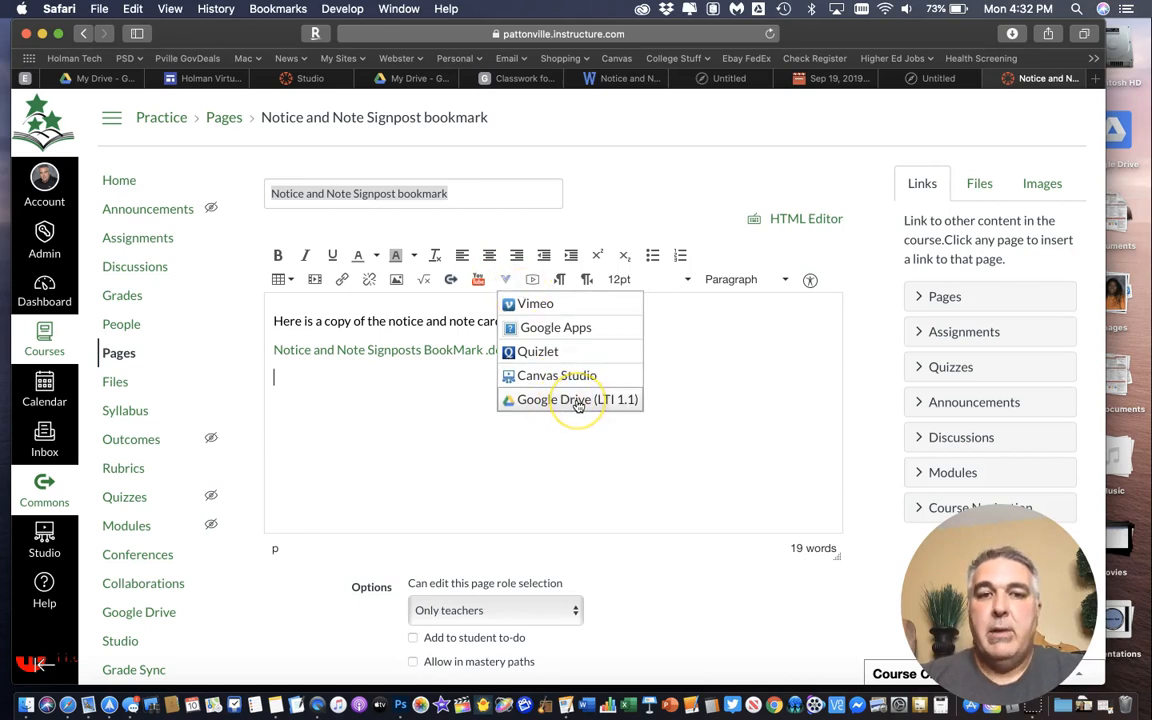
{"action": "mouse_move", "coordinate": [556, 327]}
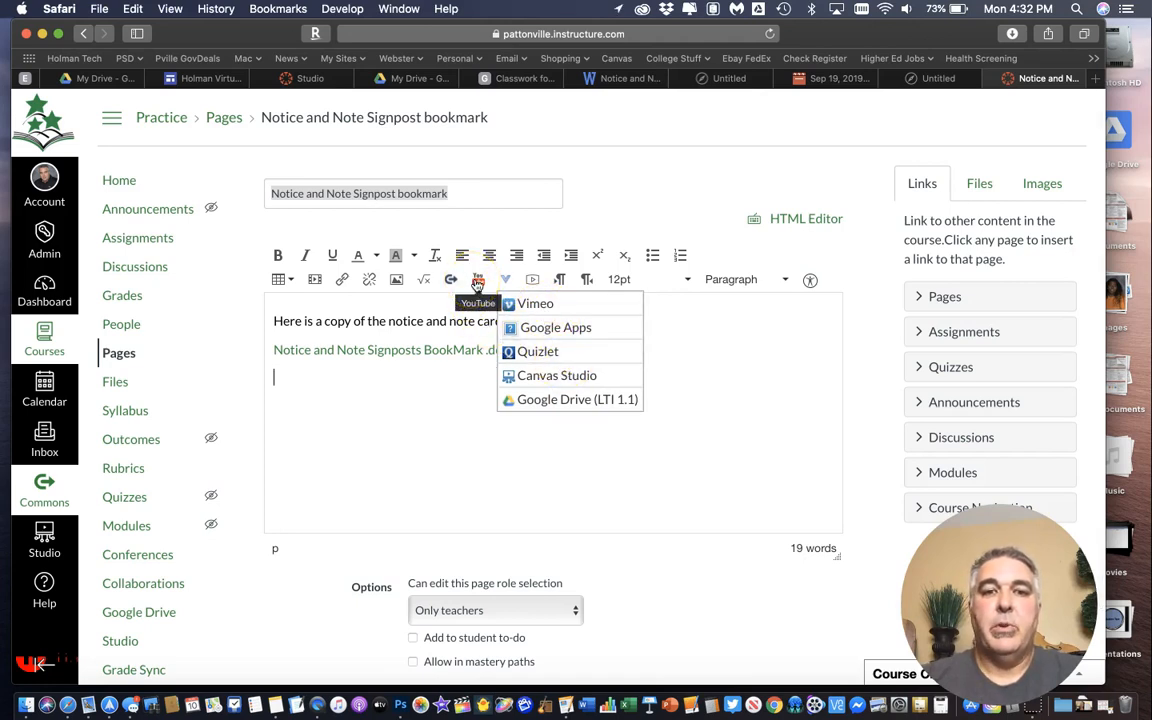
{"action": "left_click", "coordinate": [537, 303]}
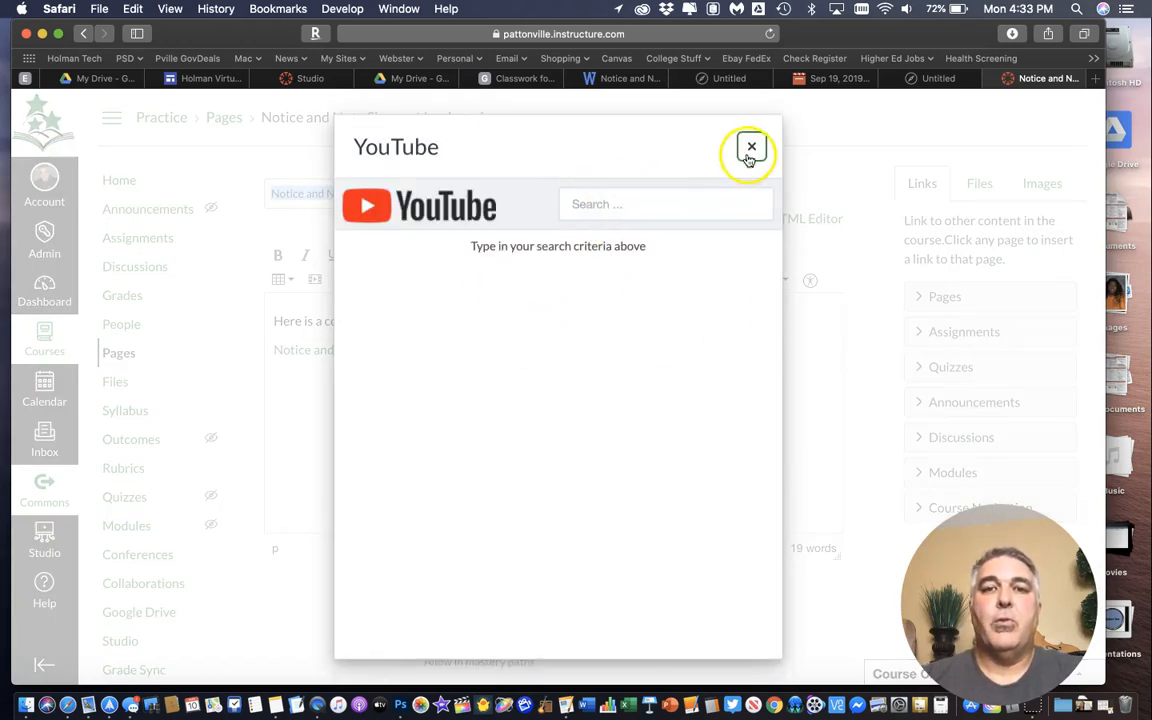
{"action": "left_click", "coordinate": [751, 147]}
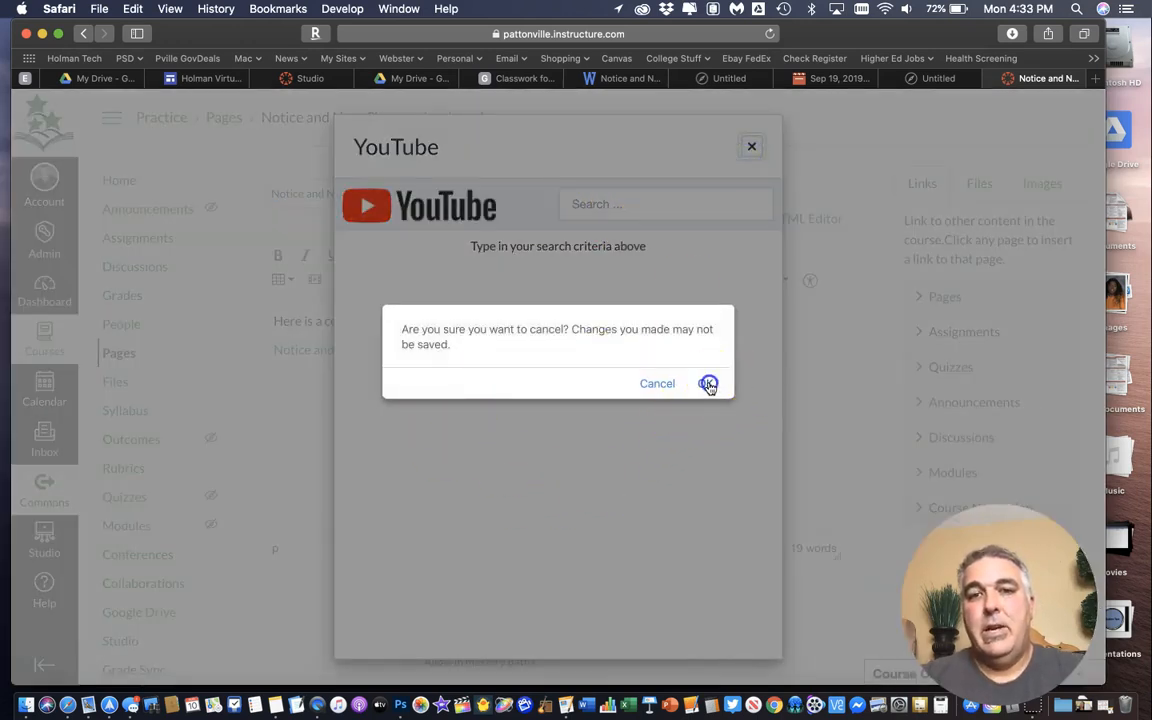
{"action": "left_click", "coordinate": [708, 383]}
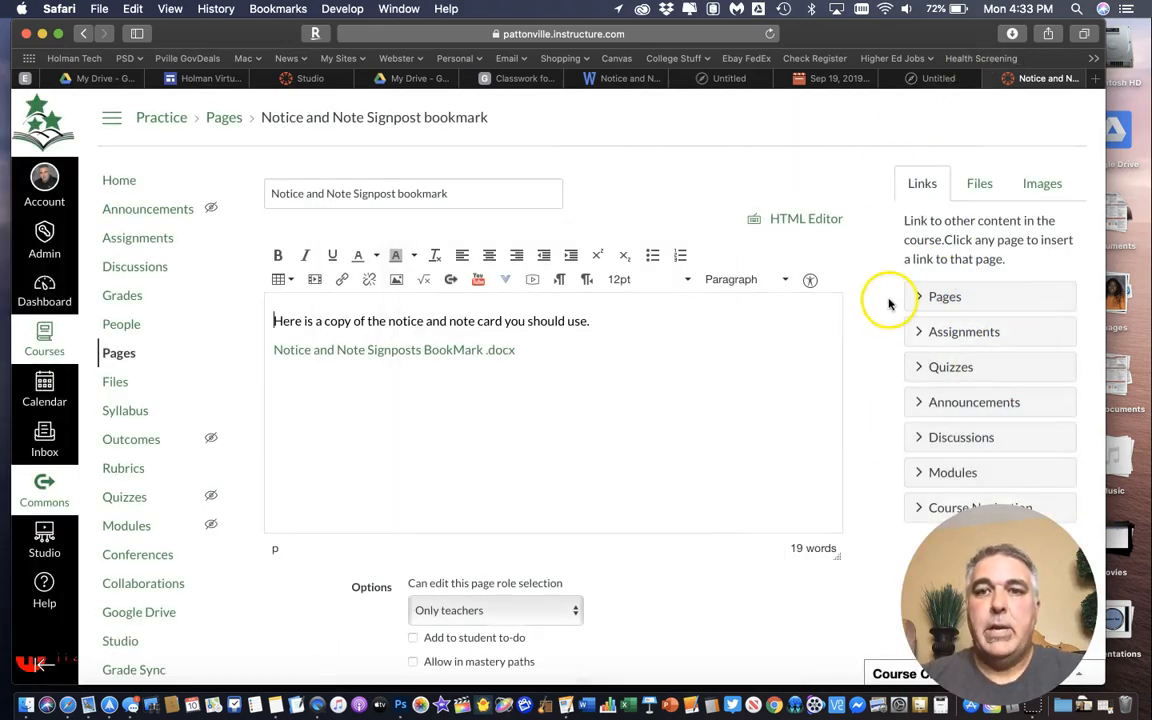